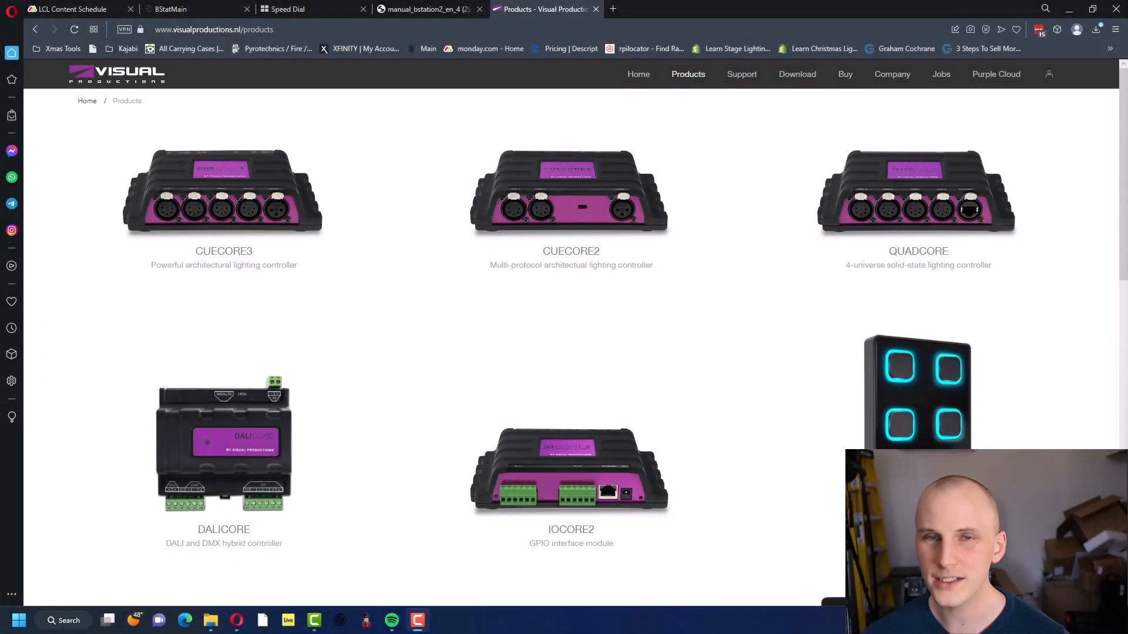
mouse_move(459, 170)
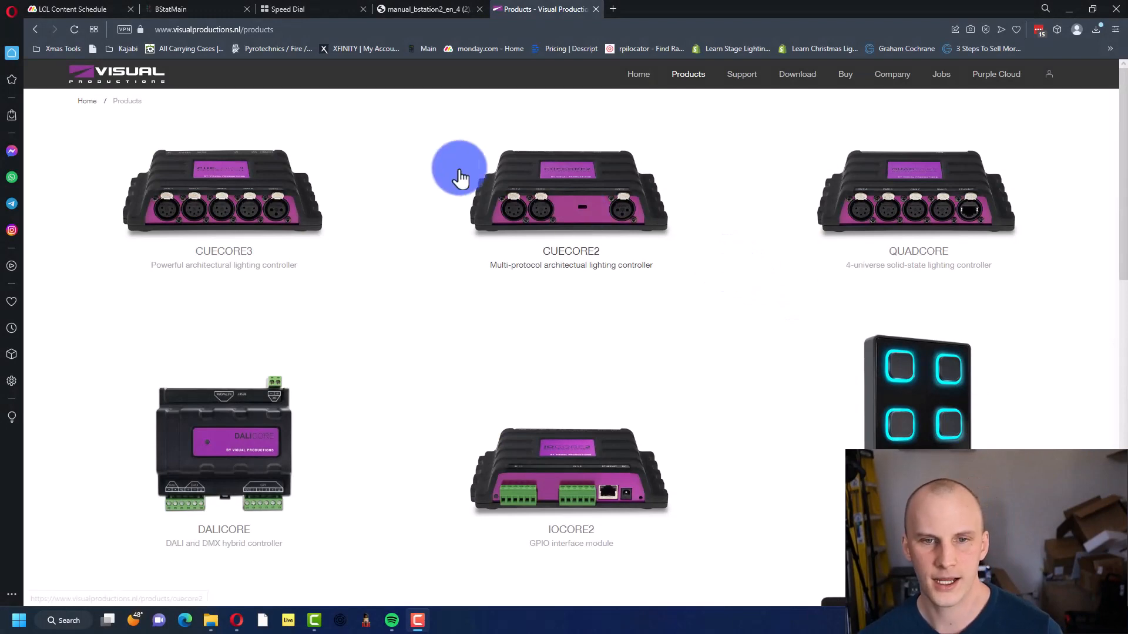
mouse_move(638, 229)
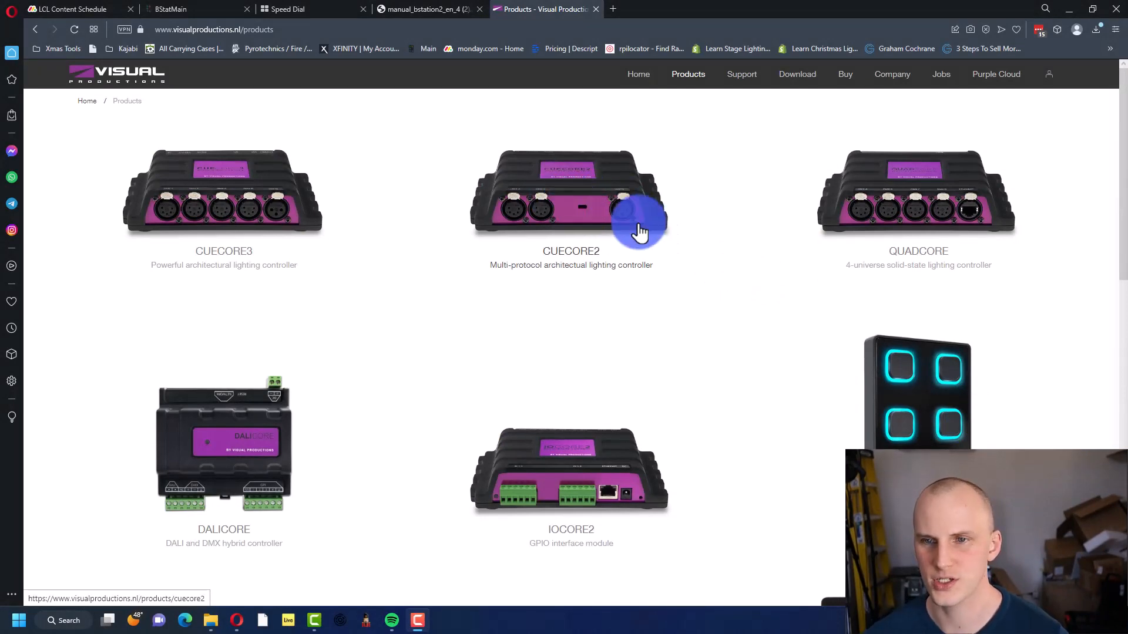
Step: Switch to the B-Station2 browser tab and show its Home page with device, network, playback and button status
scroll("down", 3)
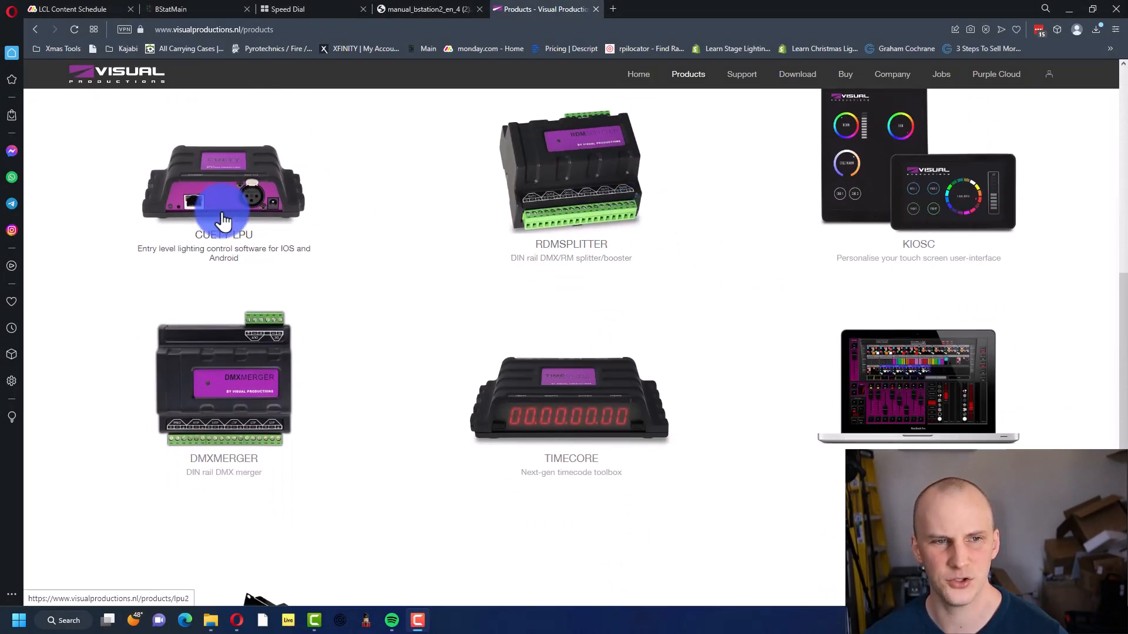
scroll("up", 3)
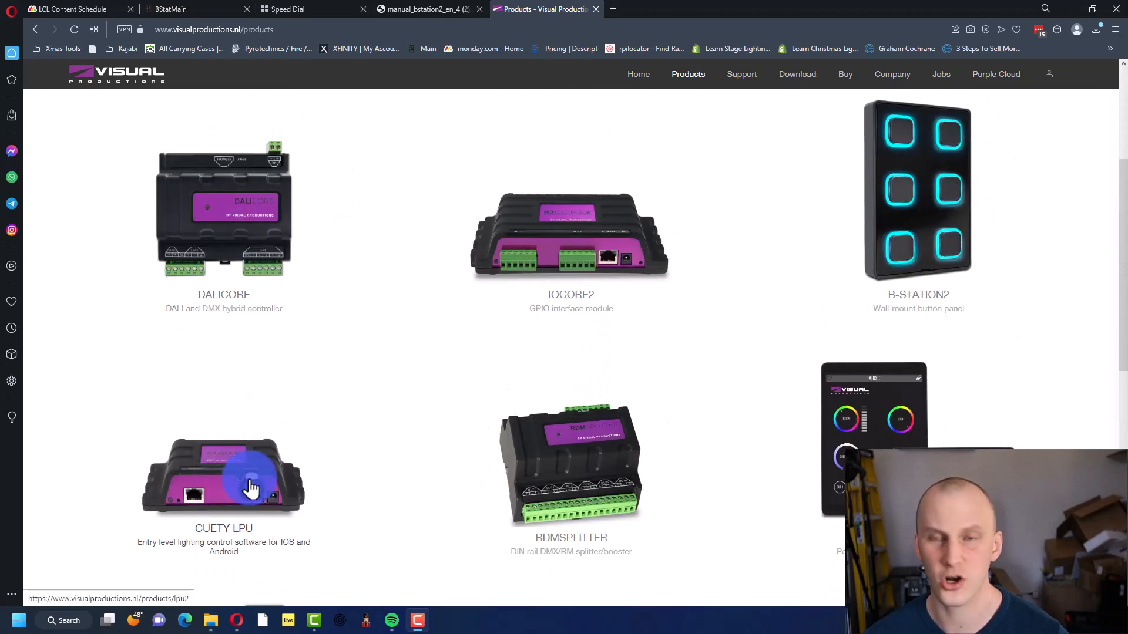
scroll("up", 3)
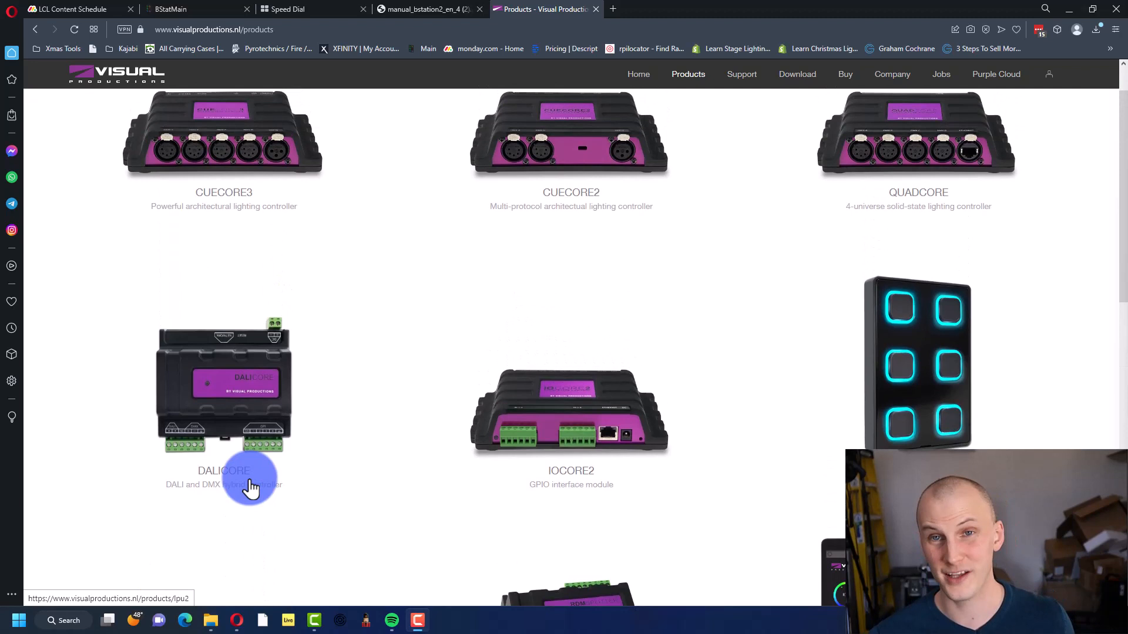
mouse_move(252, 488)
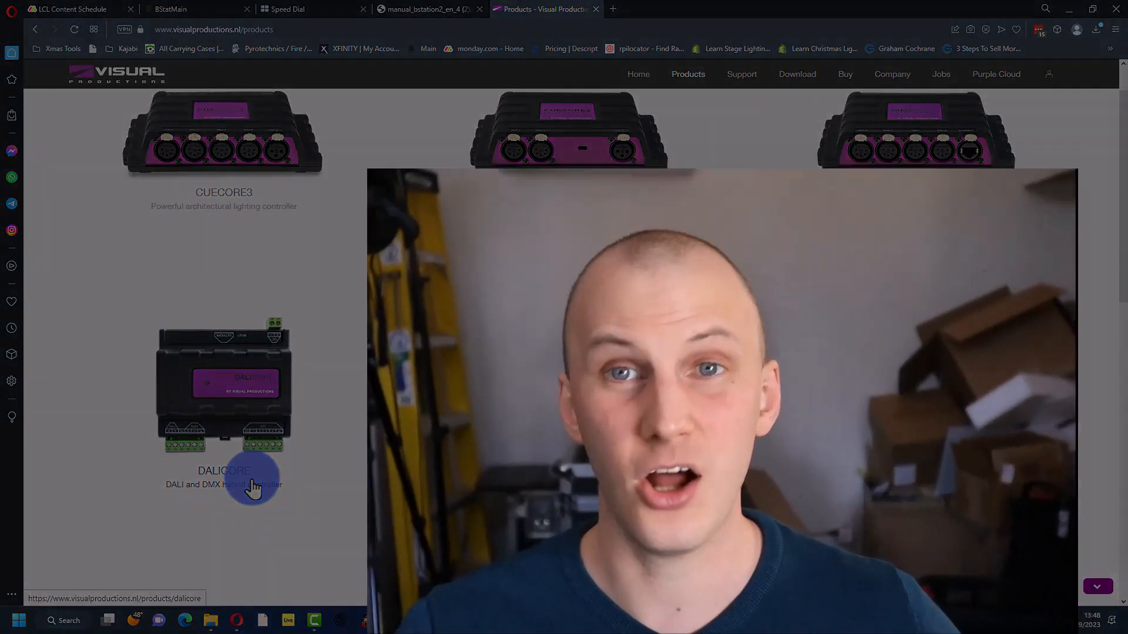
scroll("down", 3)
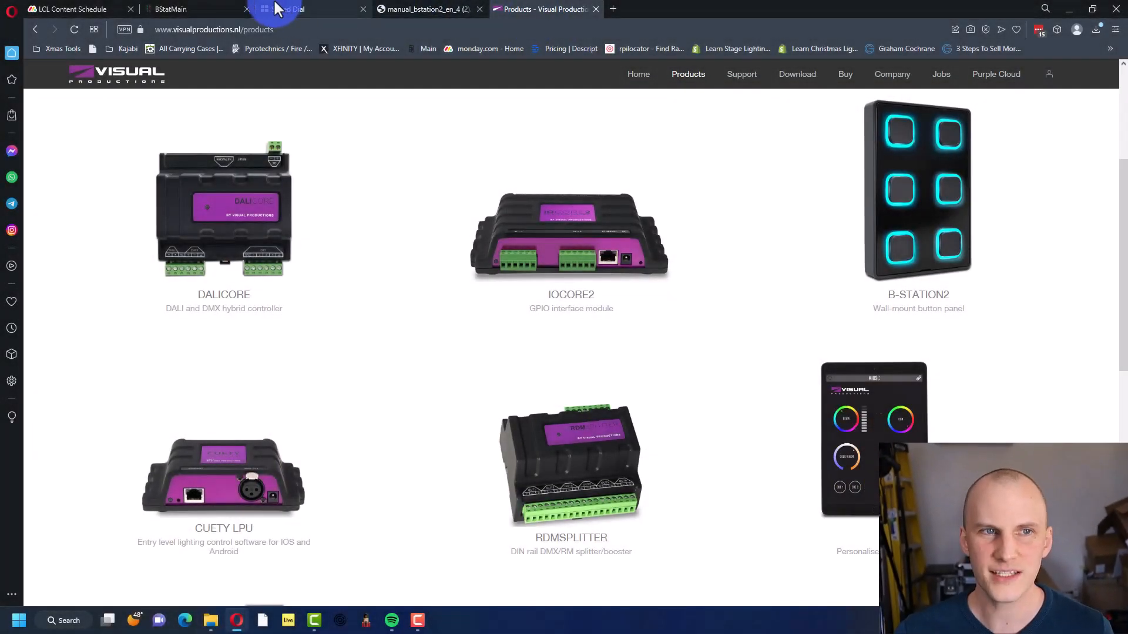
left_click(169, 9)
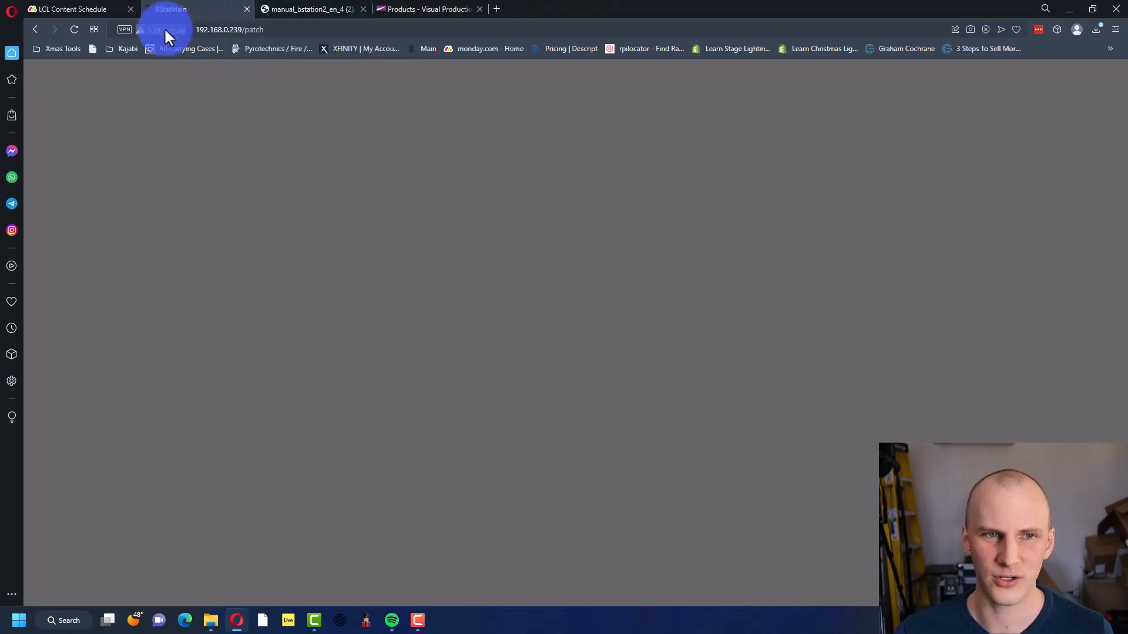
left_click(74, 29)
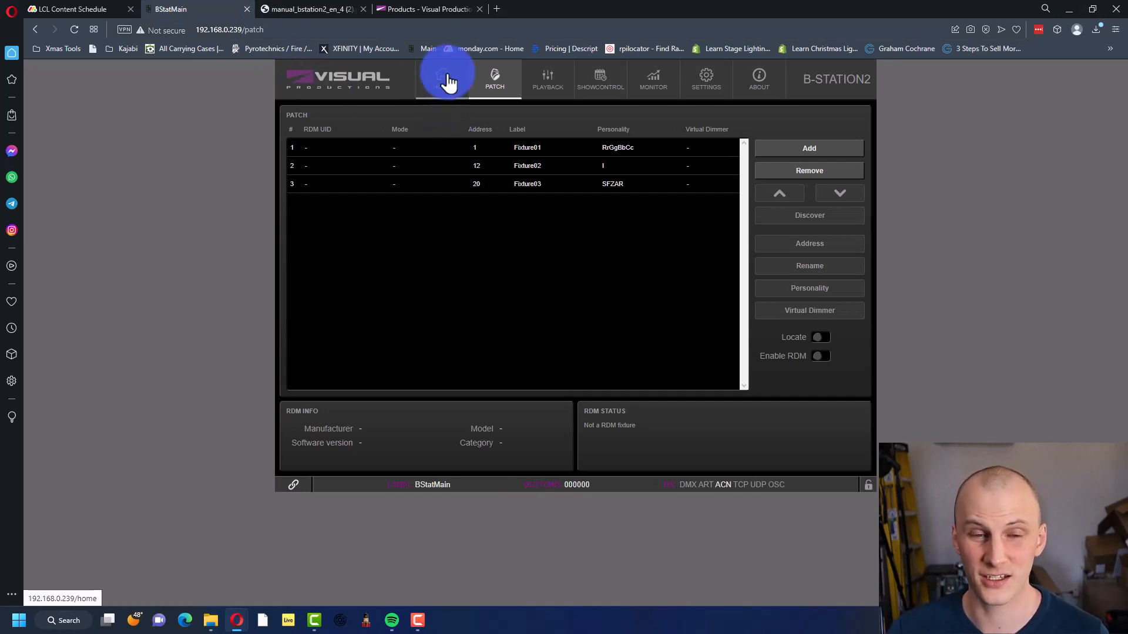
left_click(441, 79)
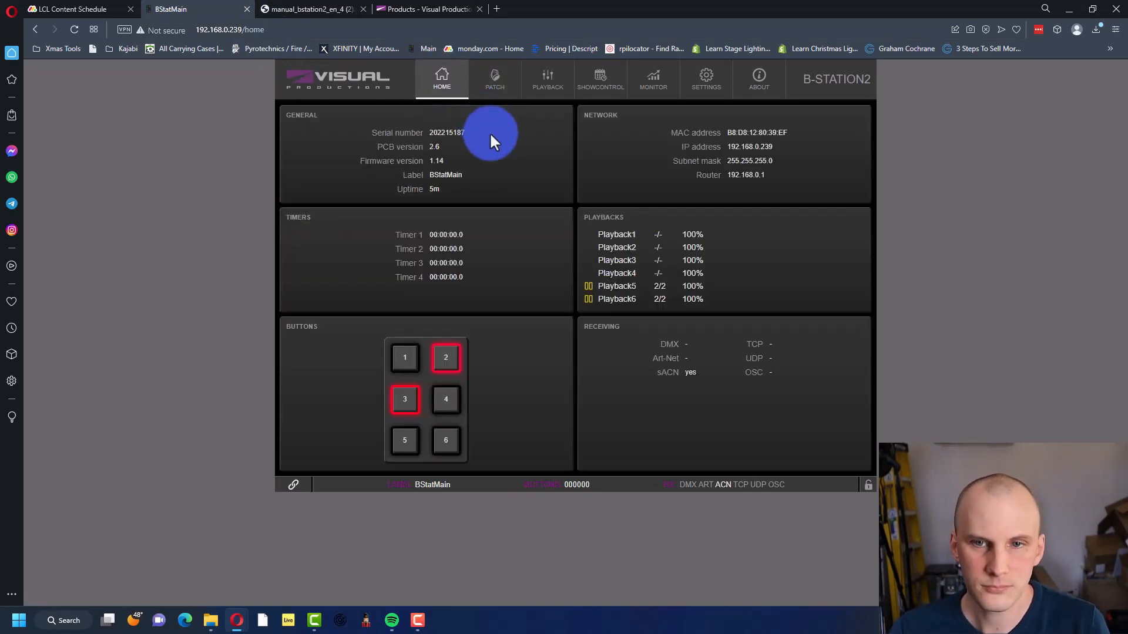
mouse_move(712, 175)
type("vm")
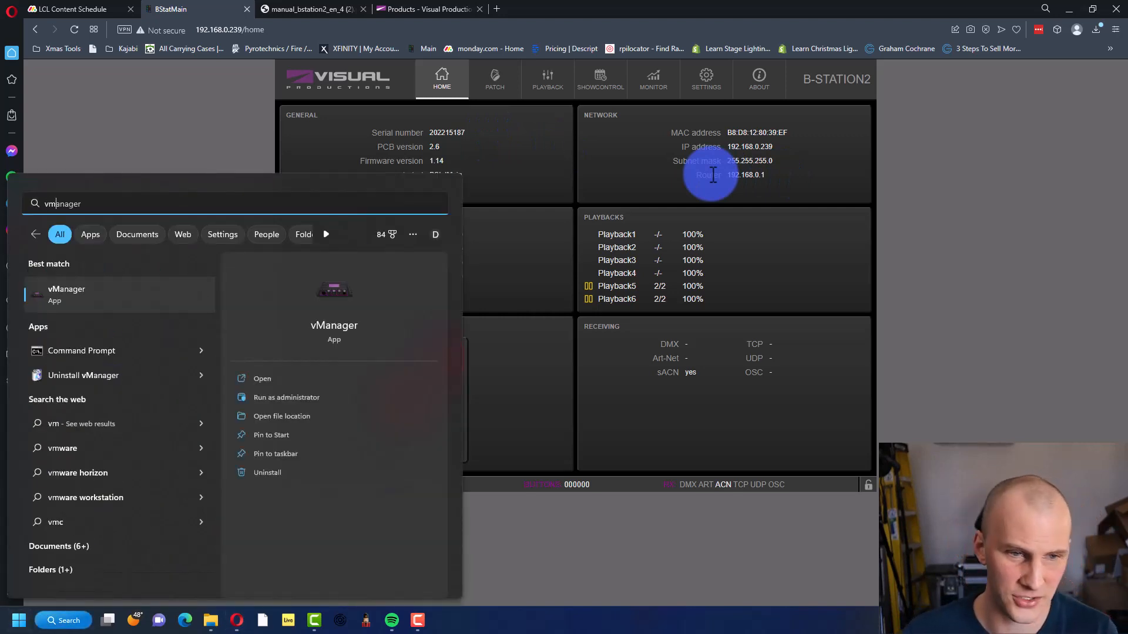
left_click(262, 379)
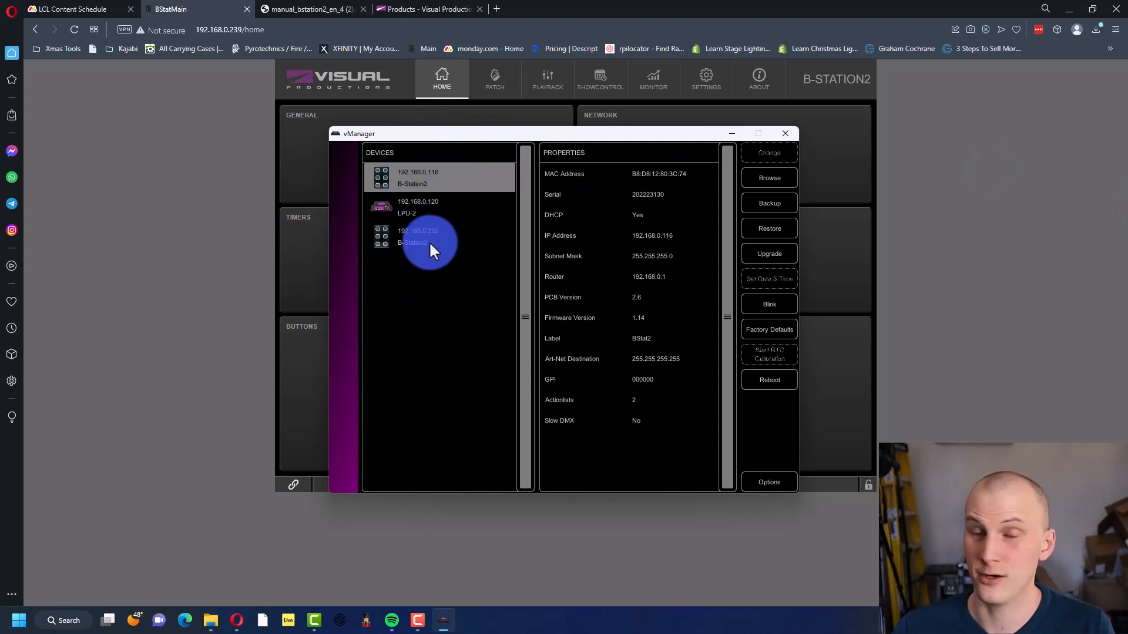
mouse_move(437, 258)
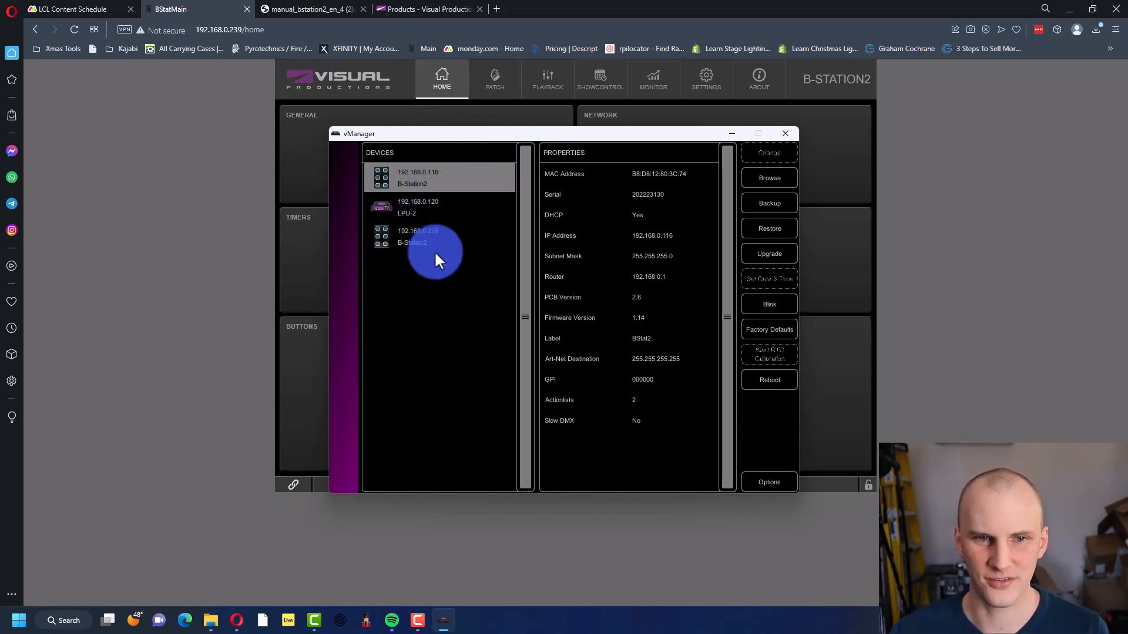
mouse_move(677, 201)
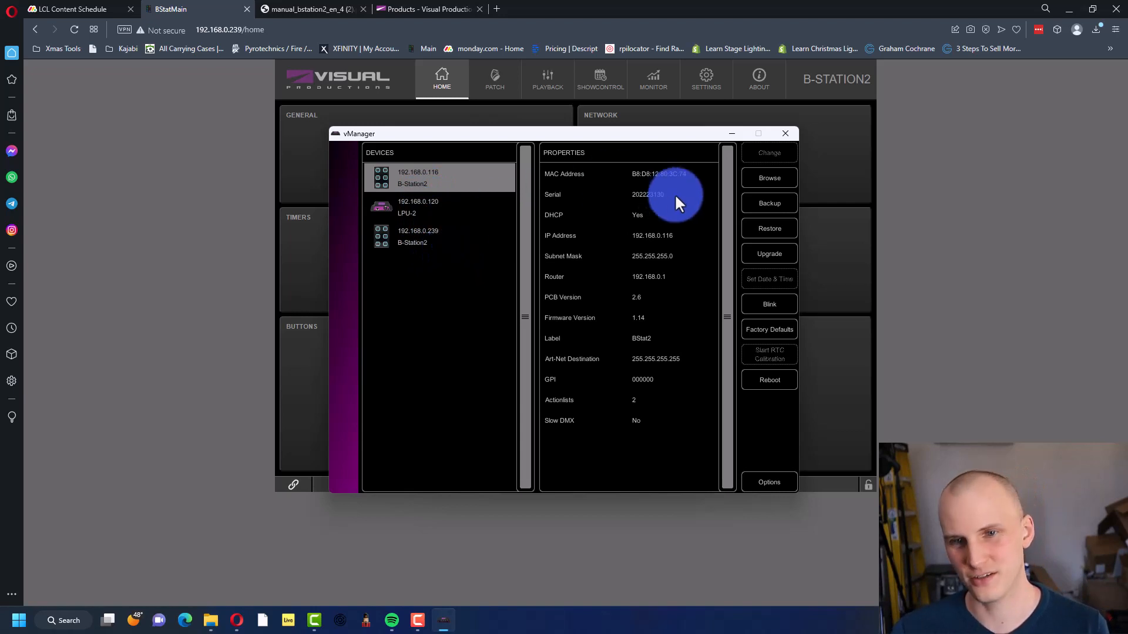
left_click(418, 207)
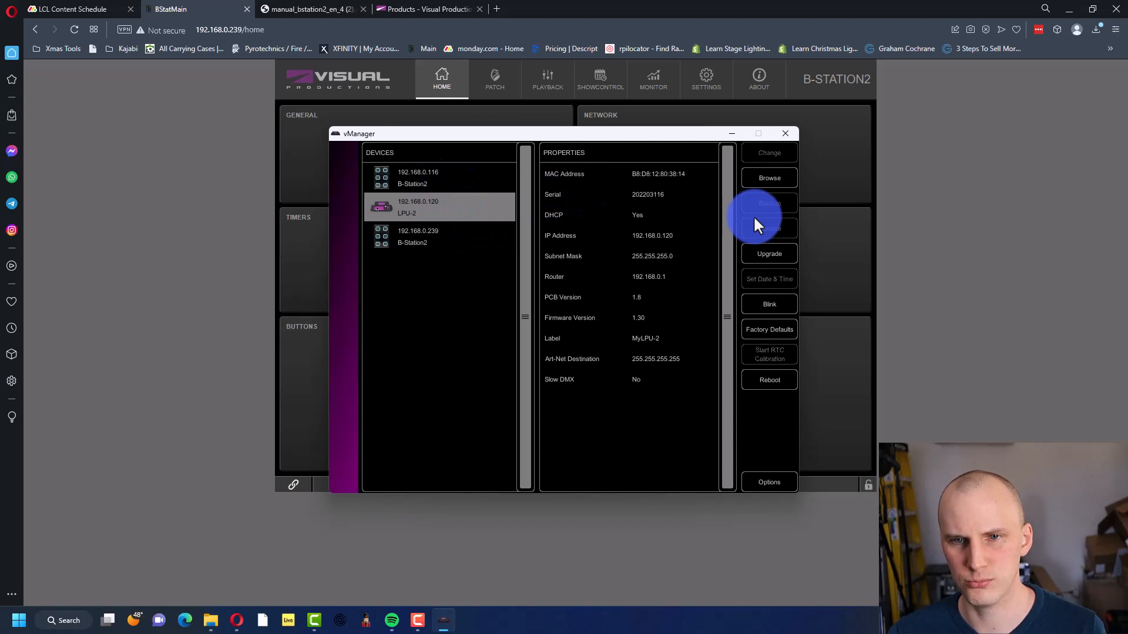
left_click(769, 177)
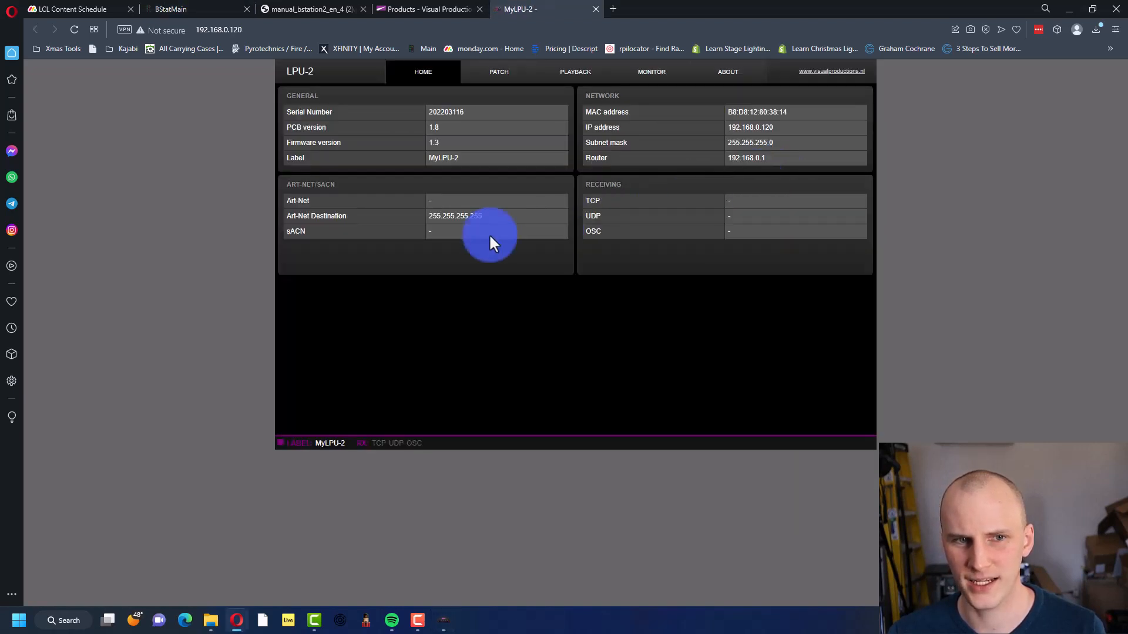
left_click(574, 72)
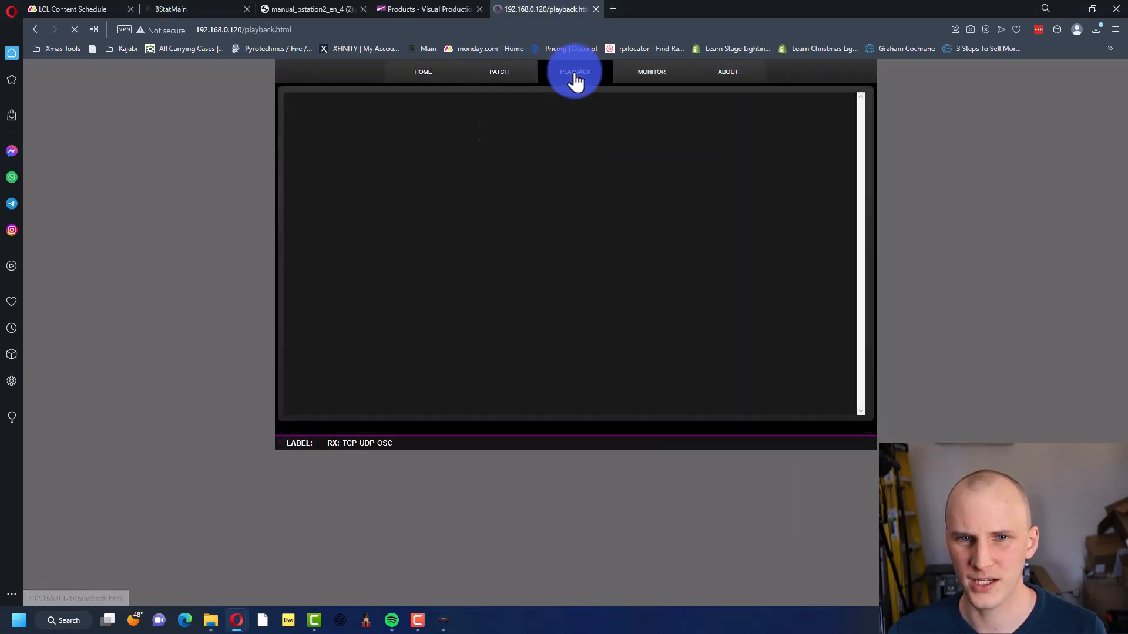
left_click(727, 72)
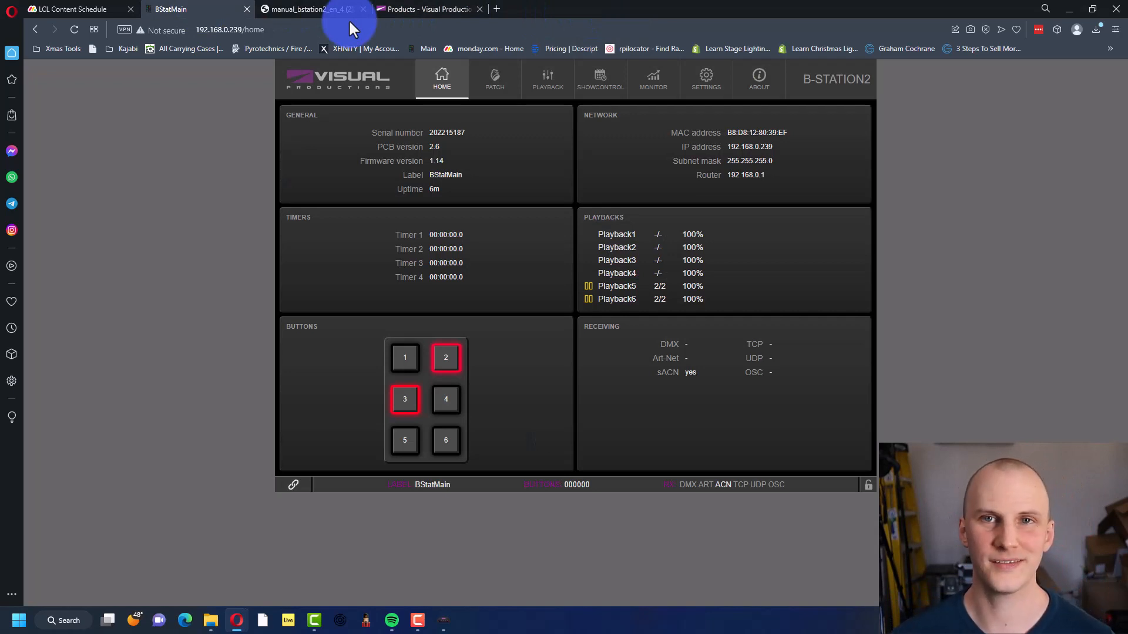
mouse_move(623, 164)
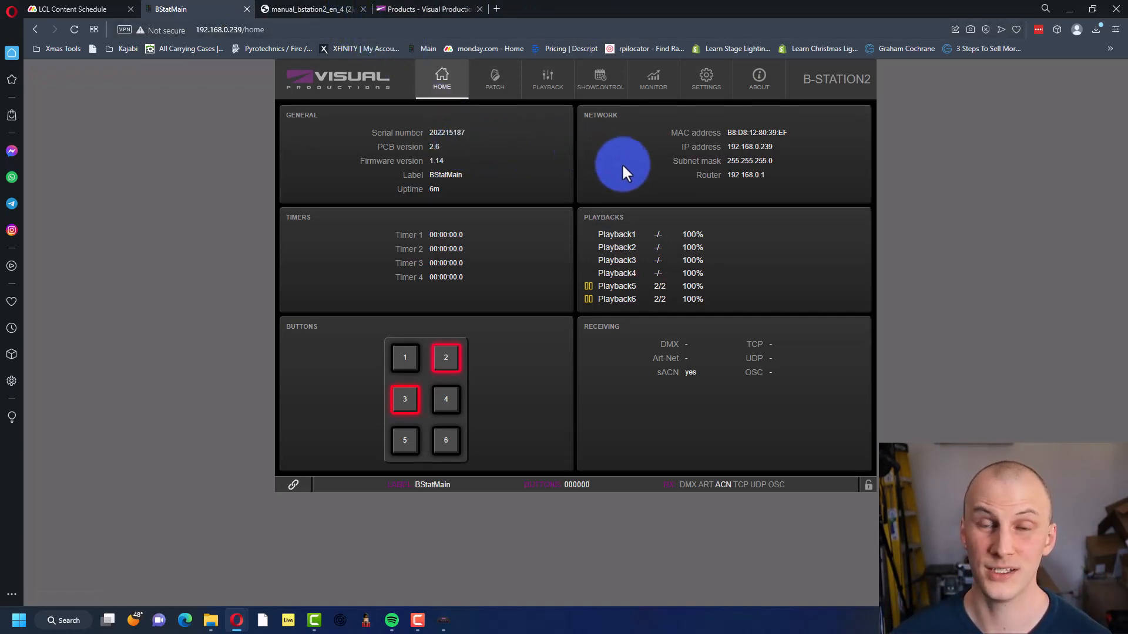
mouse_move(703, 194)
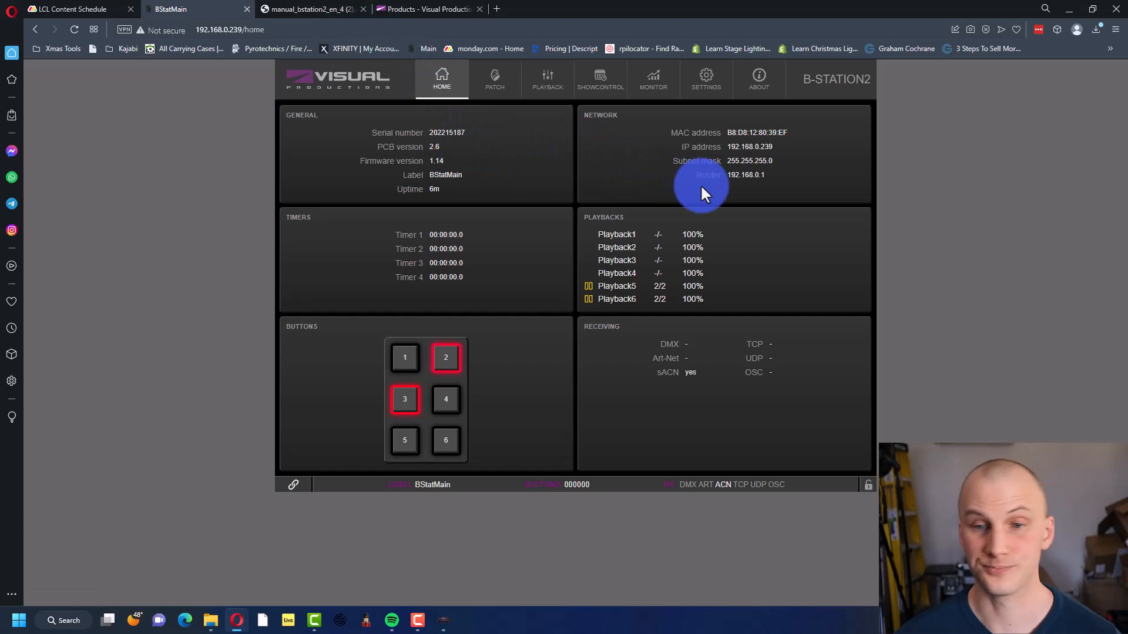
mouse_move(437, 58)
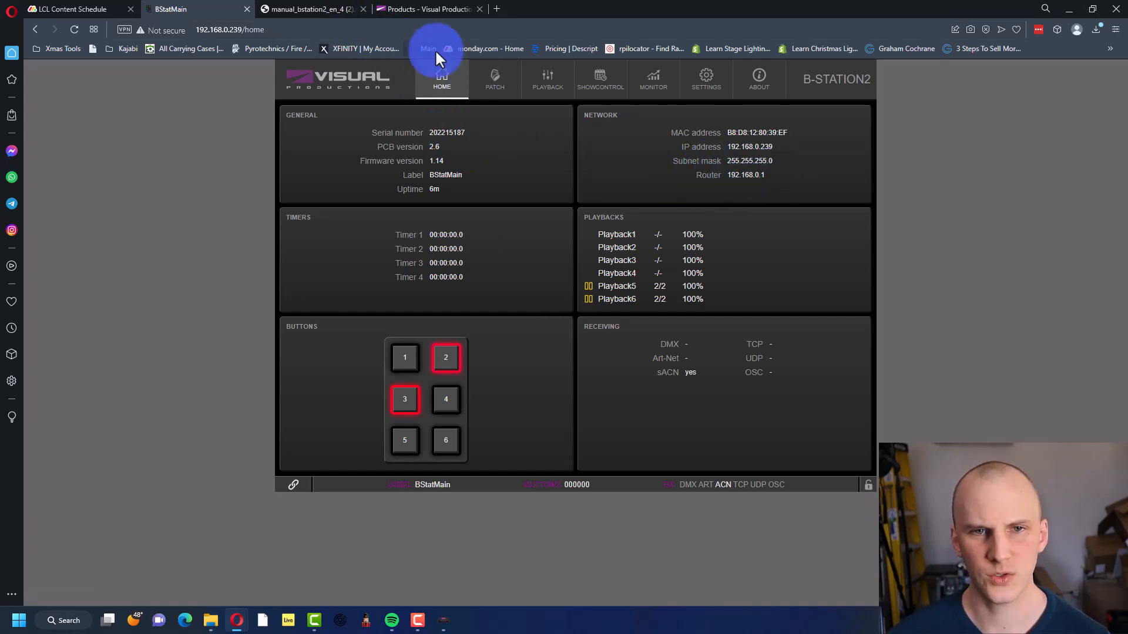
Step: Go to the Patch page and pick Fixture01 from the three-fixture list for editing
left_click(495, 79)
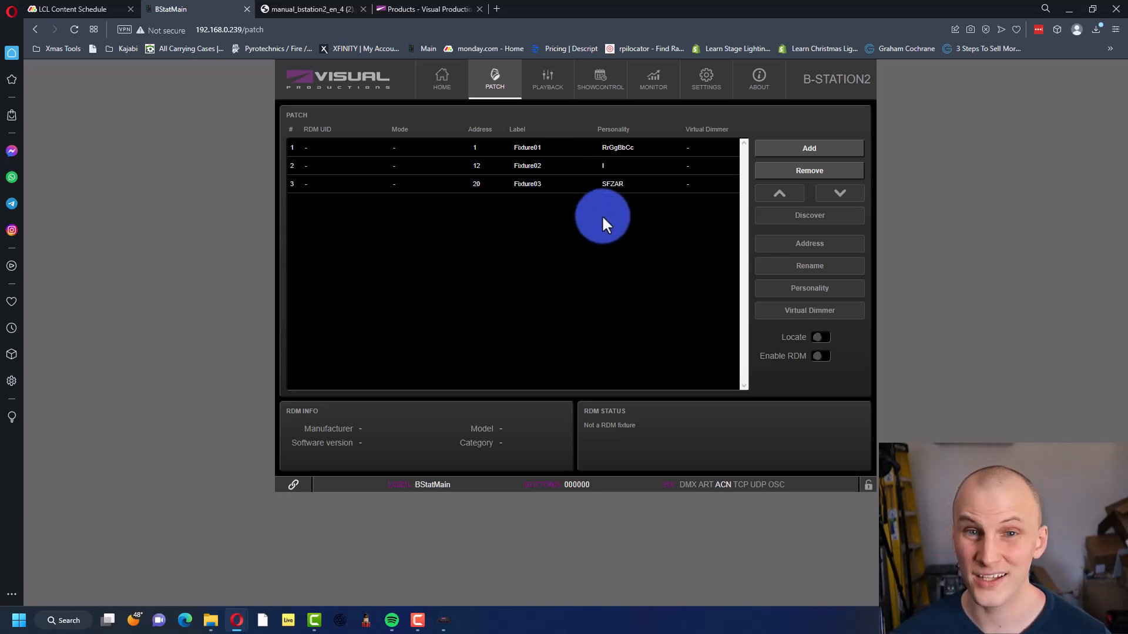
double_click(526, 183)
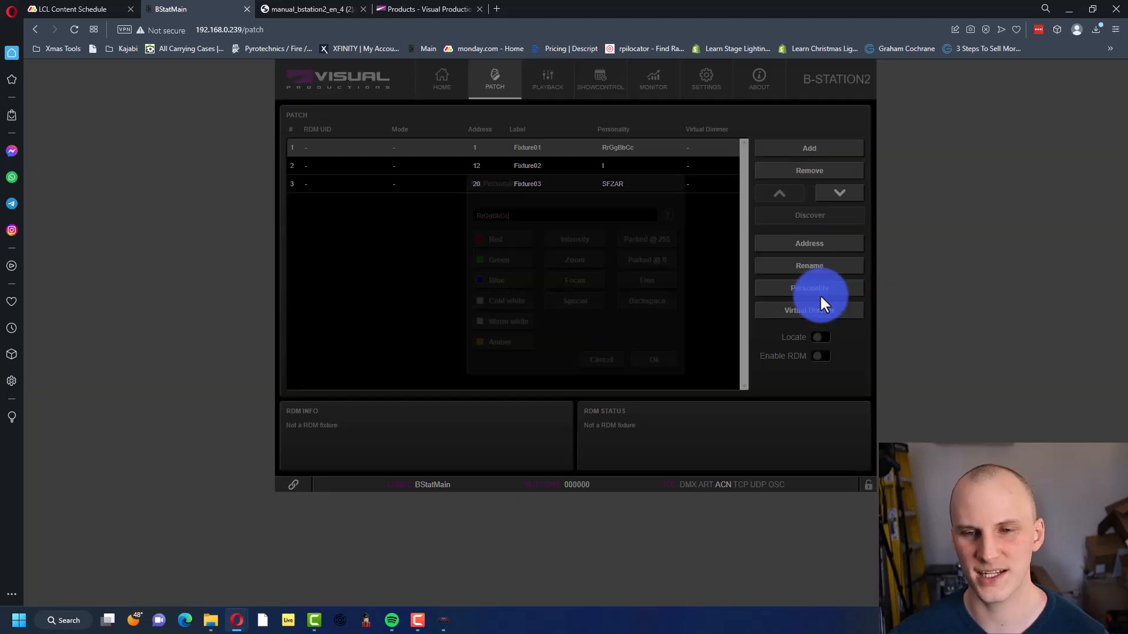
Step: Confirm Fixture01's personality as RrGgBbCc in the Set Personality dialog
left_click(809, 288)
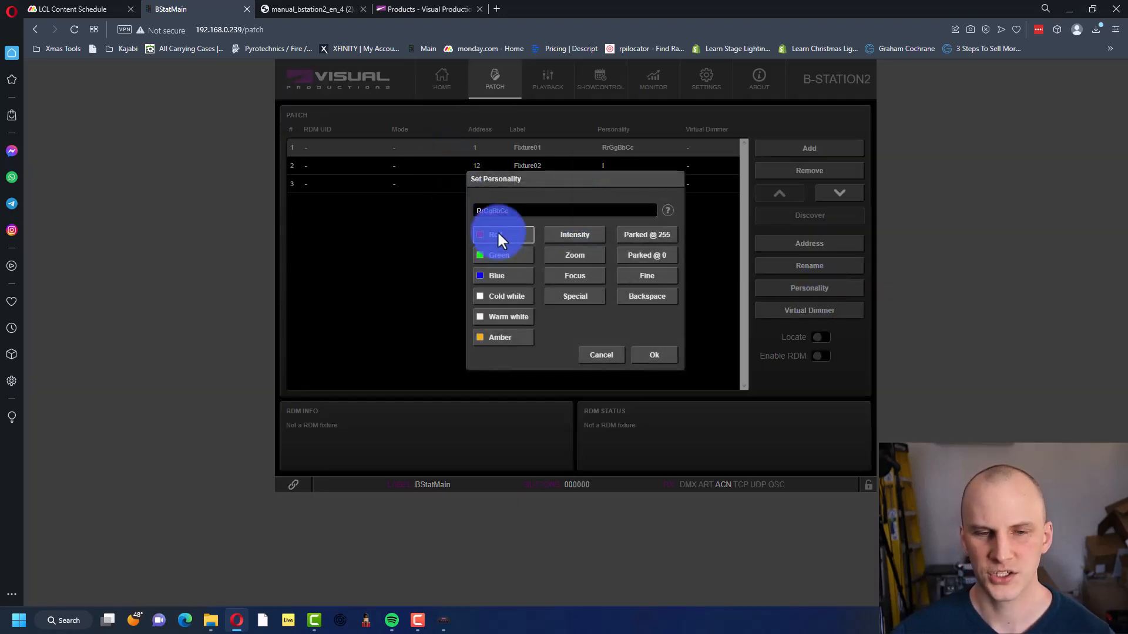
mouse_move(499, 338)
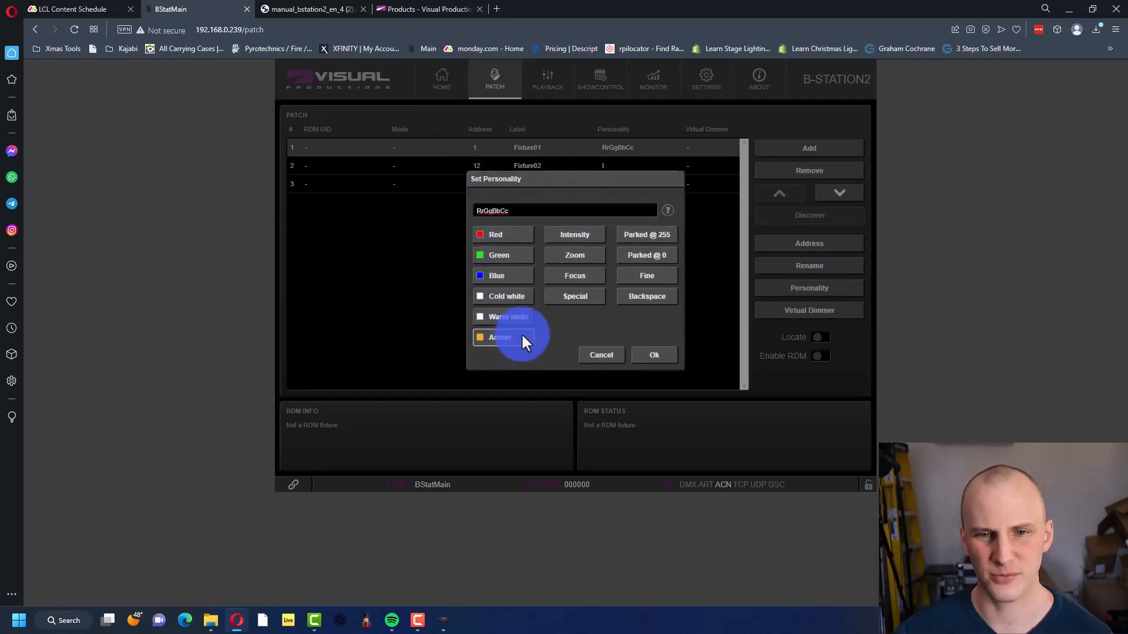
mouse_move(575, 296)
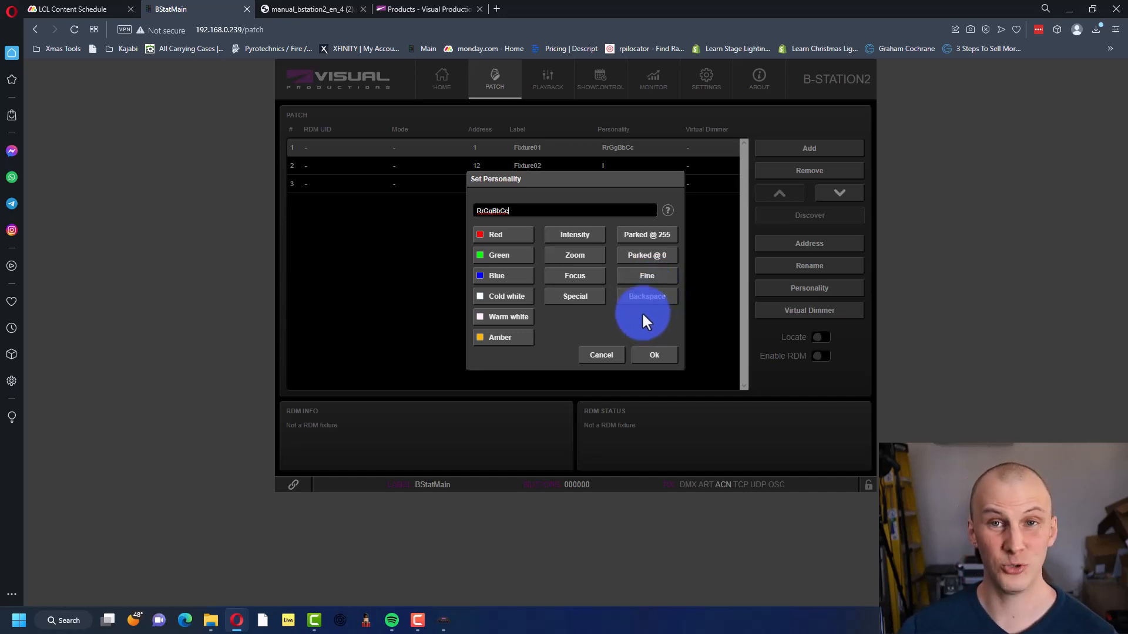
mouse_move(443, 283)
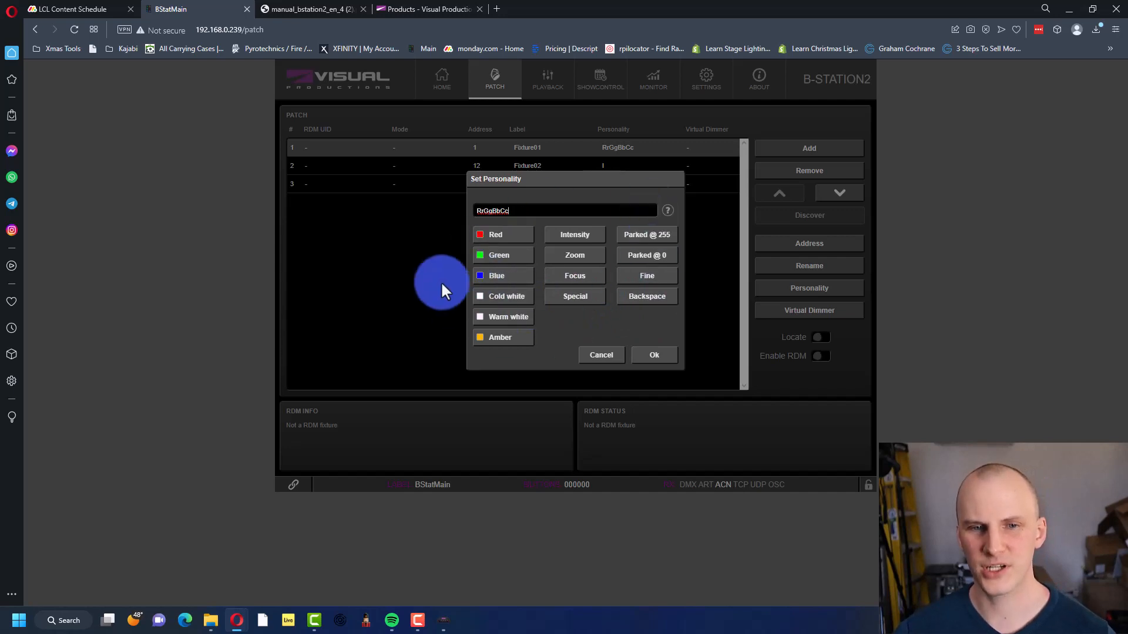
mouse_move(617, 306)
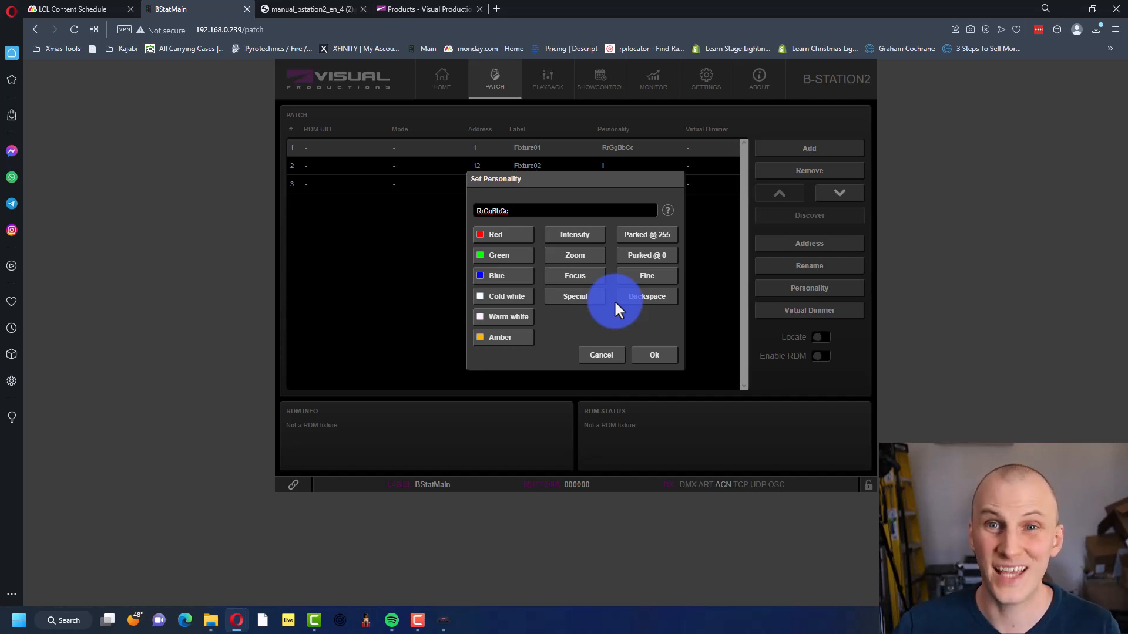
mouse_move(617, 318)
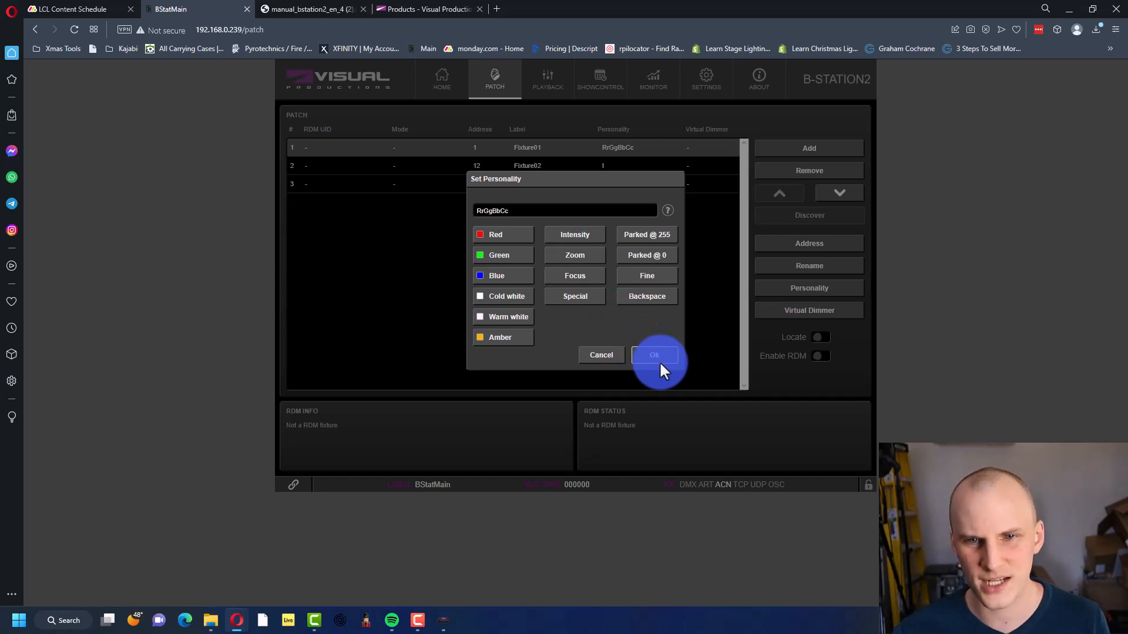
left_click(654, 355)
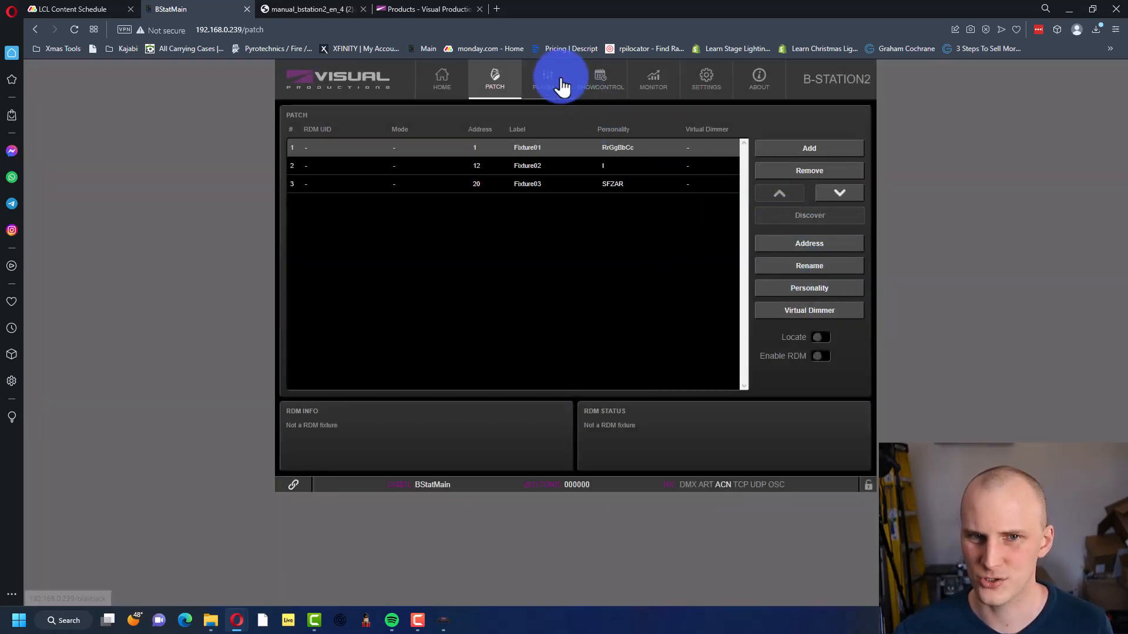
Step: On the Playback page, set Fixture01 to blue and compare it against Fixture02
left_click(549, 78)
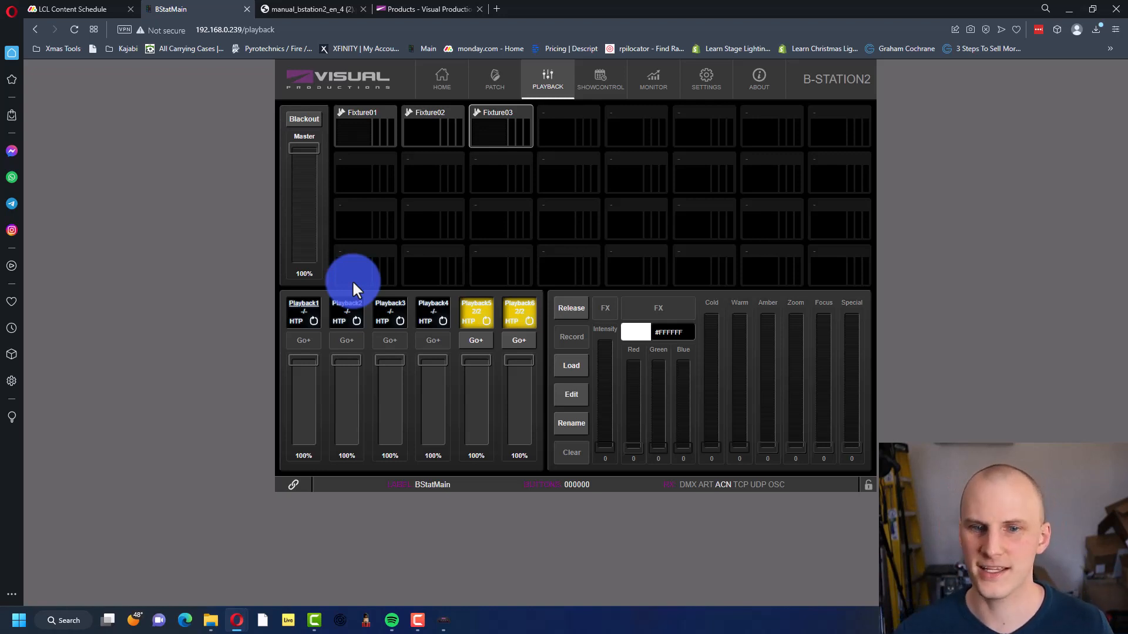
mouse_move(363, 111)
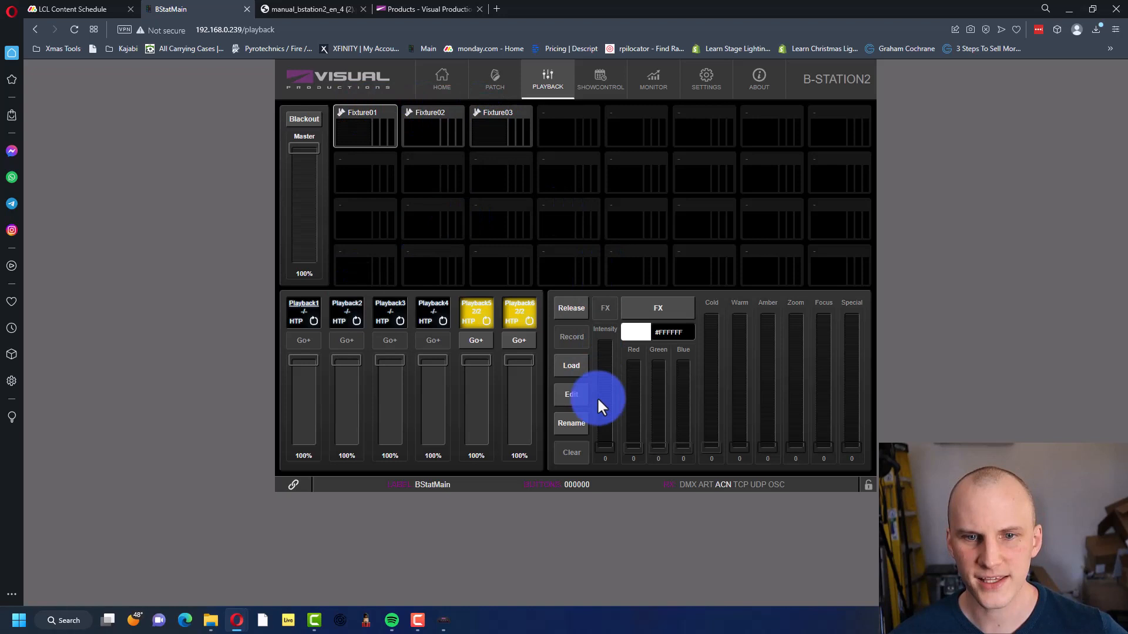
mouse_move(596, 424)
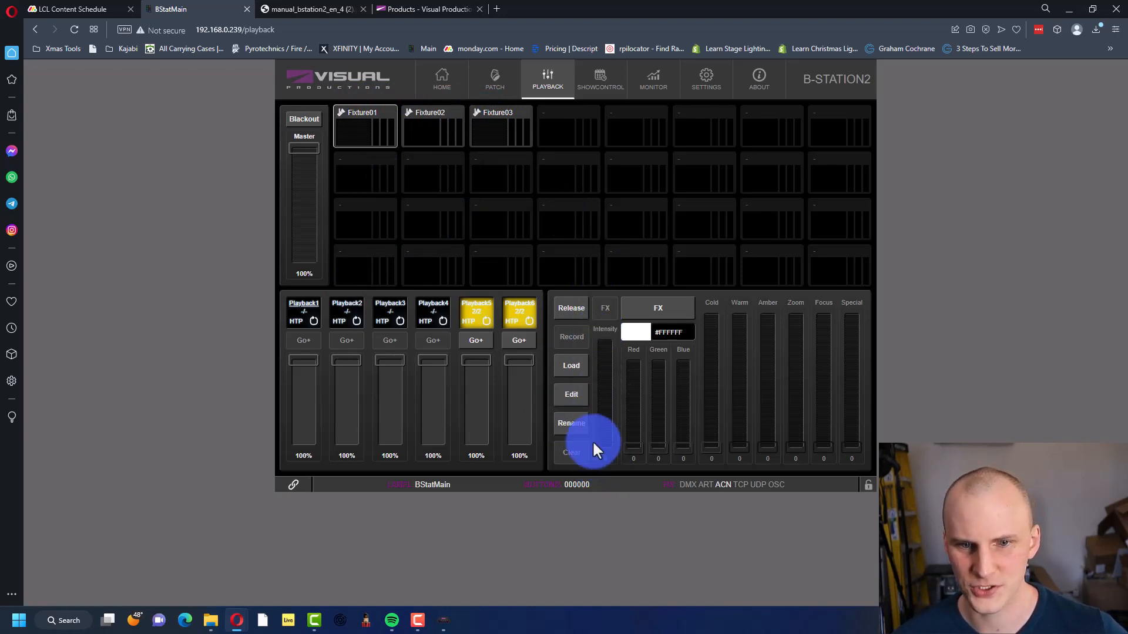
mouse_move(633, 333)
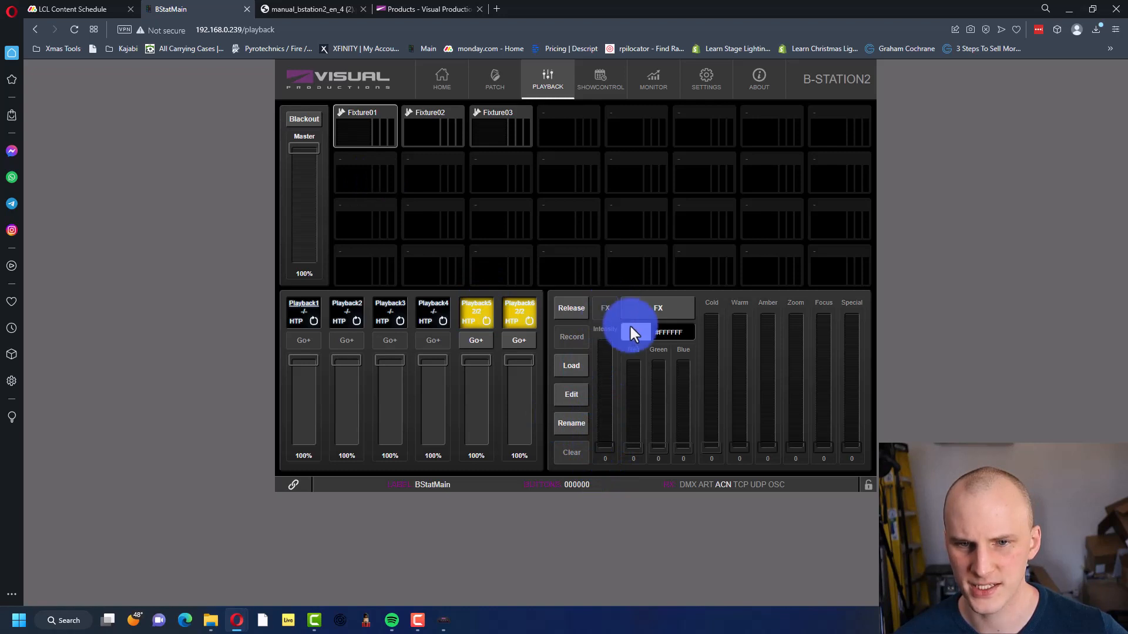
left_click(632, 331)
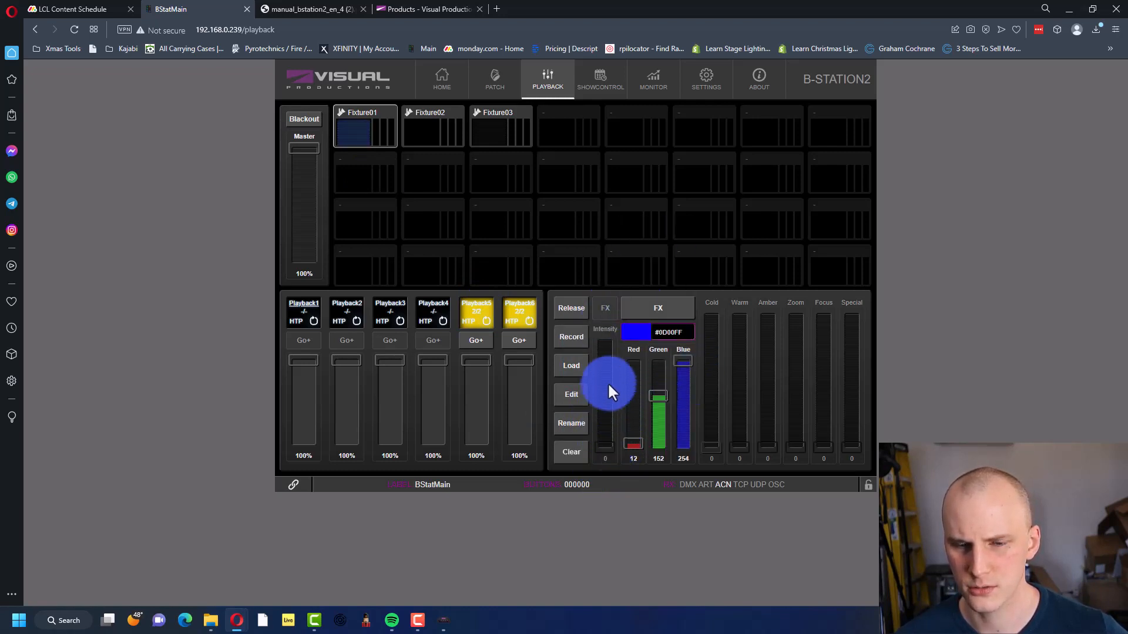
left_click(432, 133)
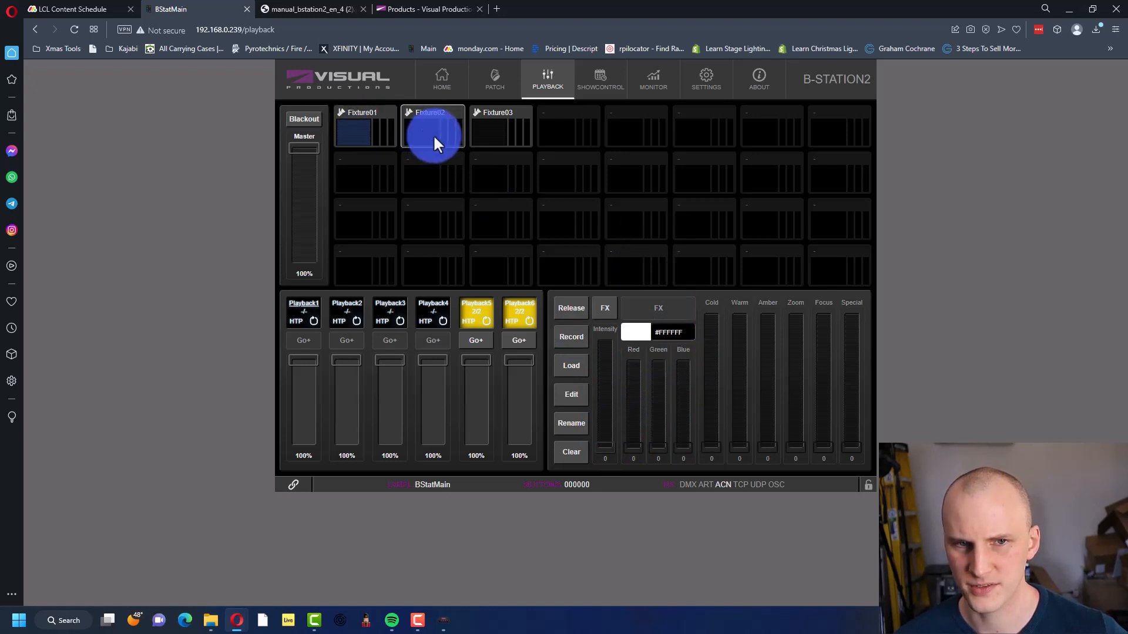
left_click(363, 128)
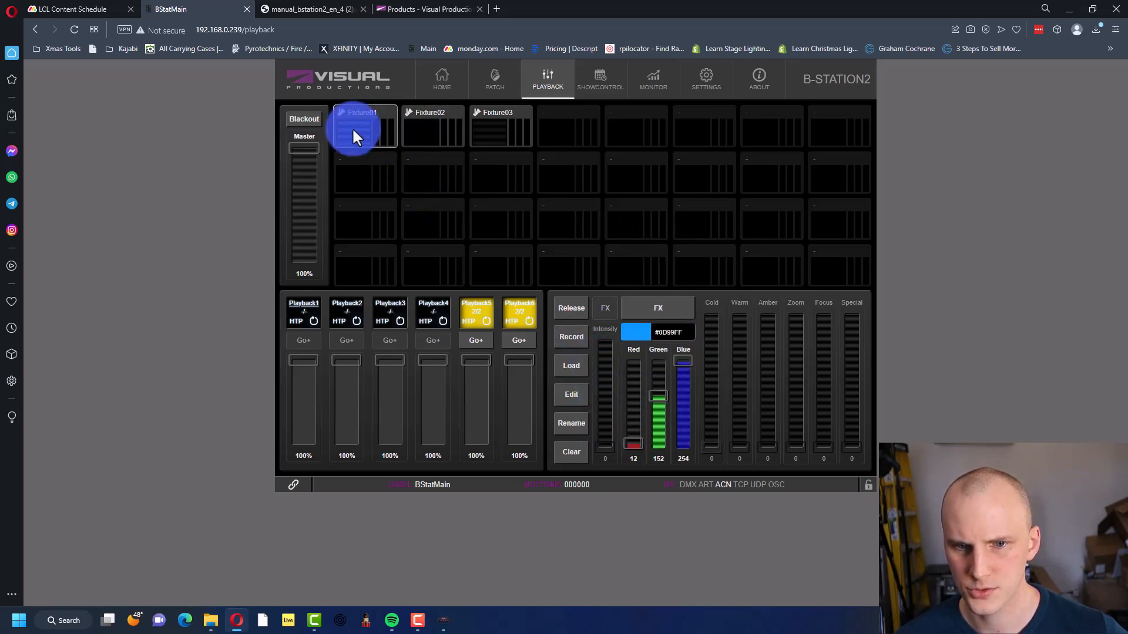
mouse_move(597, 320)
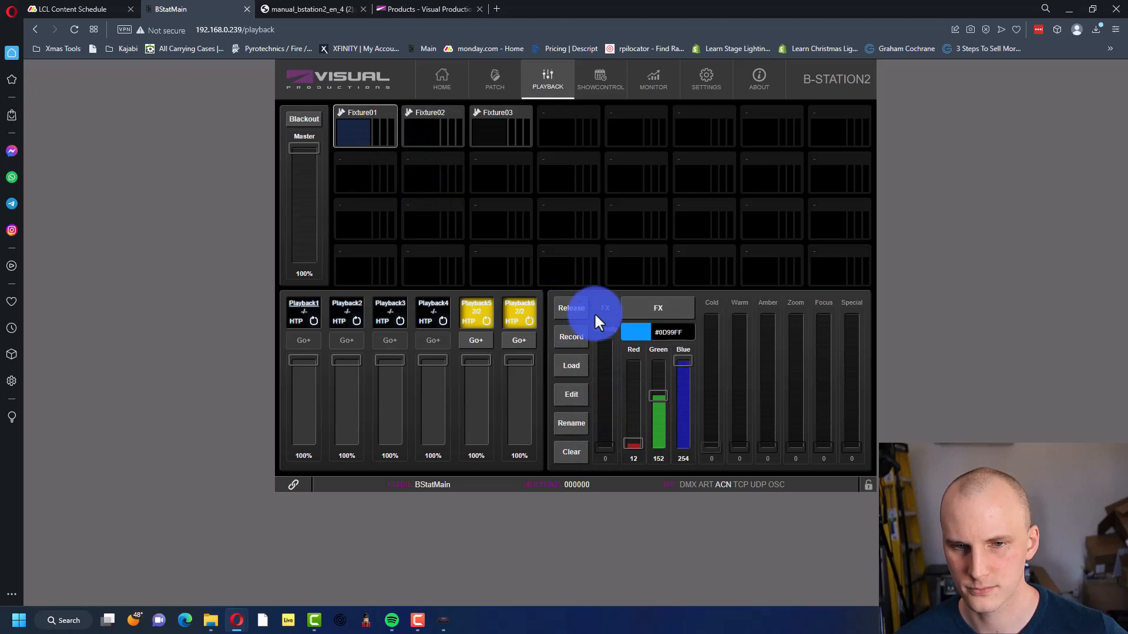
left_click(494, 78)
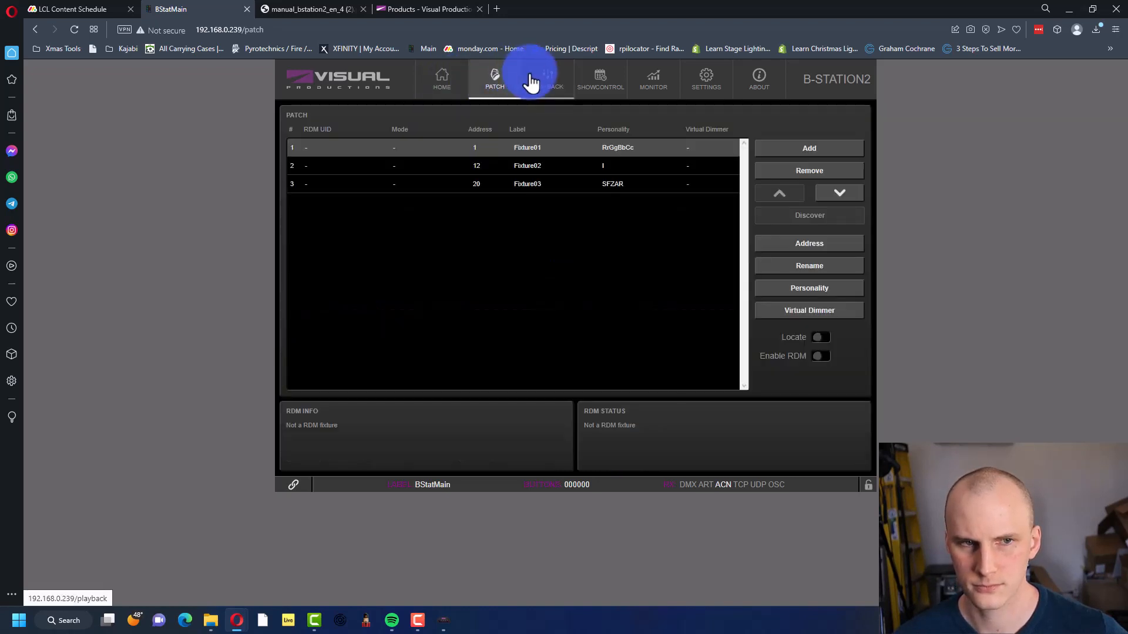
left_click(548, 77)
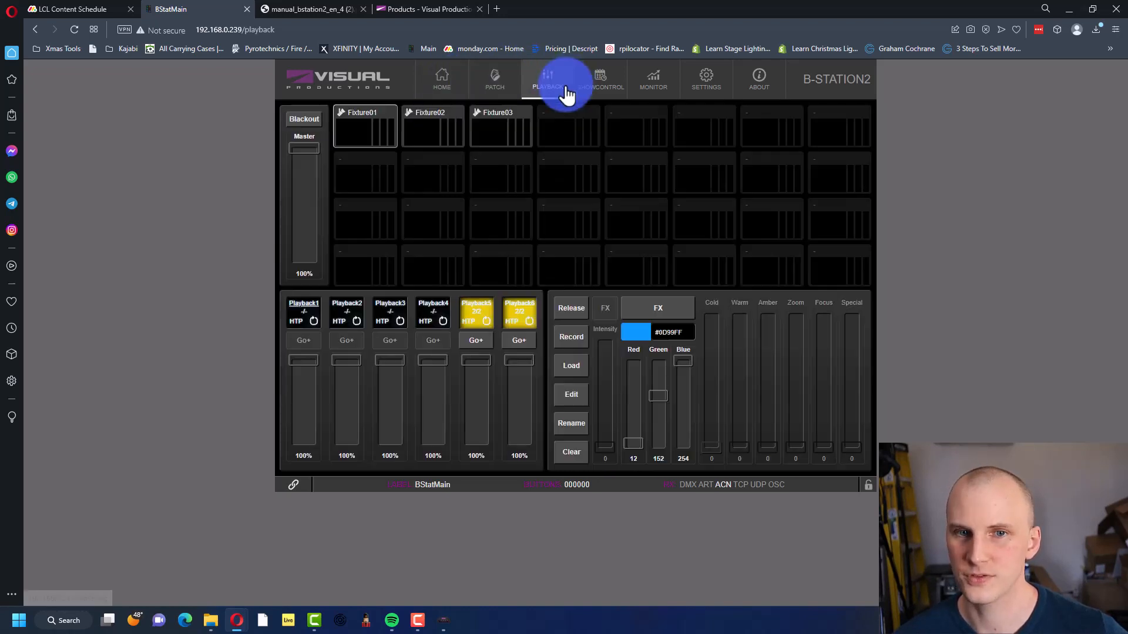
Step: Select Fixture01 and Fixture02 together, apply a Full Sine colour effect, then close the FX settings
left_click(431, 126)
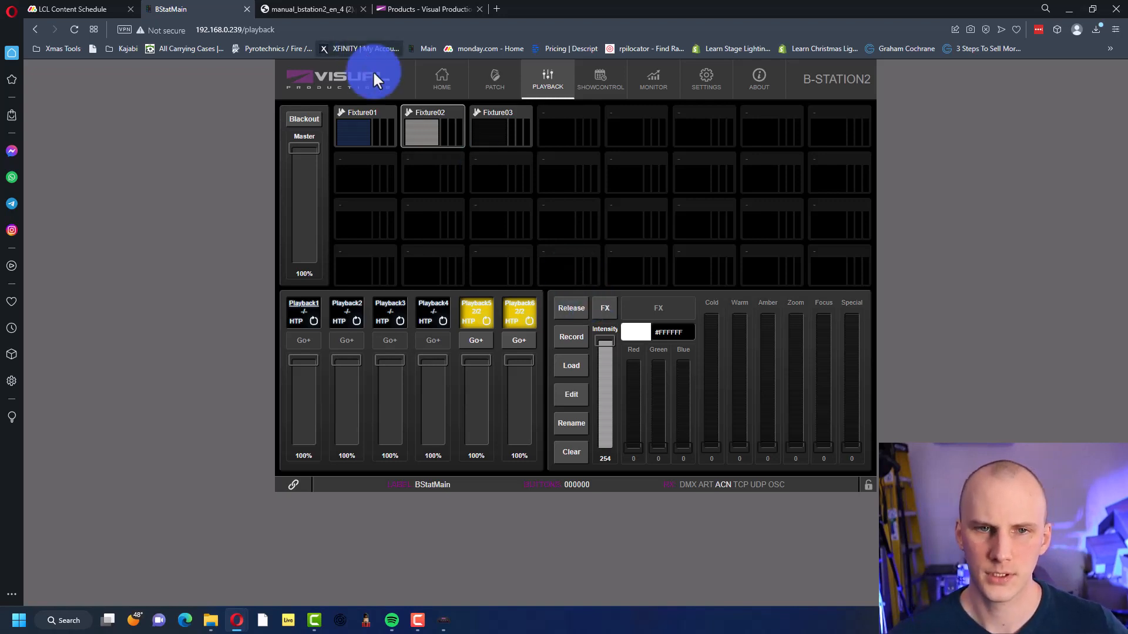
left_click(431, 129)
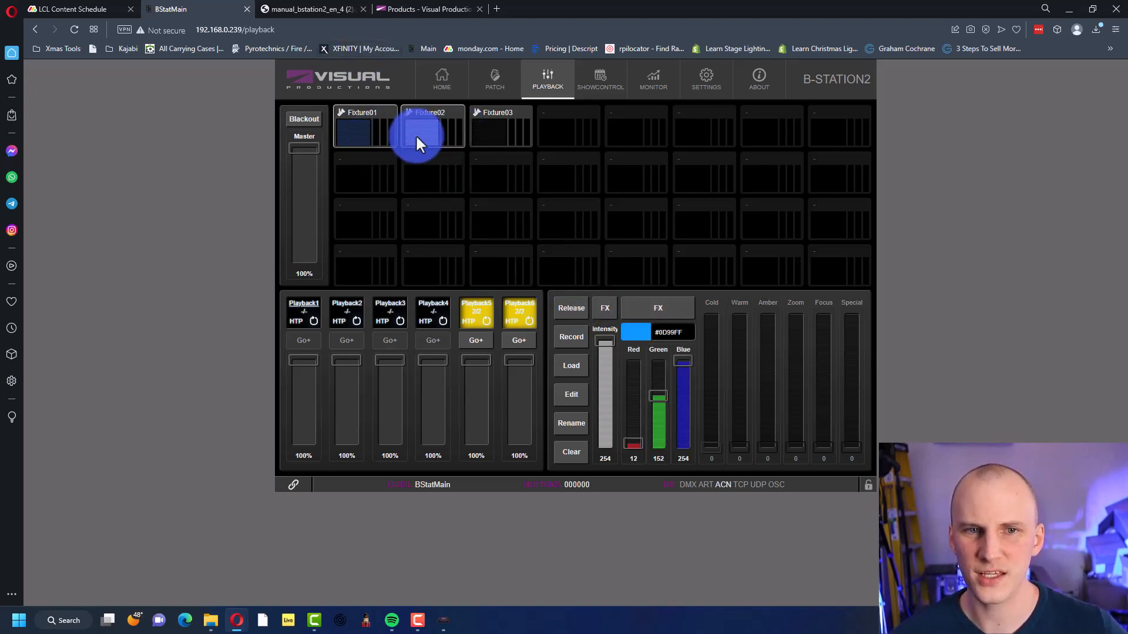
left_click(655, 308)
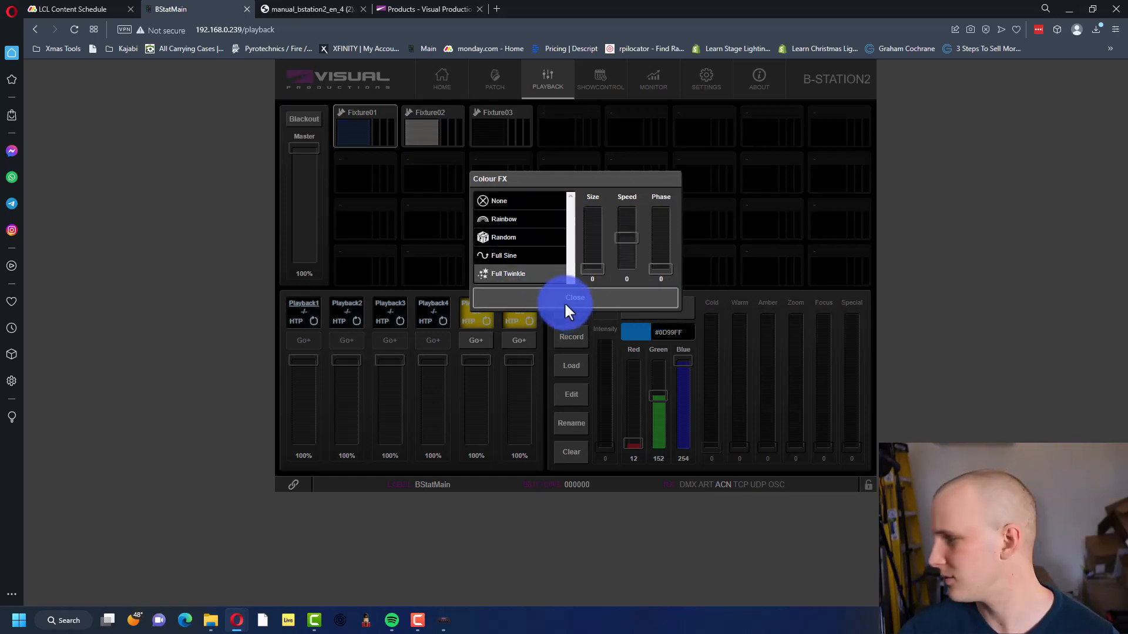
mouse_move(540, 251)
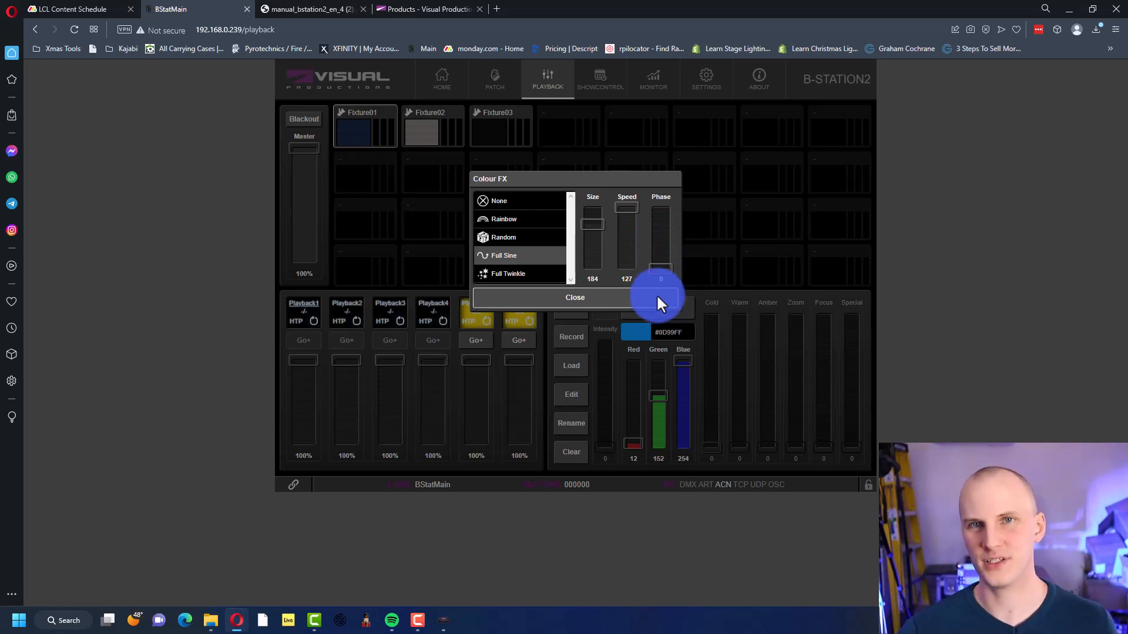
left_click(575, 297)
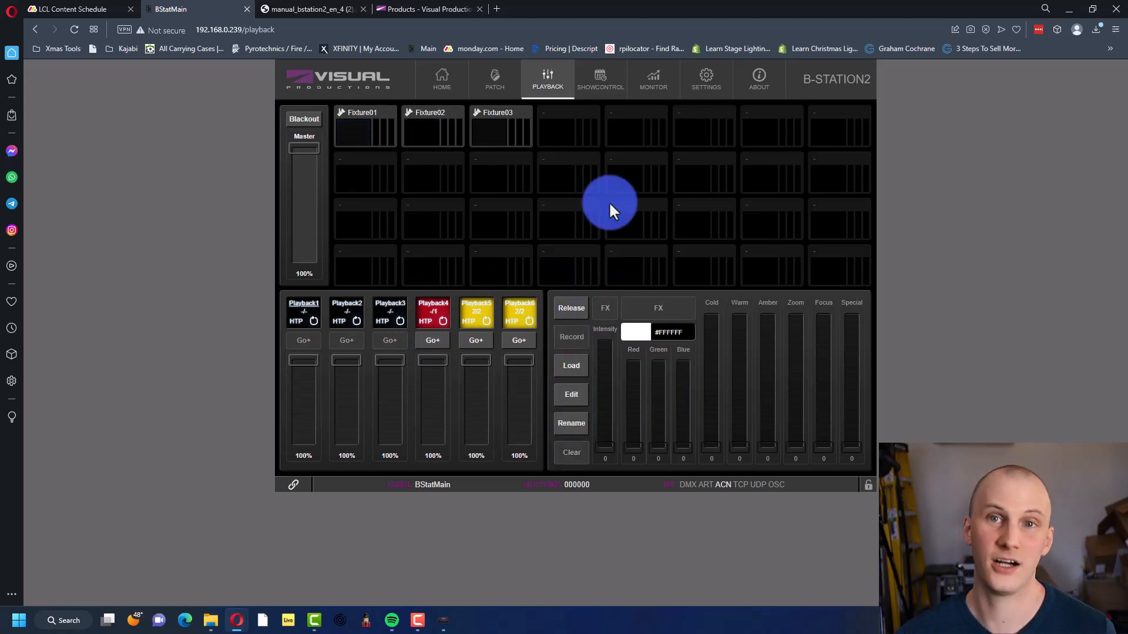
mouse_move(583, 101)
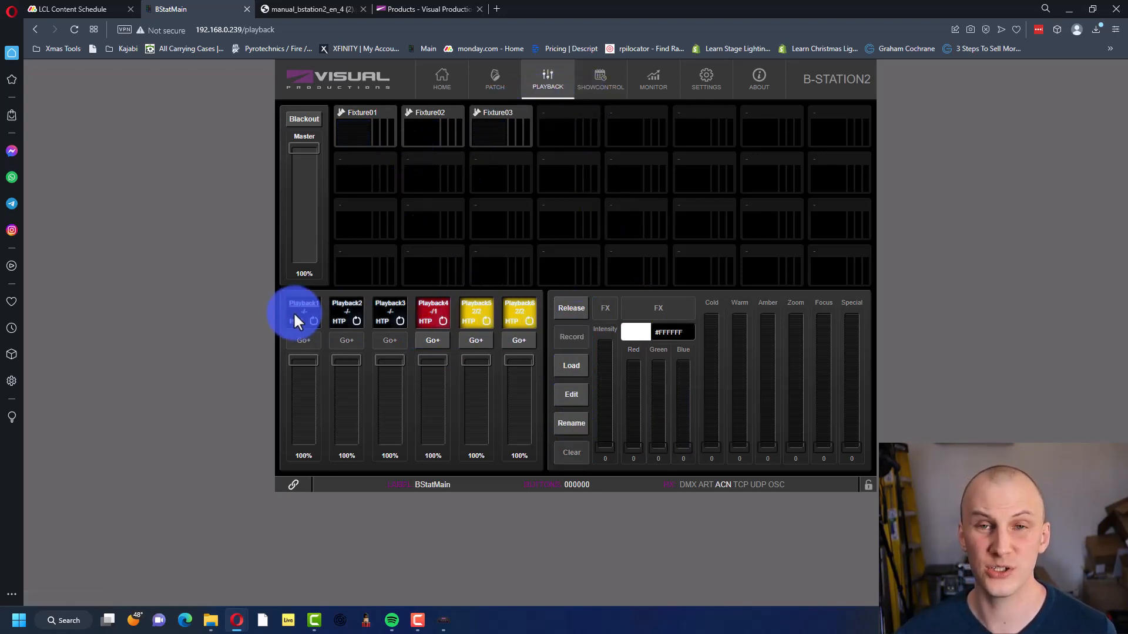
mouse_move(380, 292)
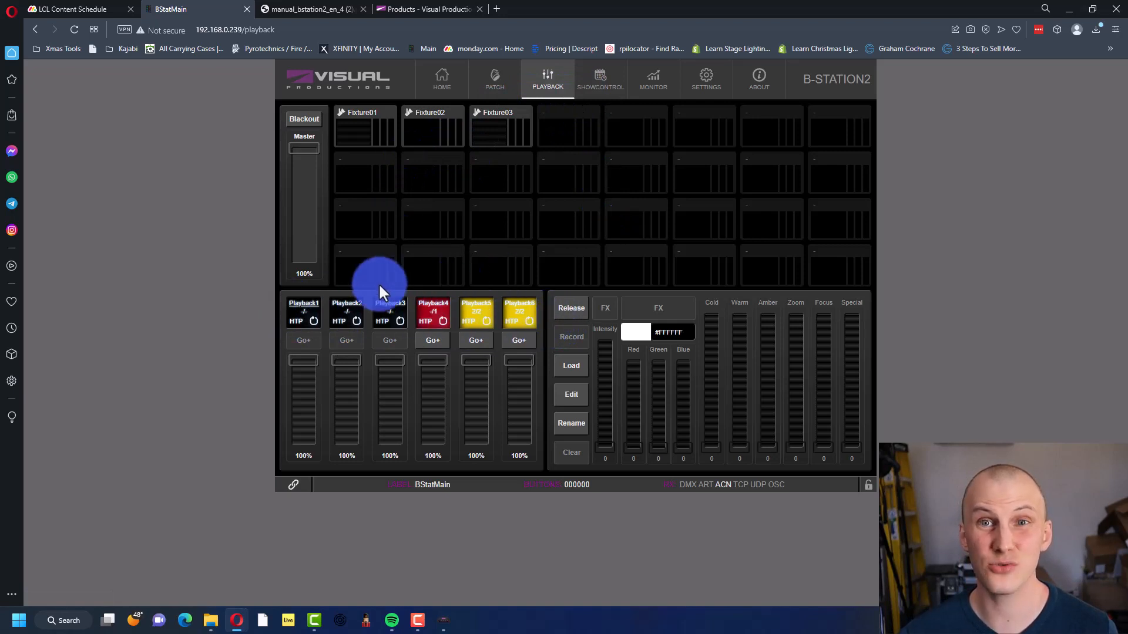
mouse_move(652, 79)
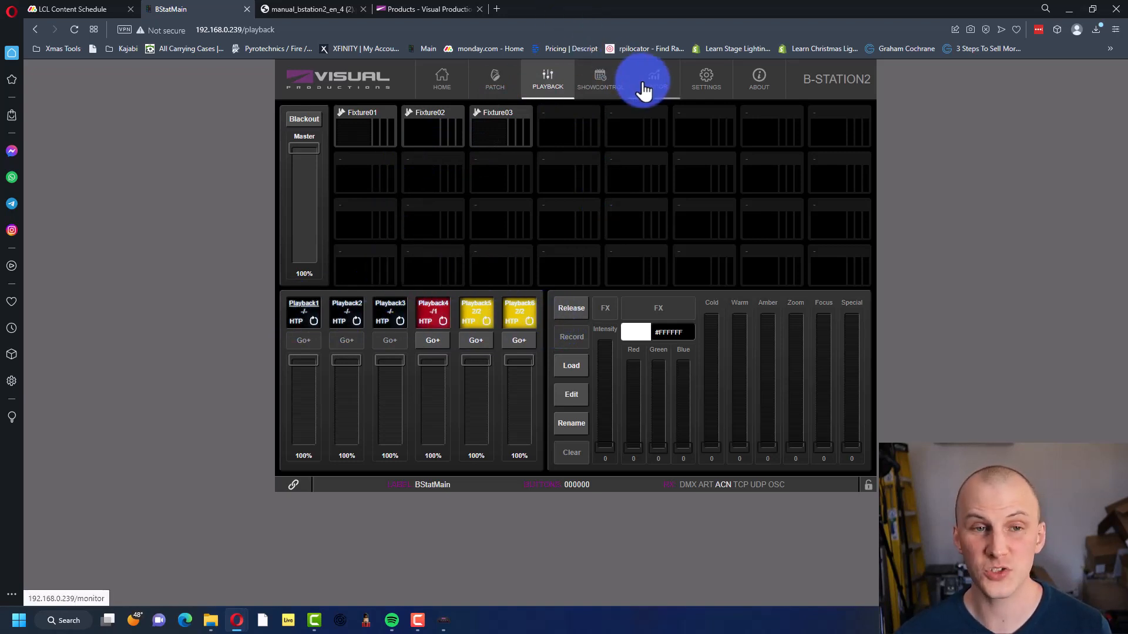
left_click(599, 78)
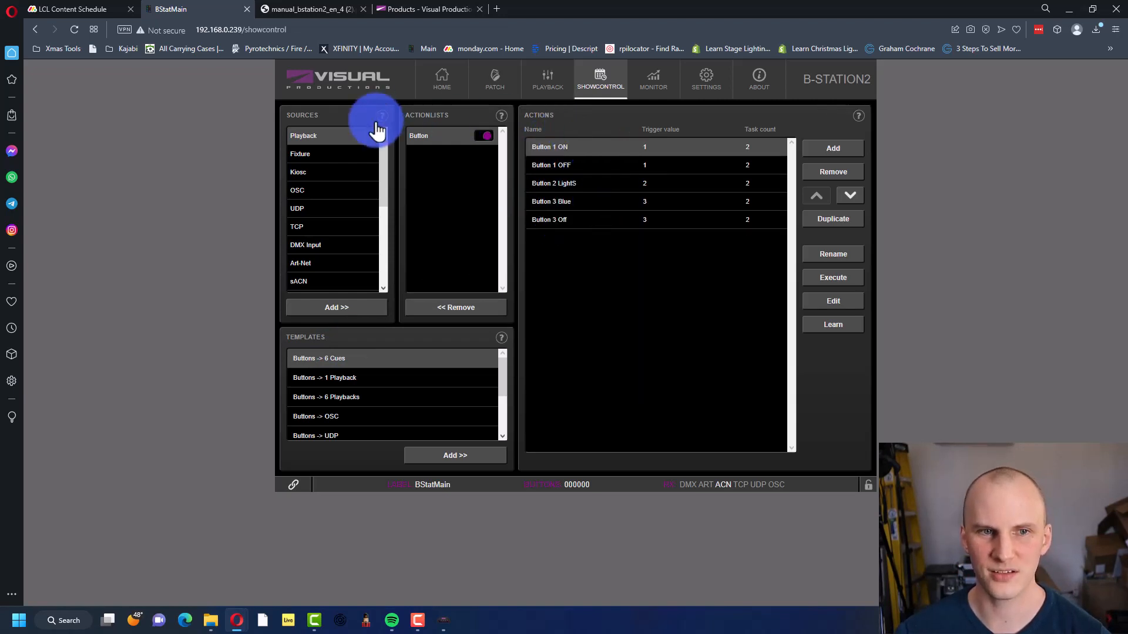
mouse_move(332, 154)
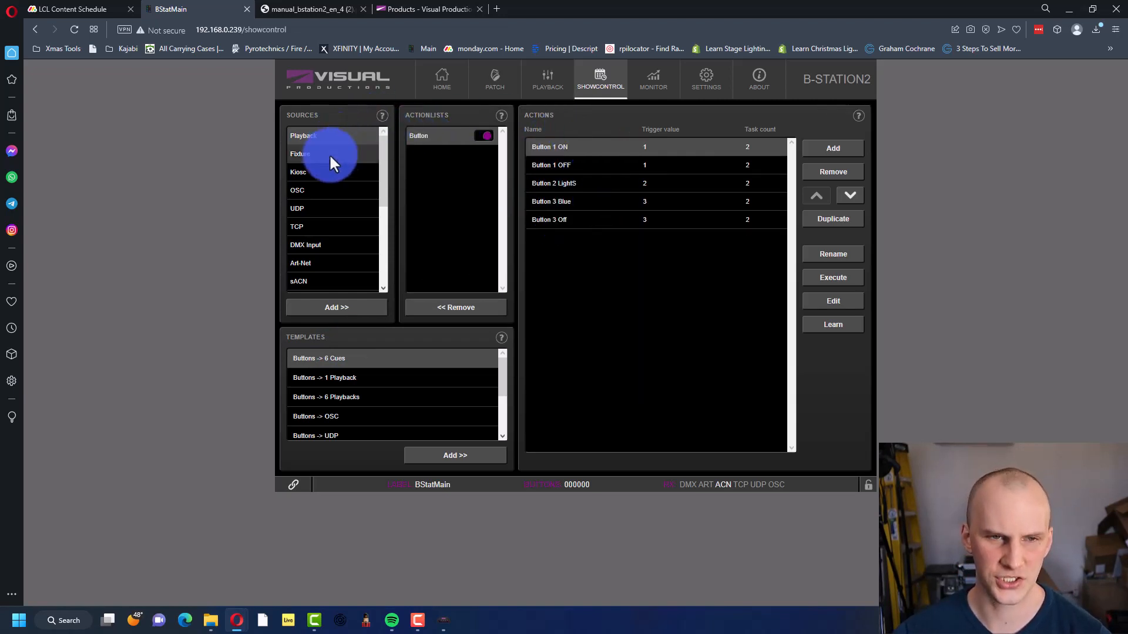
mouse_move(492, 130)
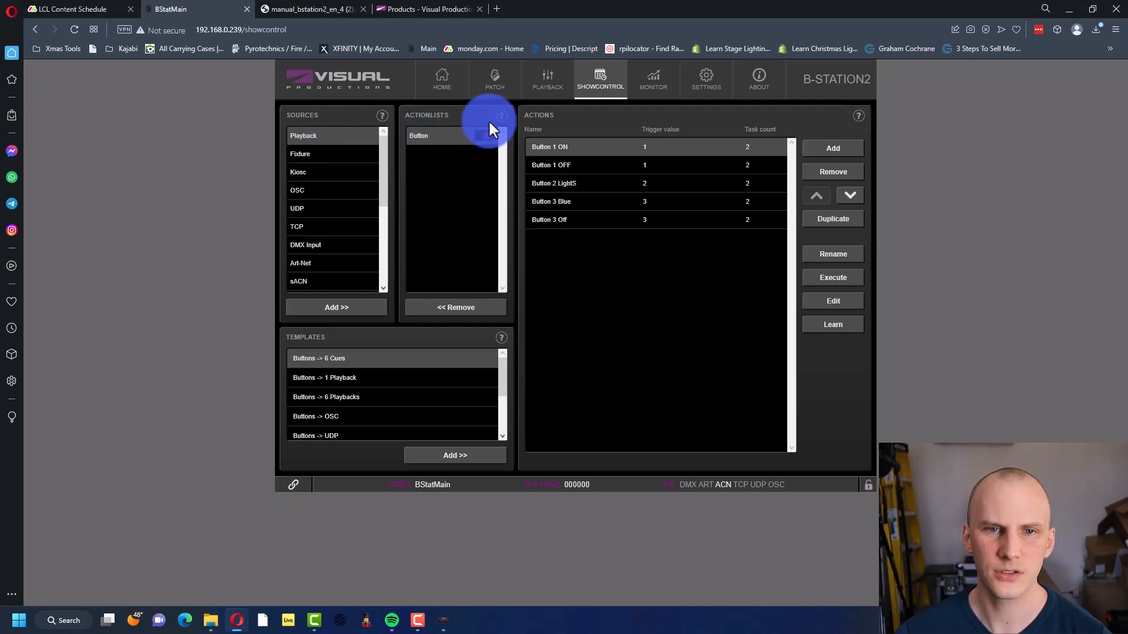
mouse_move(501, 119)
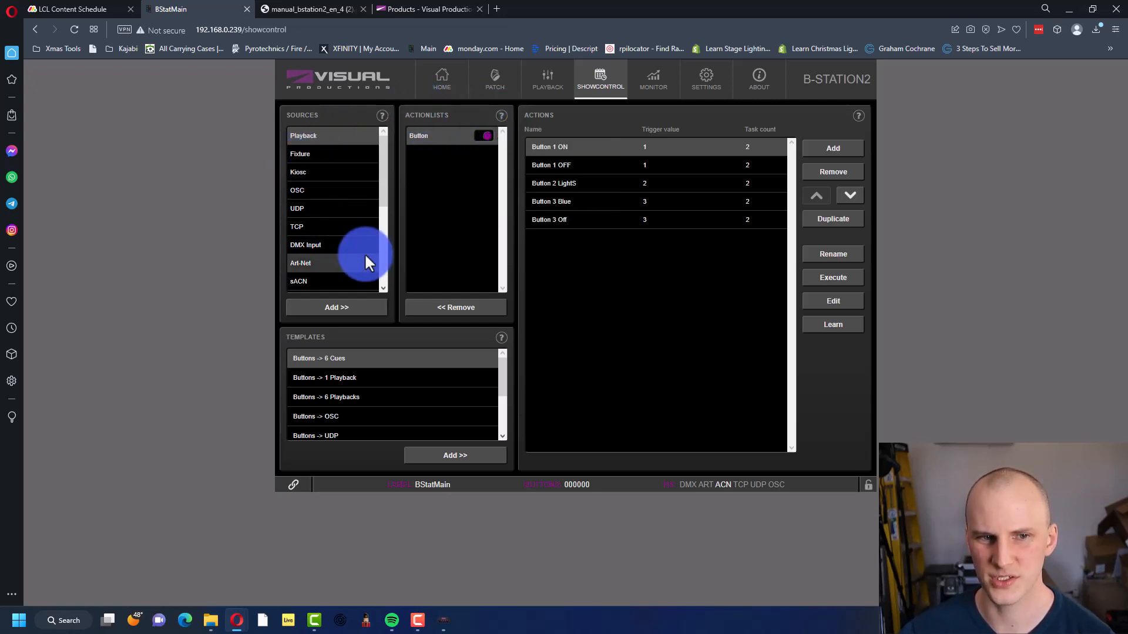
mouse_move(553, 115)
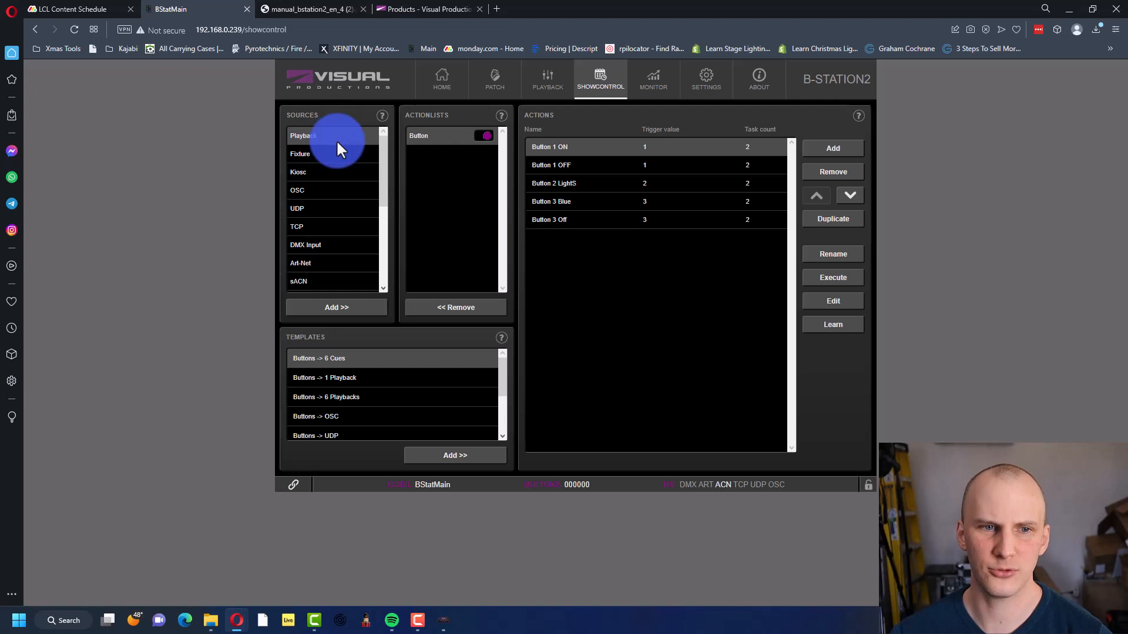
mouse_move(332, 154)
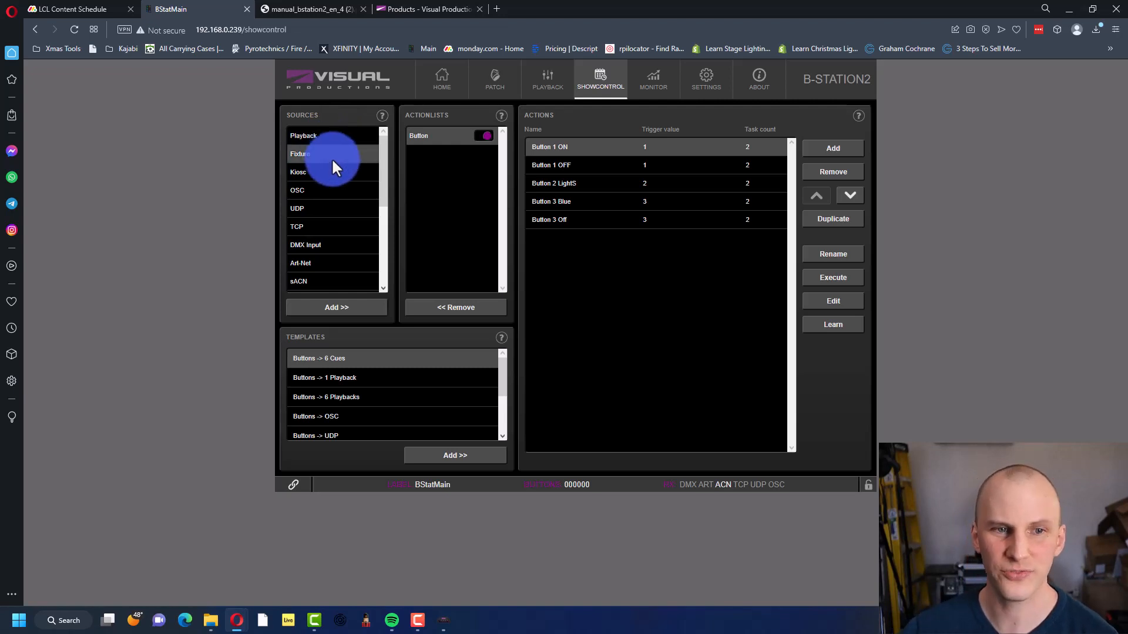
mouse_move(342, 219)
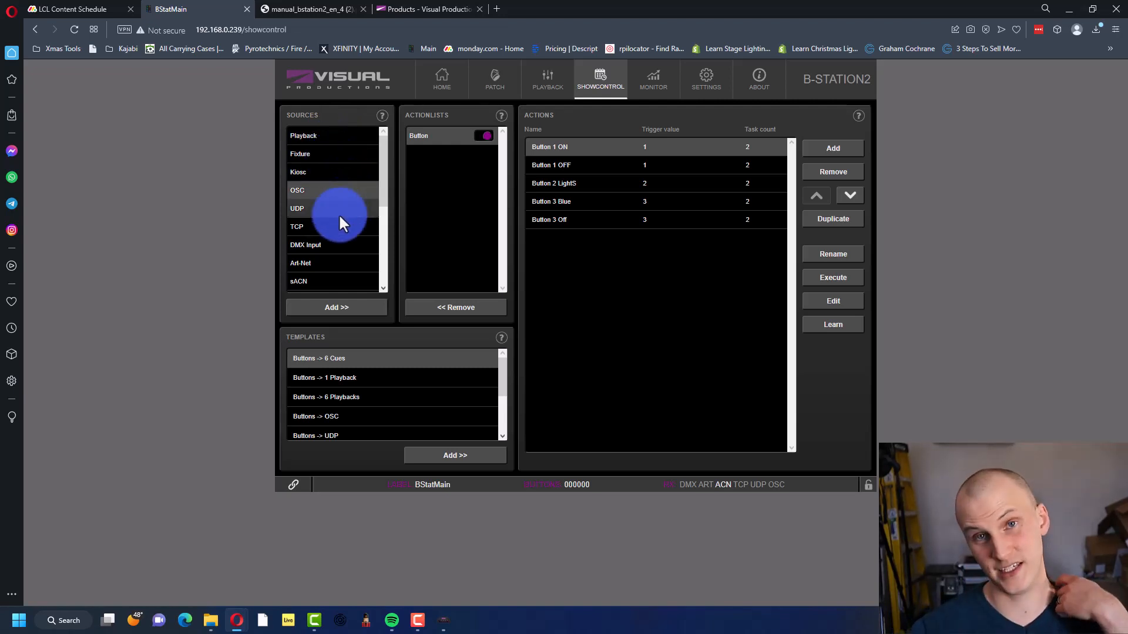
scroll("down", 3)
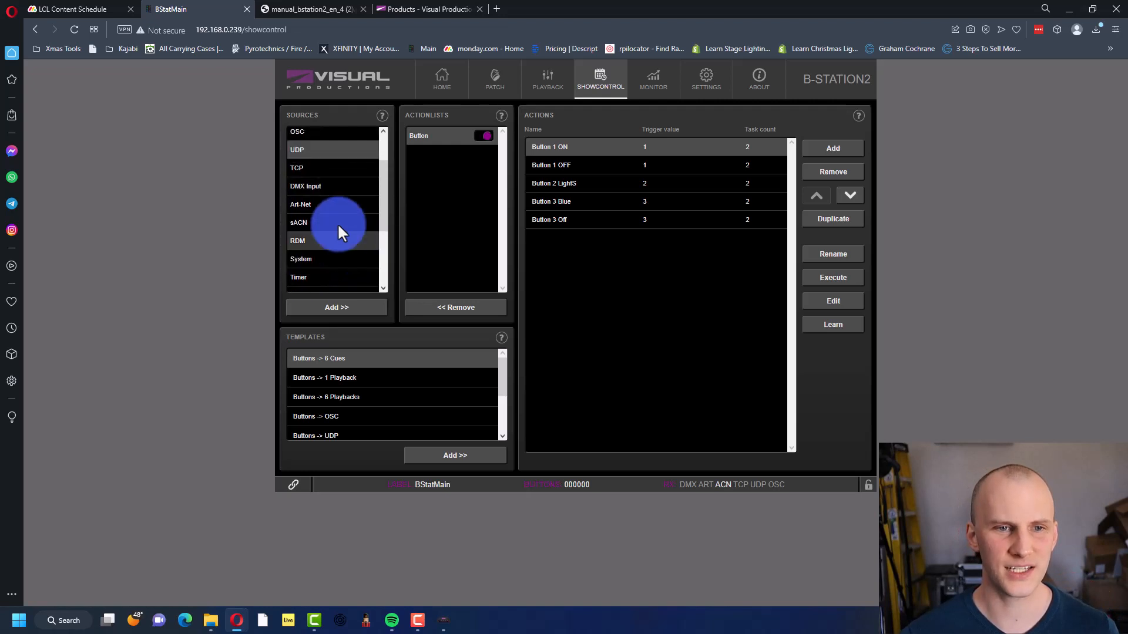
mouse_move(332, 227)
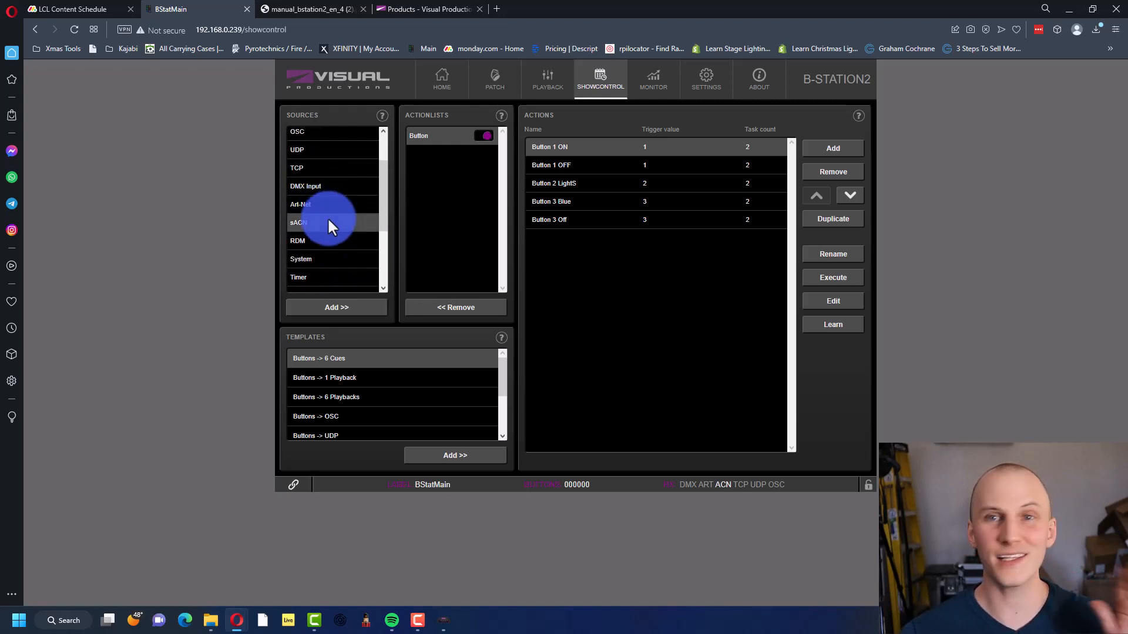
scroll("down", 3)
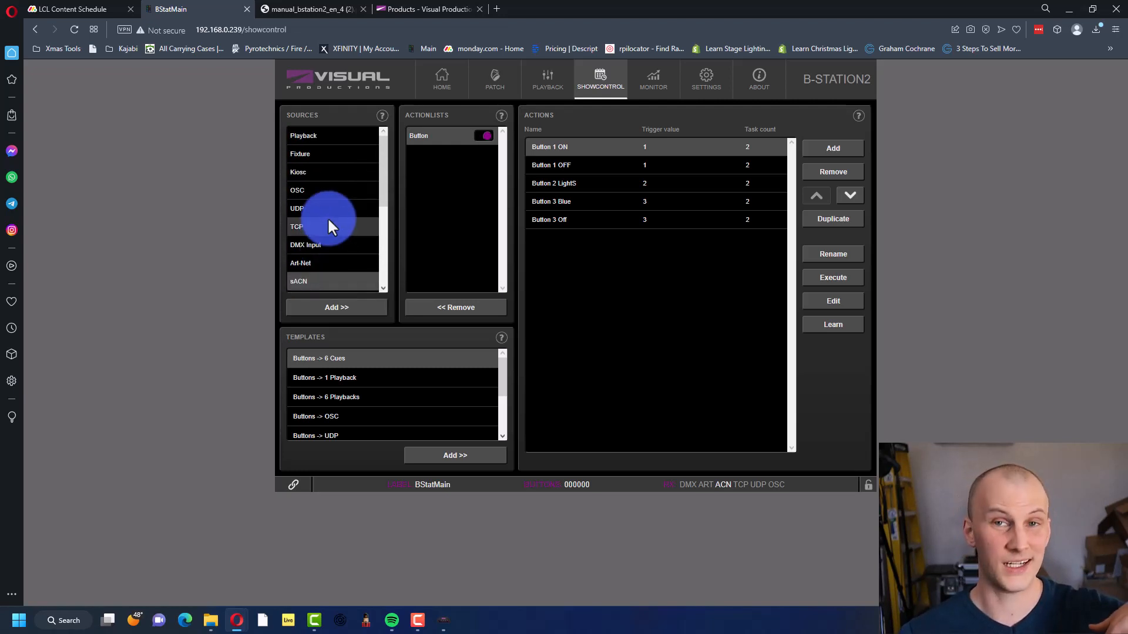
mouse_move(303, 136)
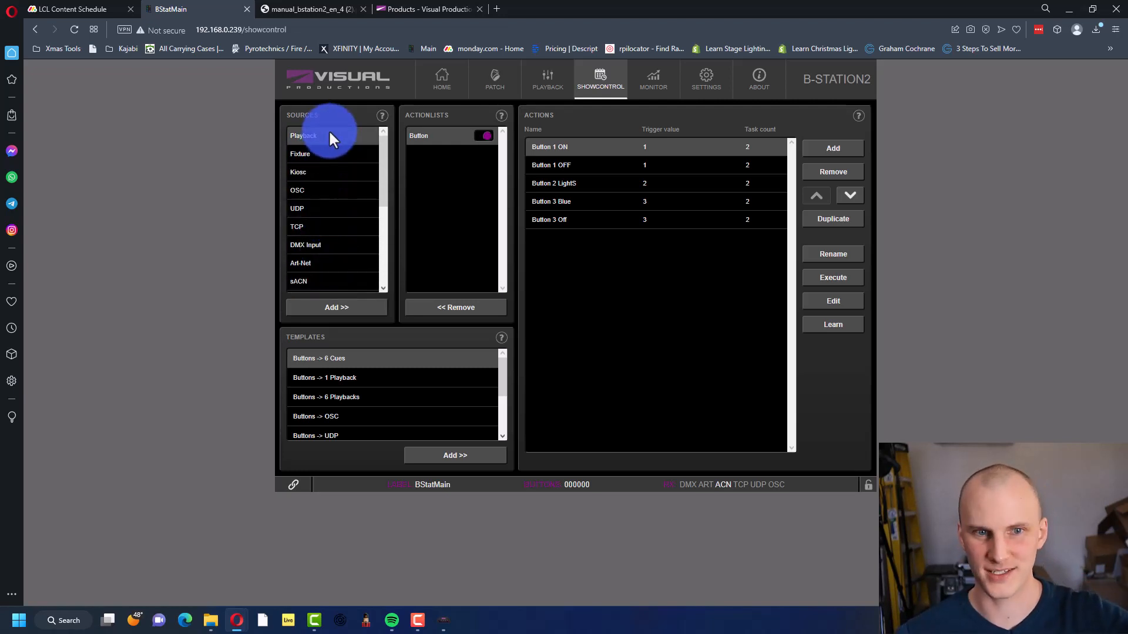
mouse_move(365, 324)
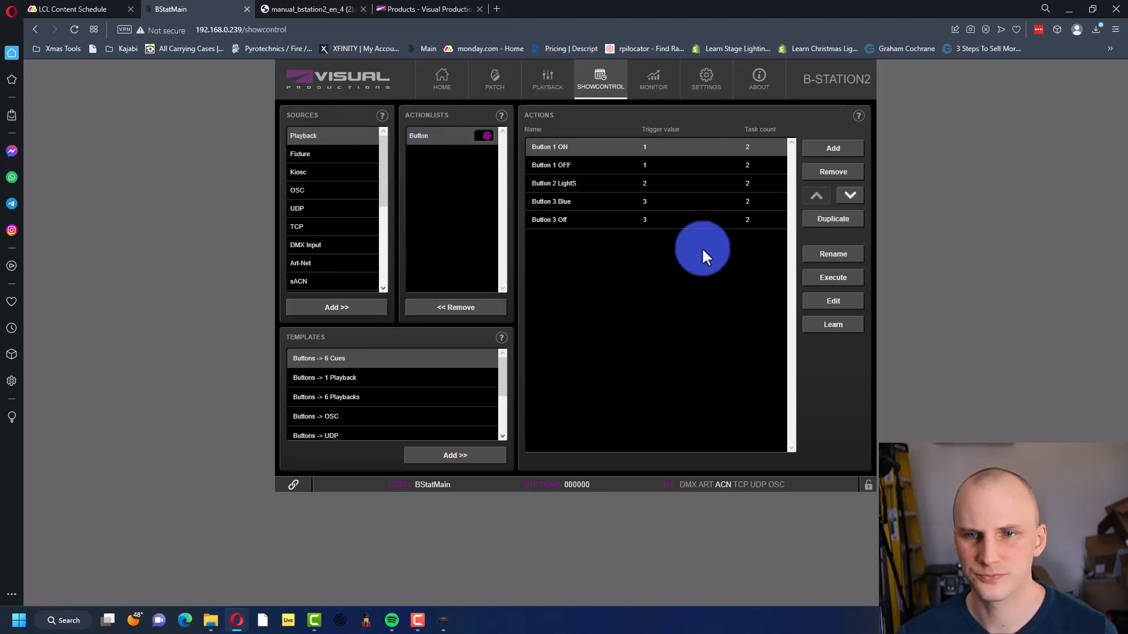
left_click(832, 148)
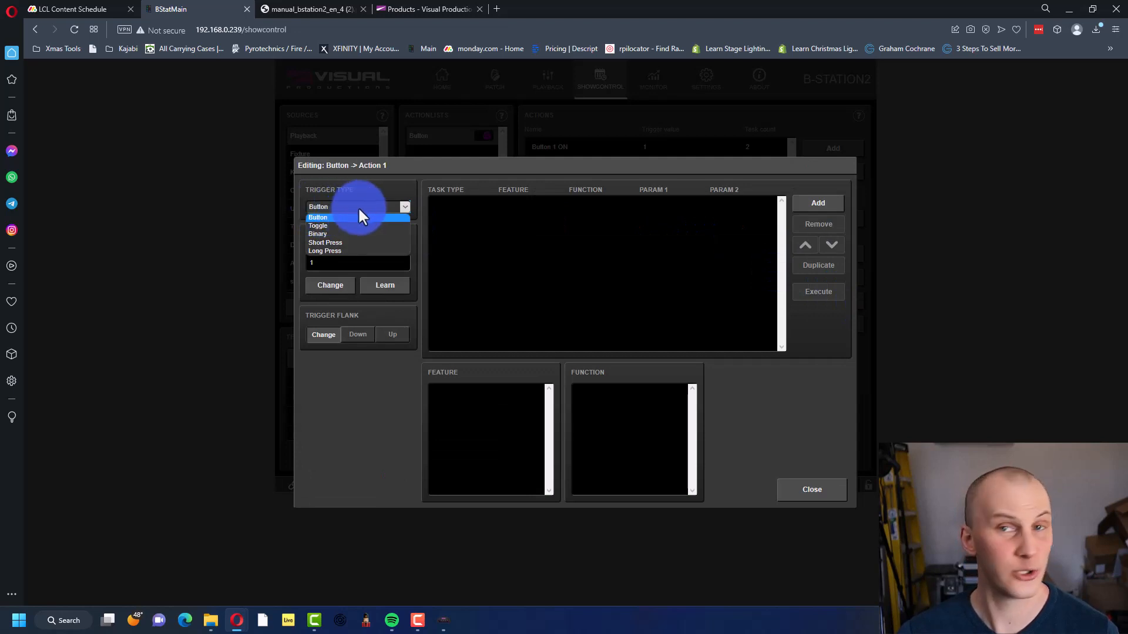
Step: Make the new action trigger on Button index 4 with a Down flank, ready to add tasks
left_click(318, 218)
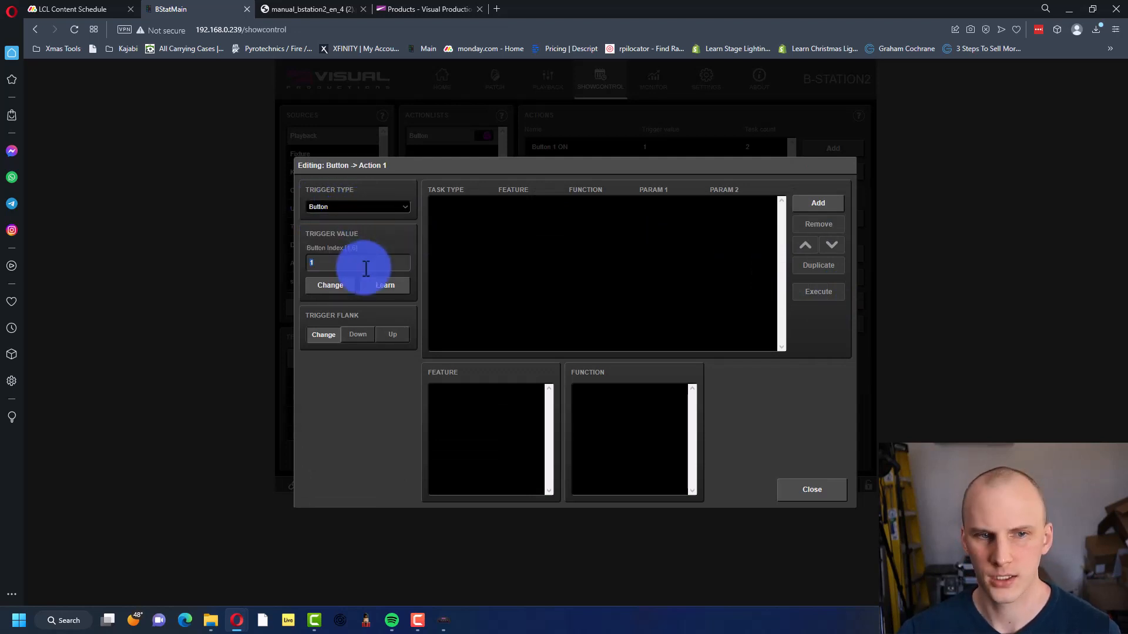
type("4")
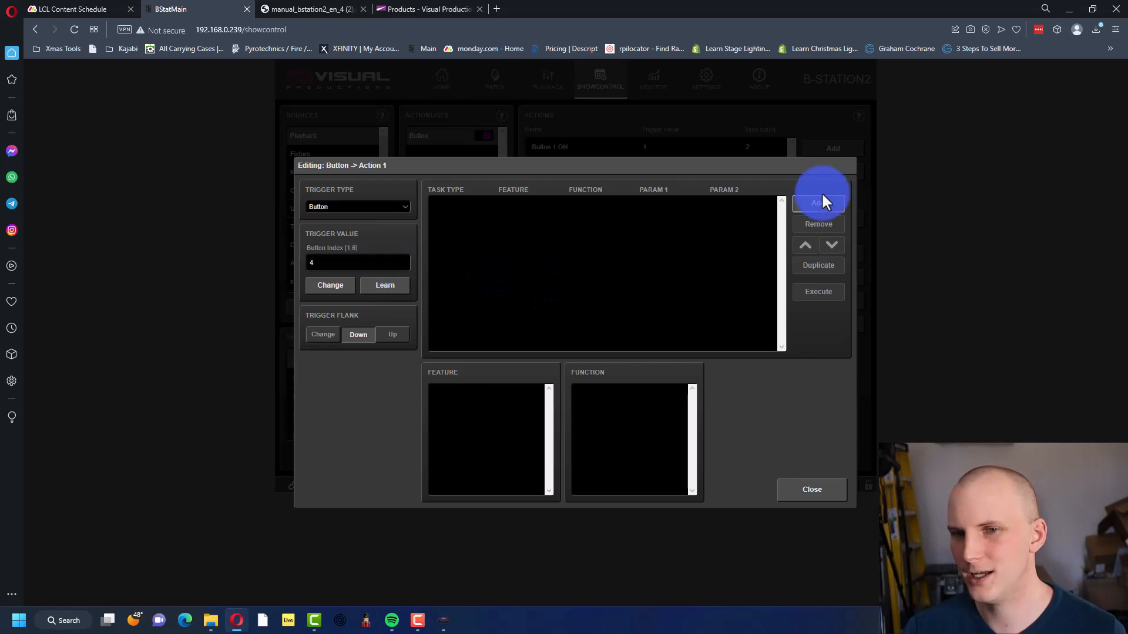
left_click(820, 203)
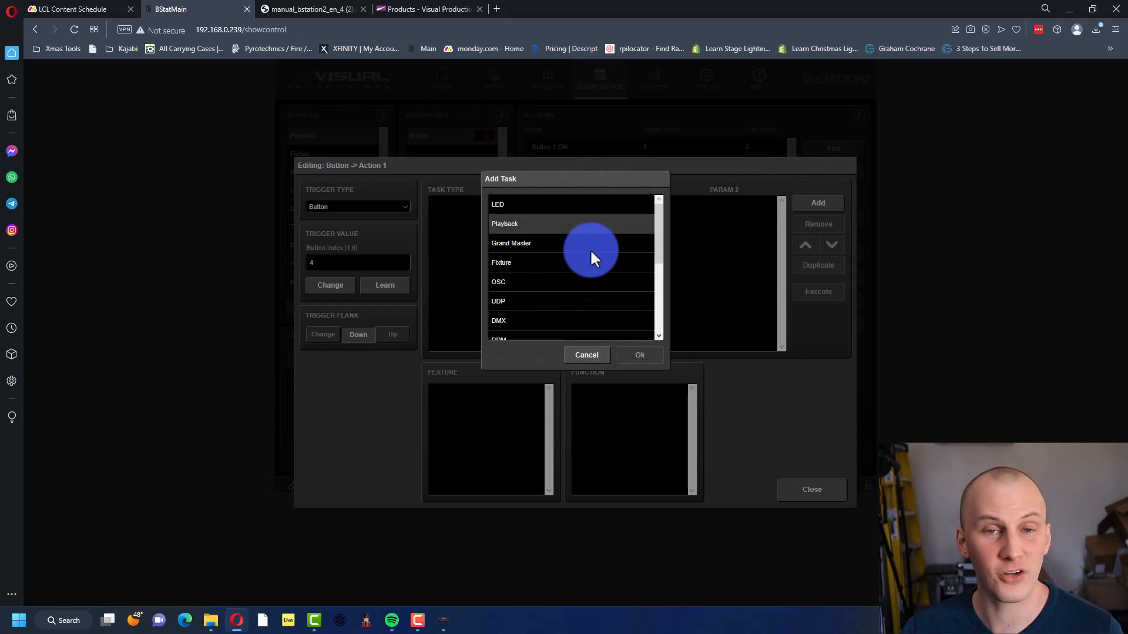
mouse_move(590, 229)
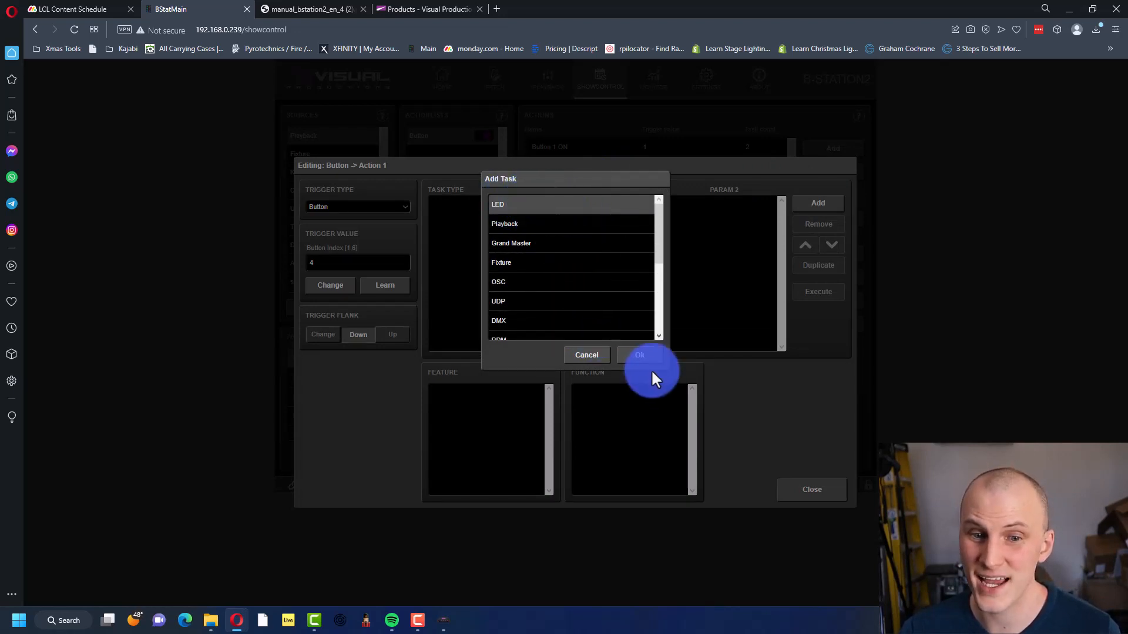
Step: Add an LED task with feature Colour, function Set, LED 4, colour yellow #FFEE00
left_click(639, 355)
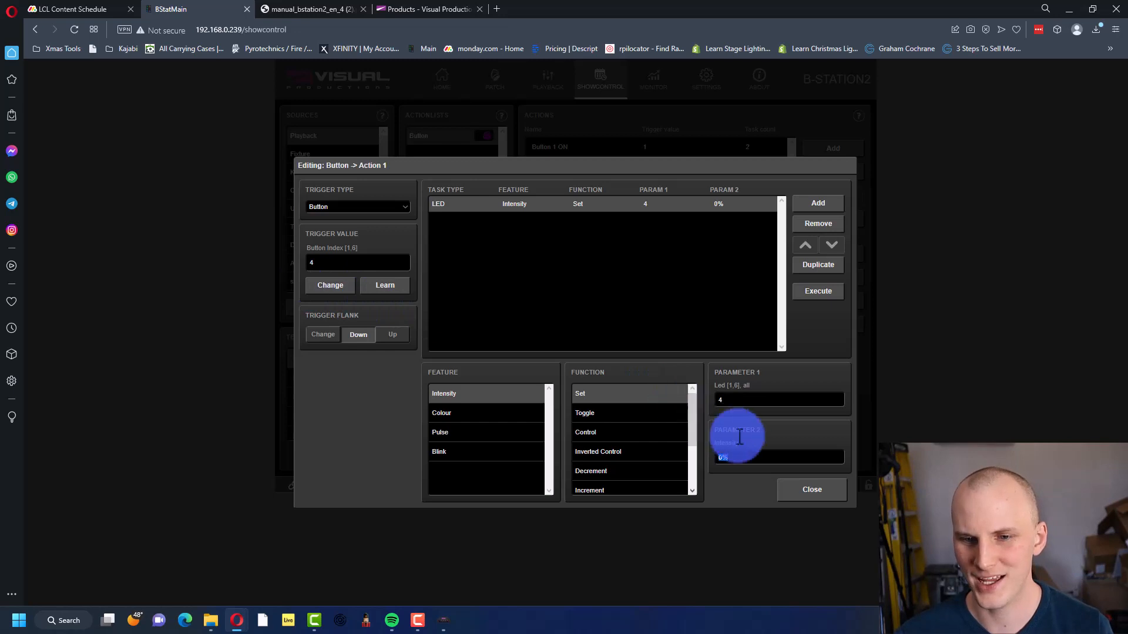
left_click(584, 412)
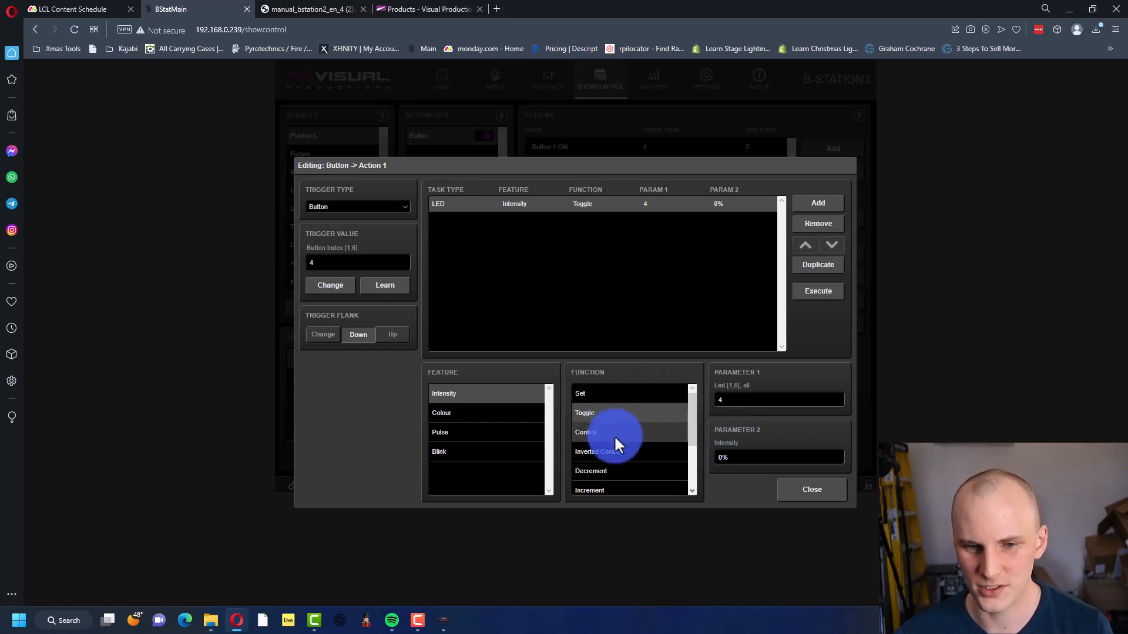
left_click(441, 412)
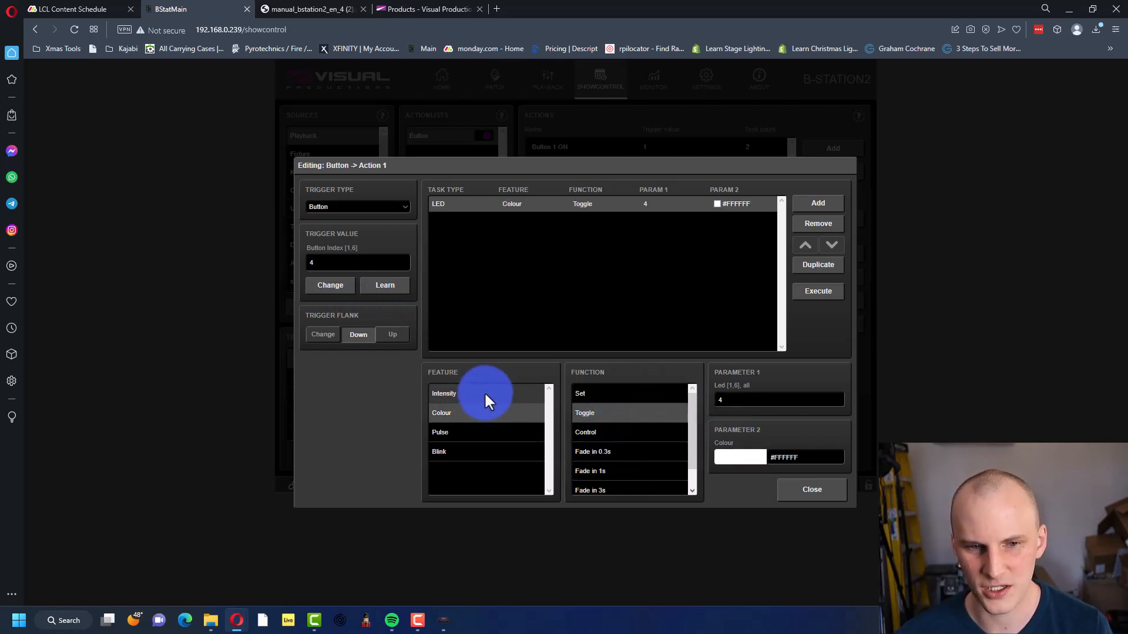
left_click(579, 394)
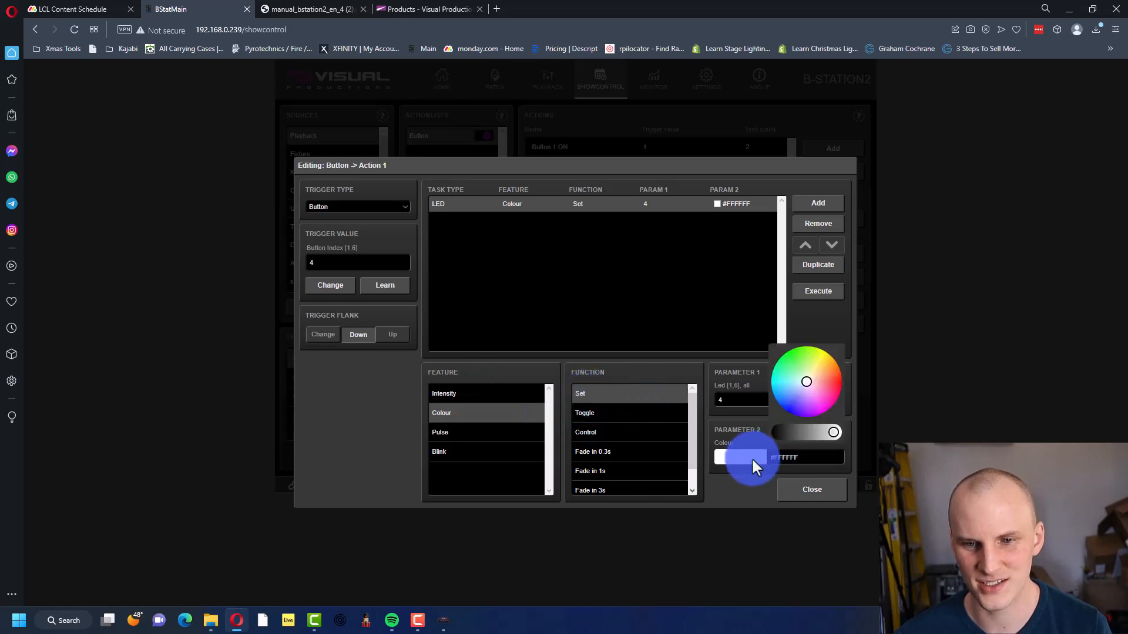
left_click(826, 349)
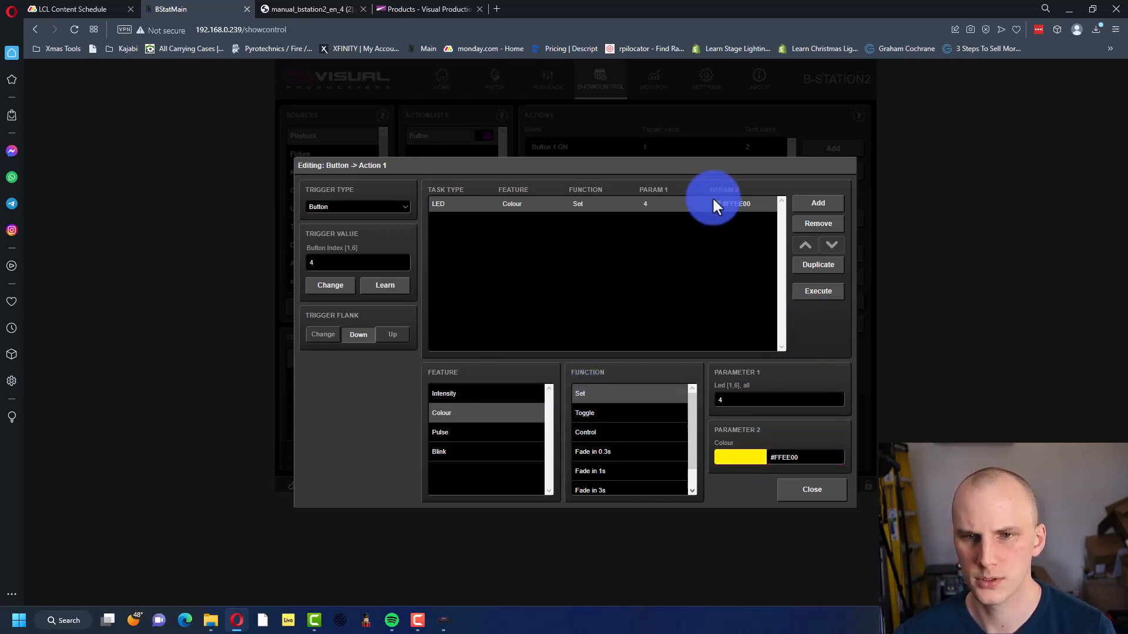
Step: Add a Playback task that jumps playback index 4 to cue 1
left_click(818, 203)
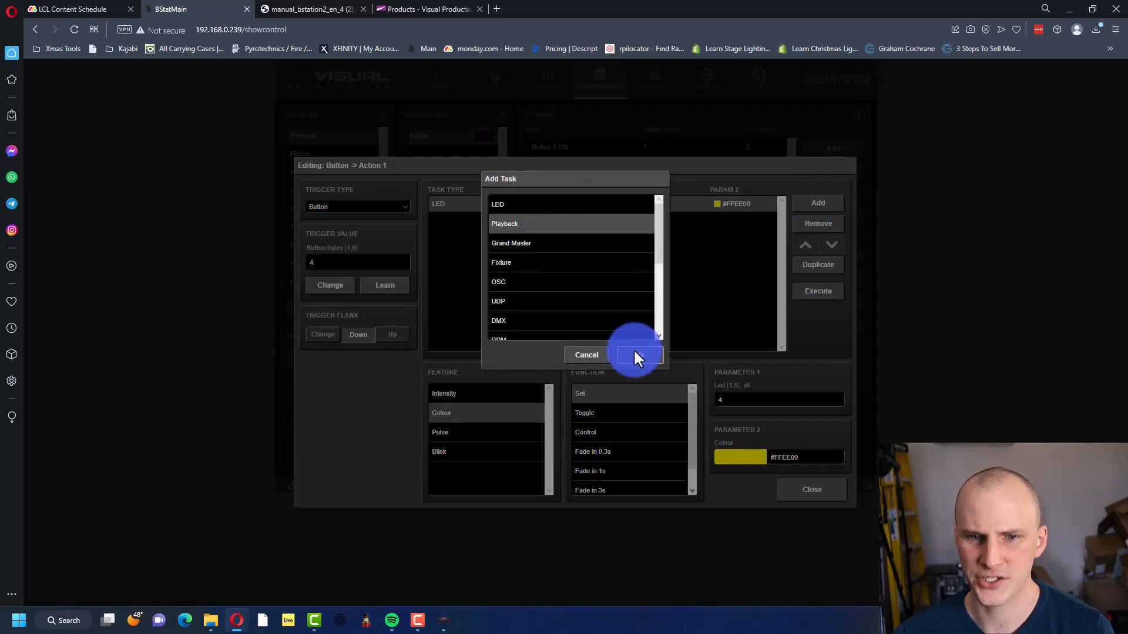
left_click(504, 223)
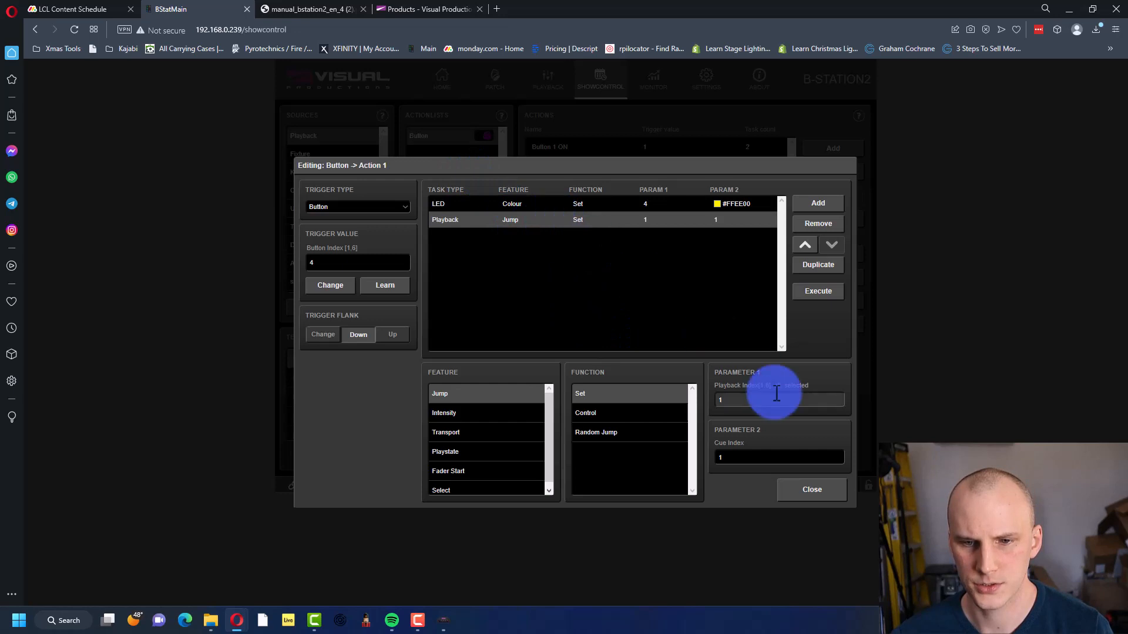
triple_click(778, 399)
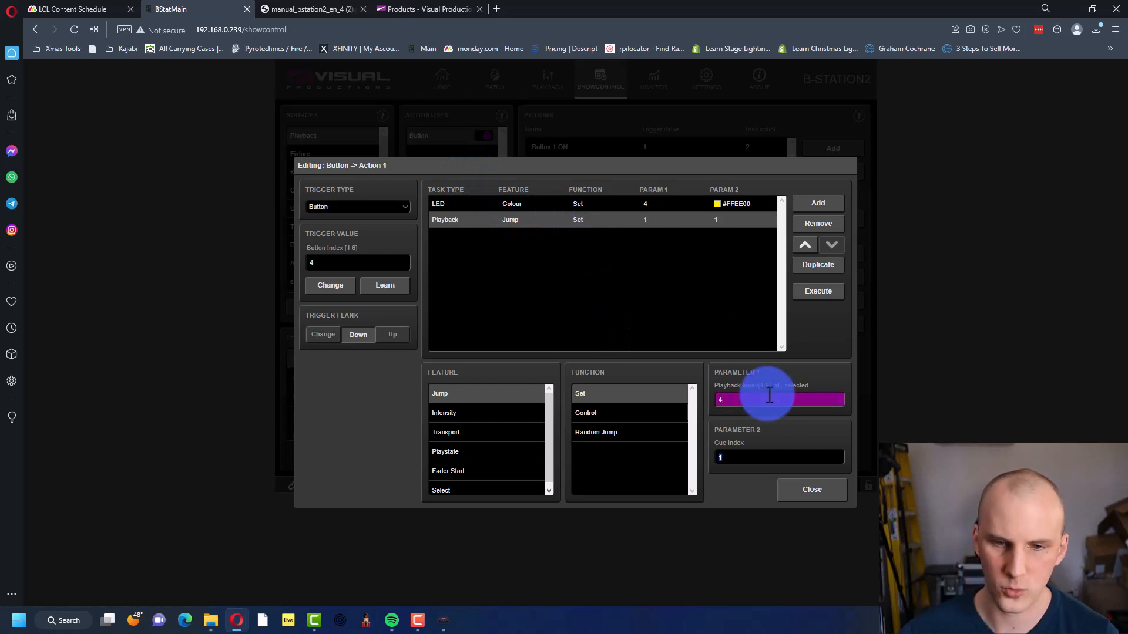
left_click(645, 219)
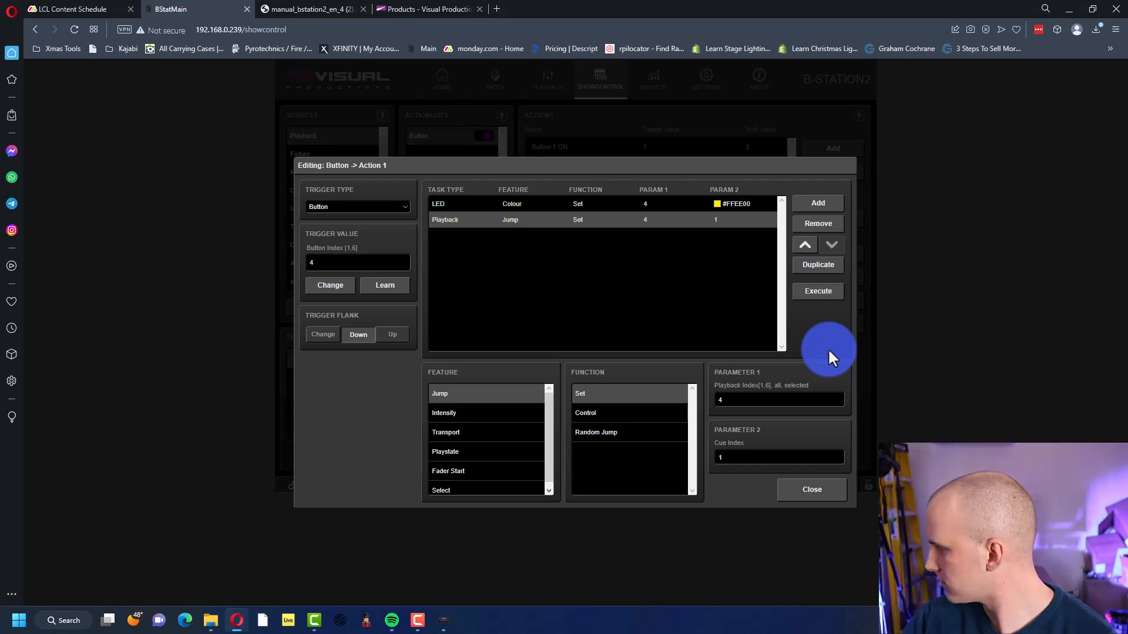
Step: Close the action editor and step Playback4 through its cues so Fixture01 shows red
left_click(810, 488)
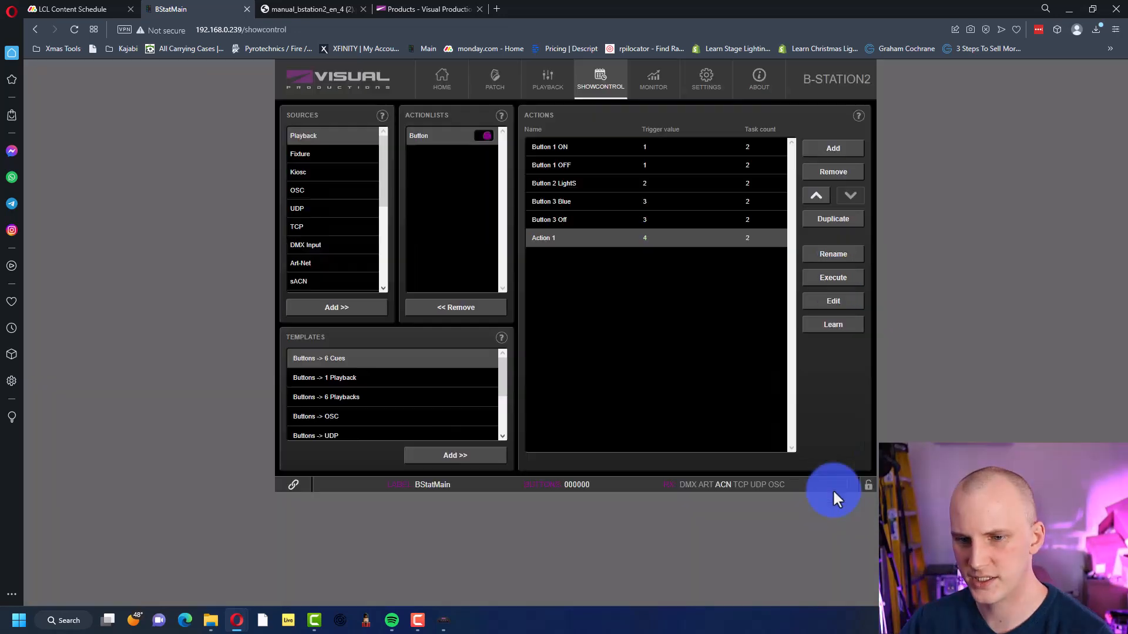
left_click(546, 79)
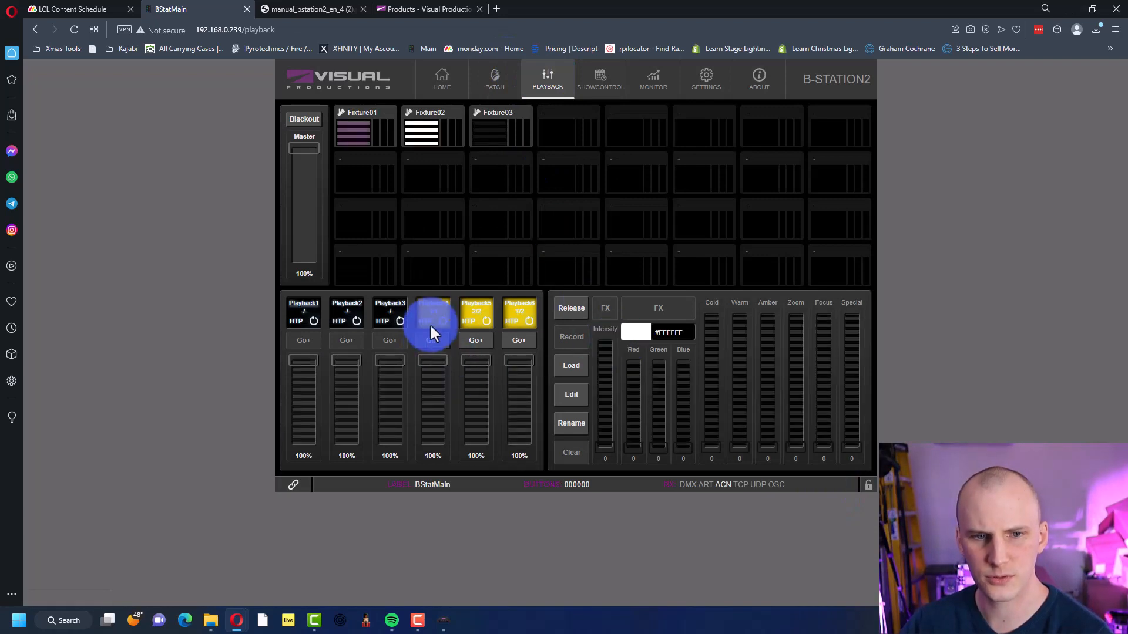
left_click(432, 313)
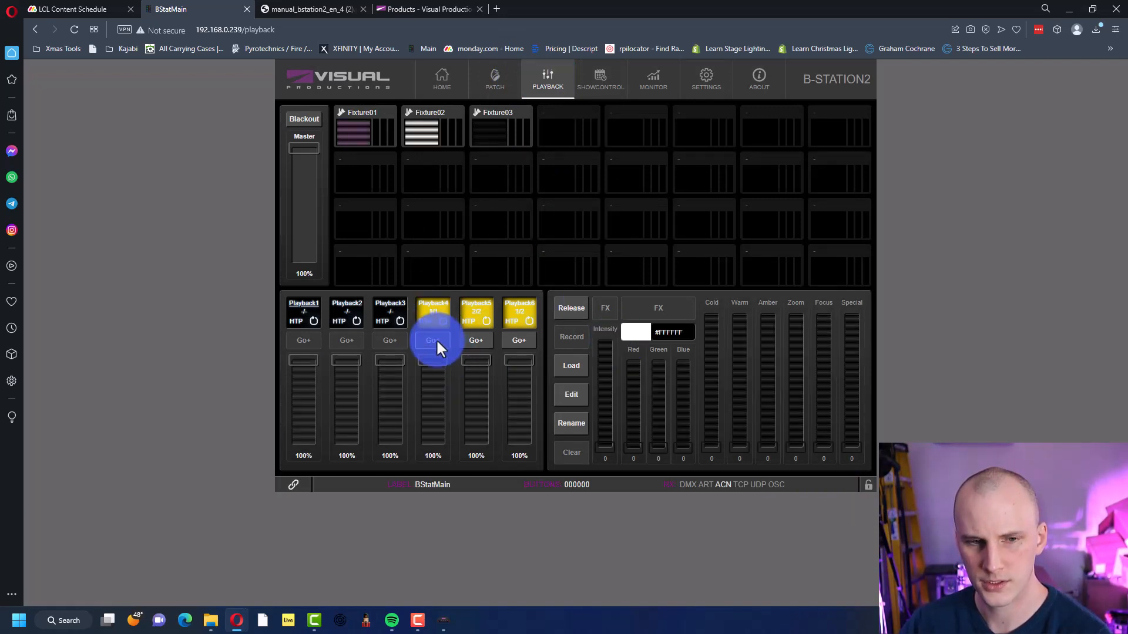
left_click(571, 394)
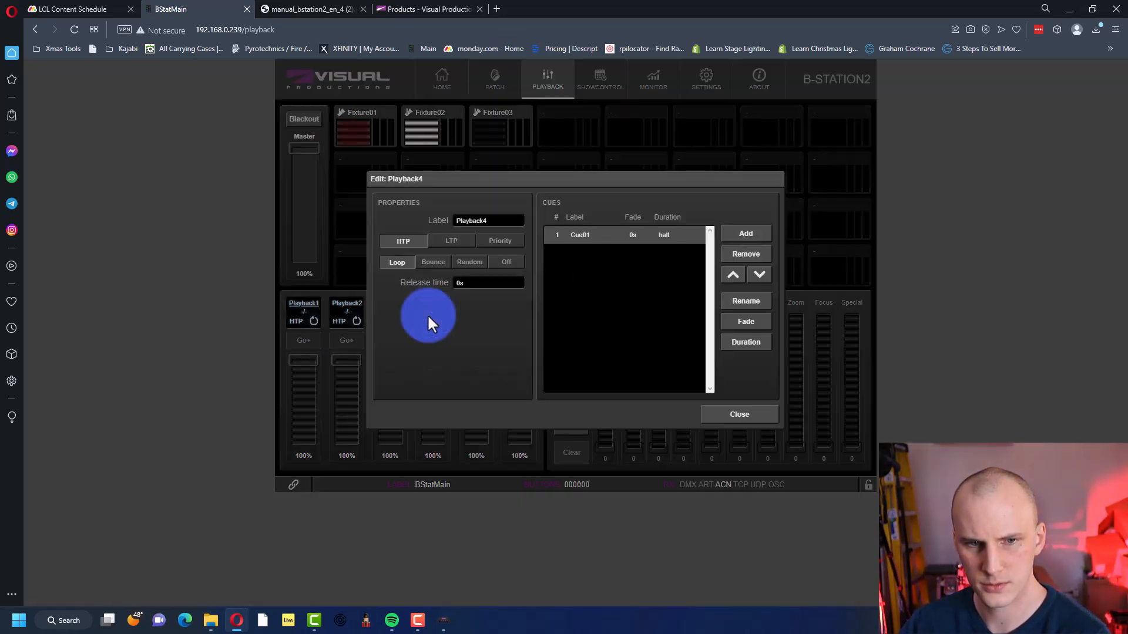
left_click(739, 414)
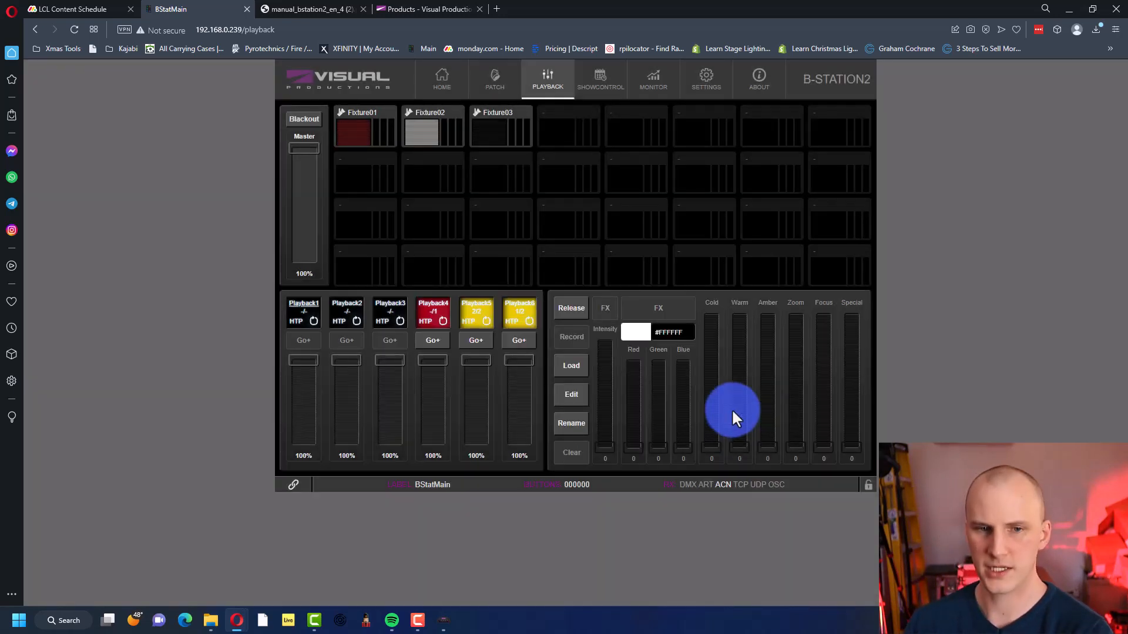
left_click(432, 311)
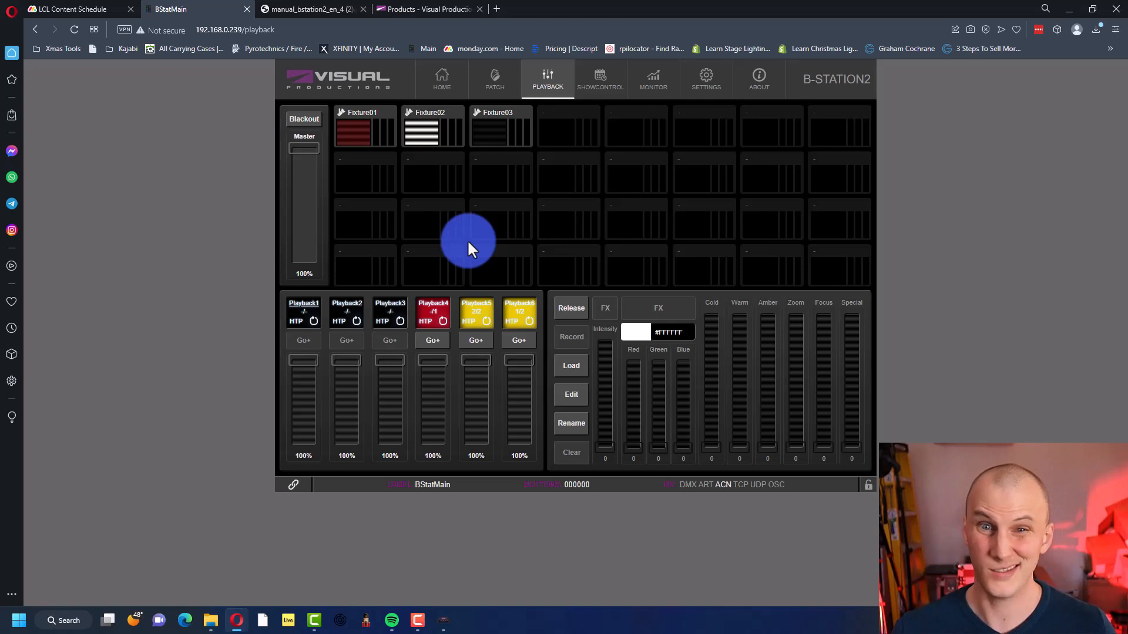
Step: Rename Action 1 in the show control actions list to 'Button 4'
left_click(599, 79)
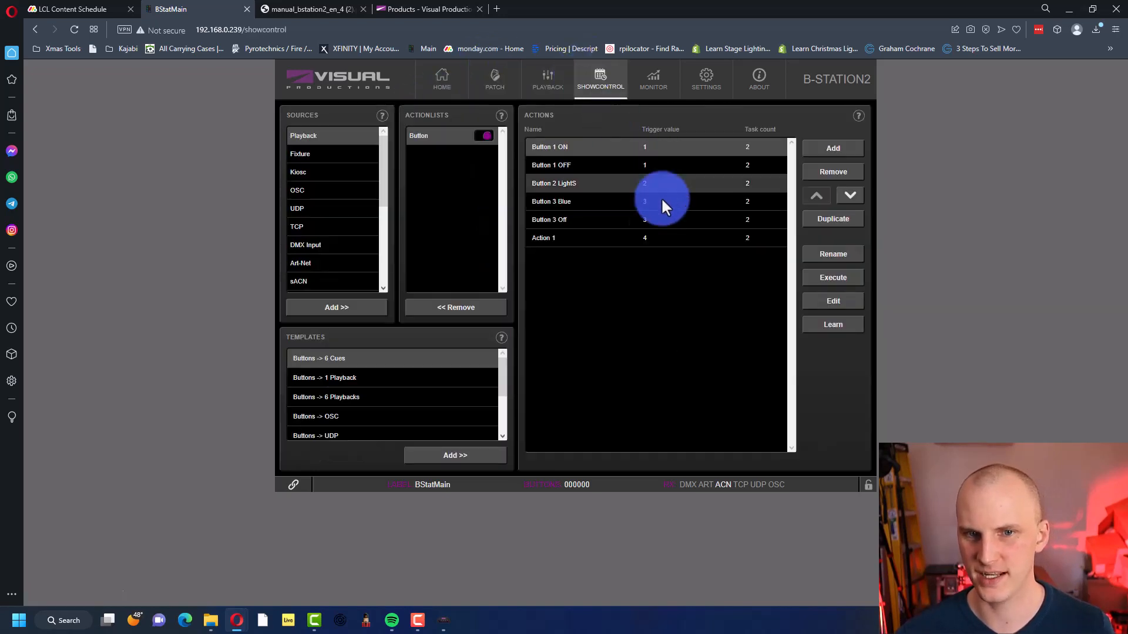
double_click(543, 237)
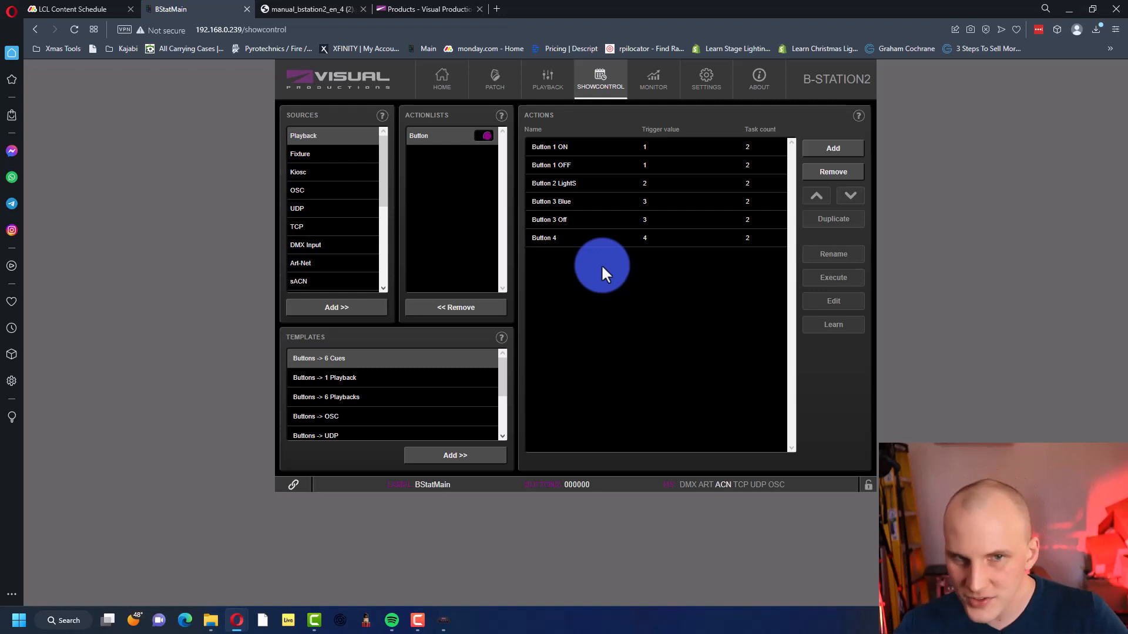
mouse_move(620, 257)
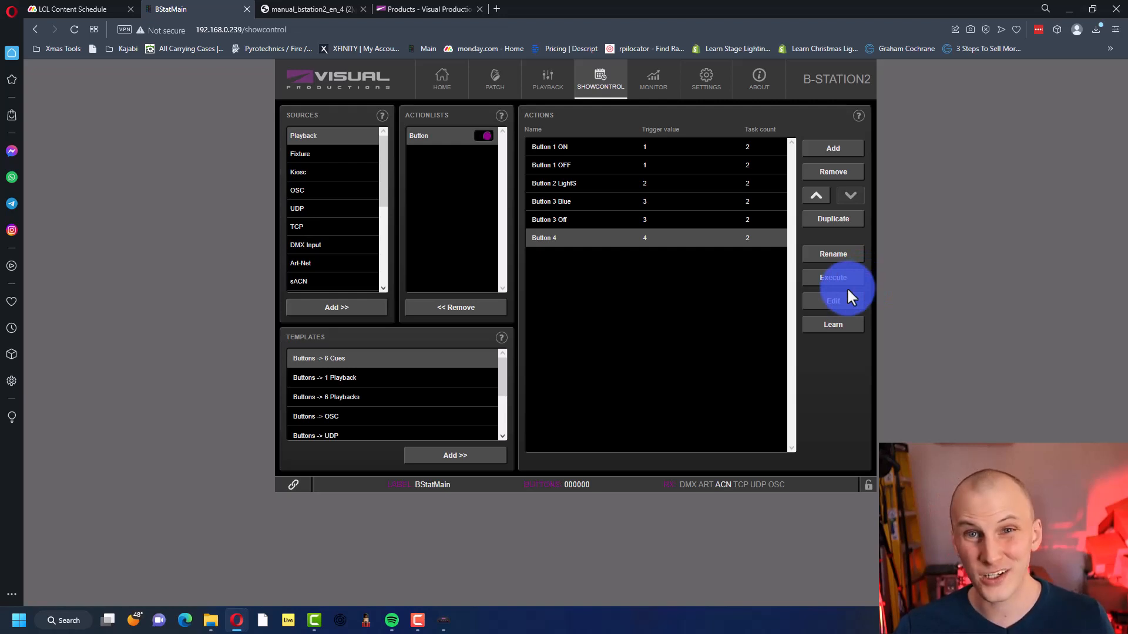
Step: Add an OSC Send Float task to the Button 4 action and close the editor
left_click(833, 301)
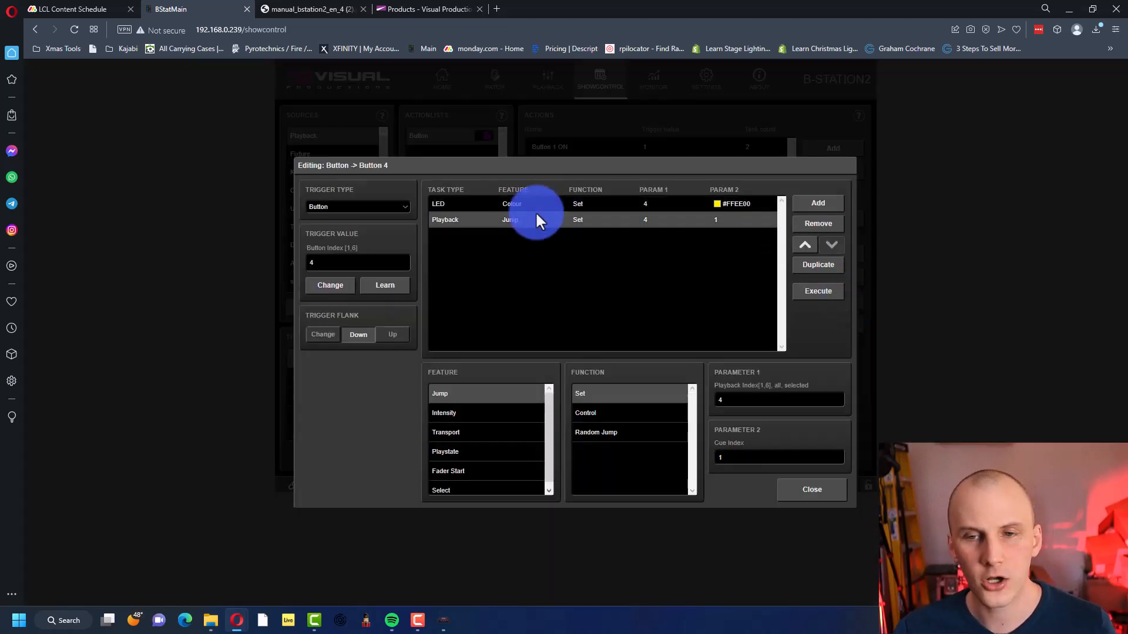
left_click(818, 203)
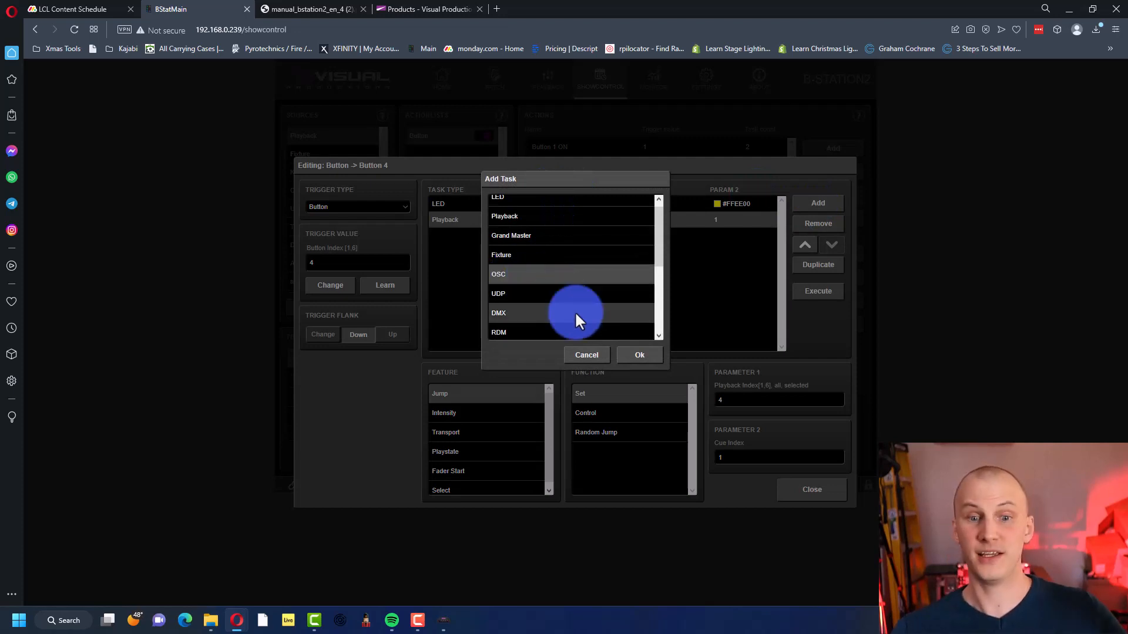
left_click(639, 355)
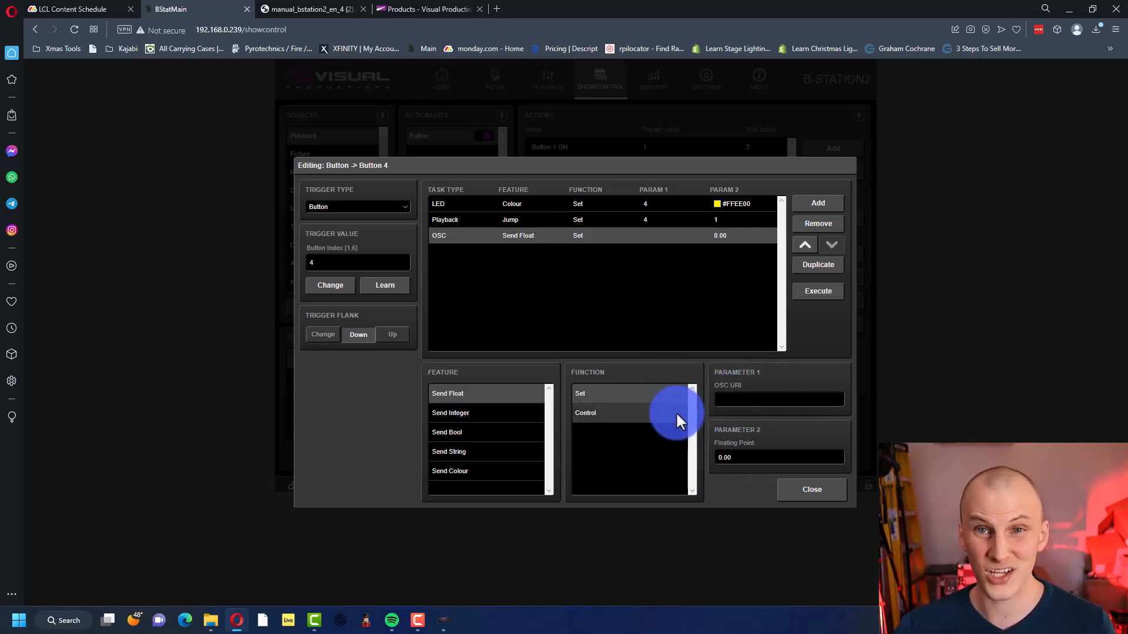
left_click(810, 489)
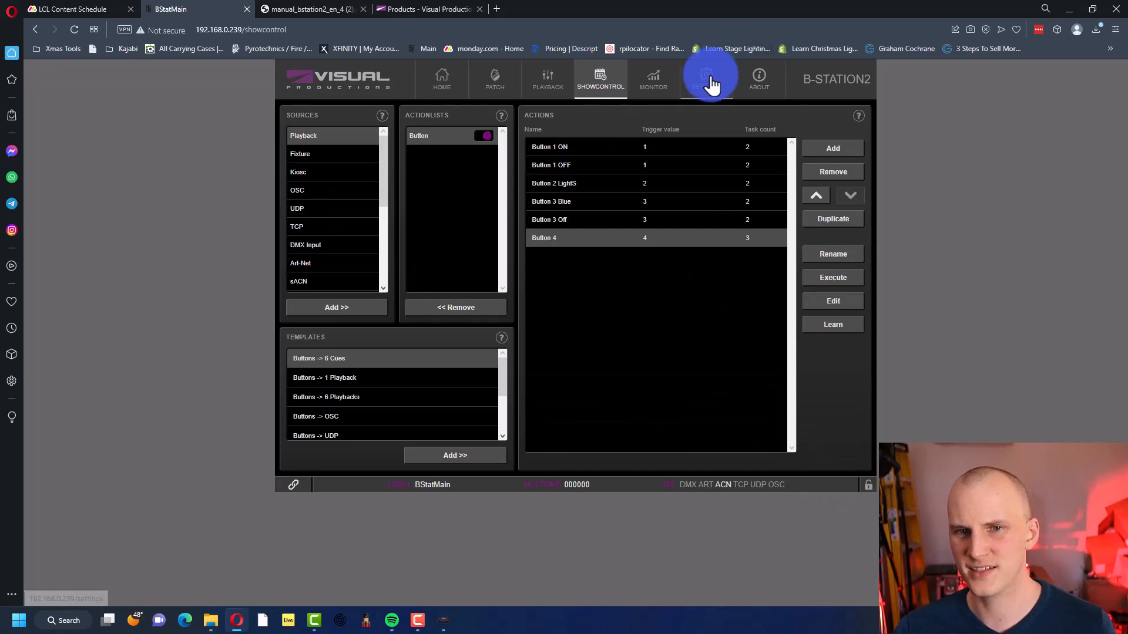
Step: Browse the Settings and Playback pages, then return to Showcontrol
left_click(706, 79)
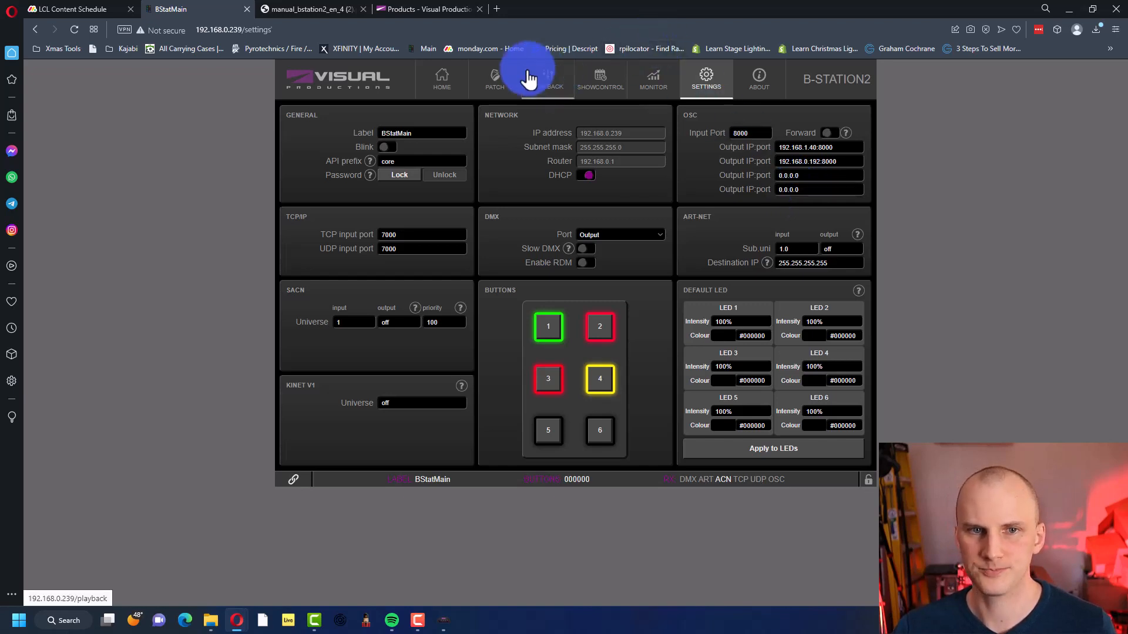
left_click(548, 79)
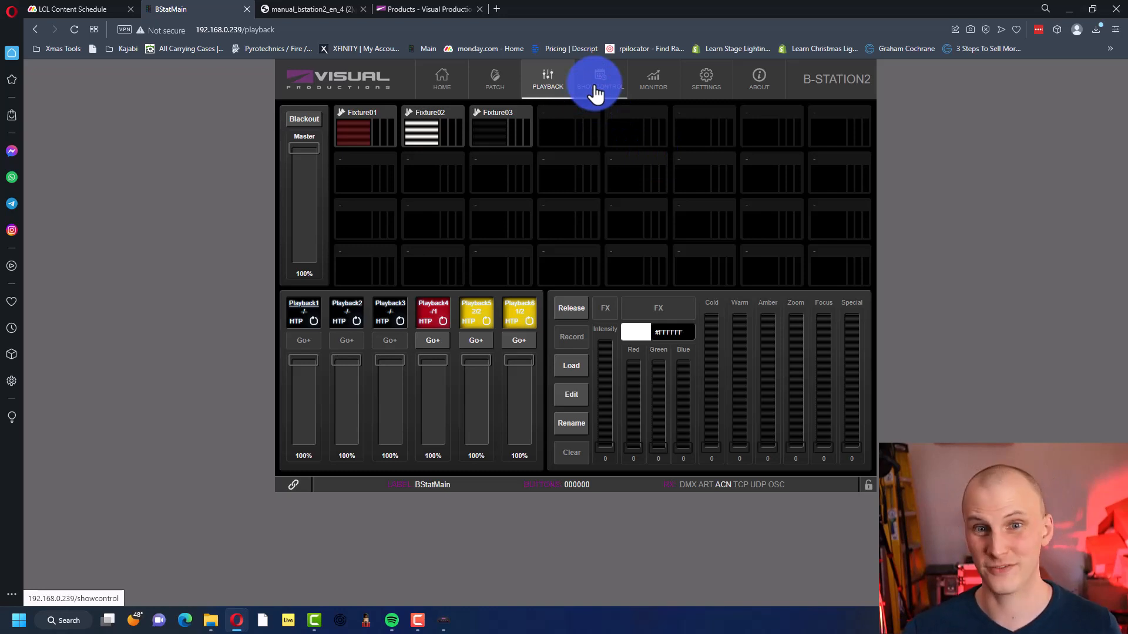
left_click(596, 79)
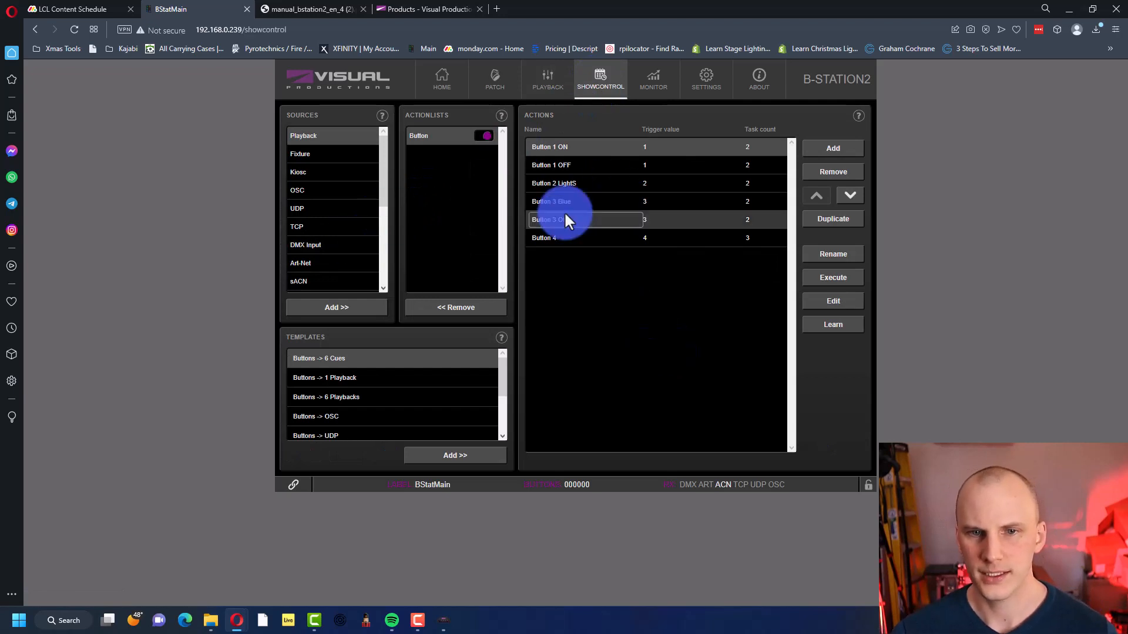
Step: Add an sACN setting task to Button 4: Input, Set, universe 1
left_click(832, 301)
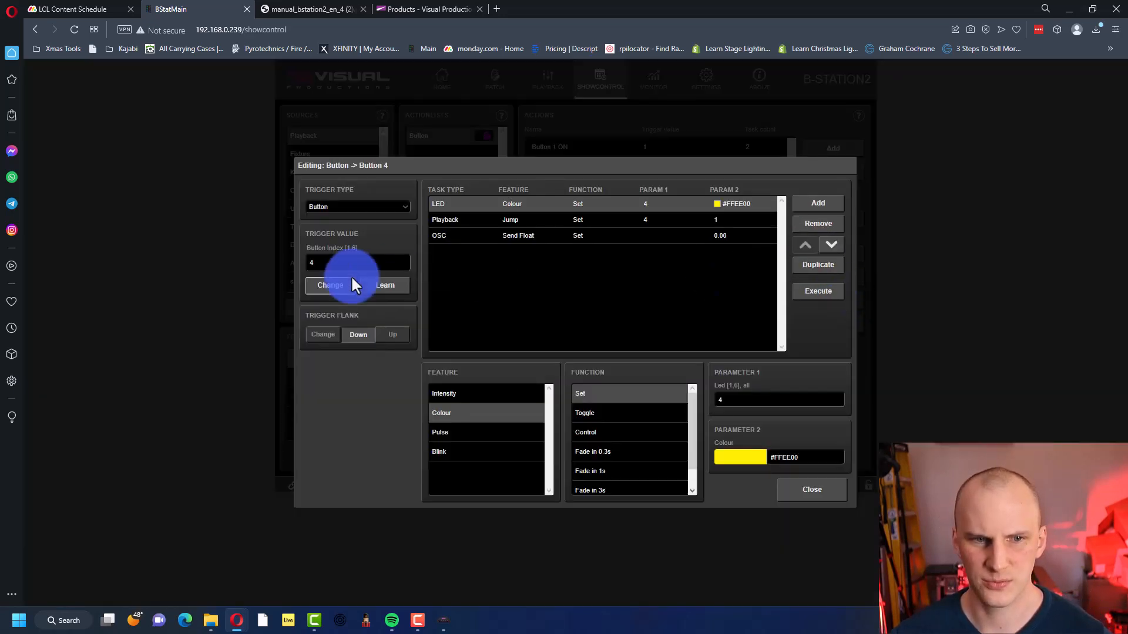
left_click(438, 235)
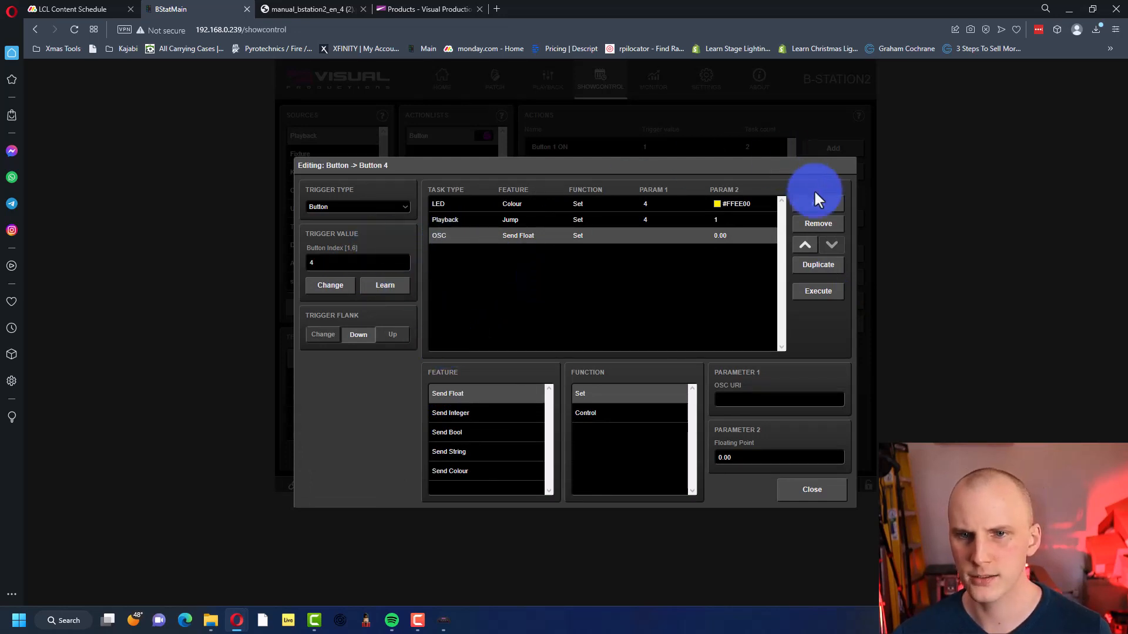
left_click(817, 203)
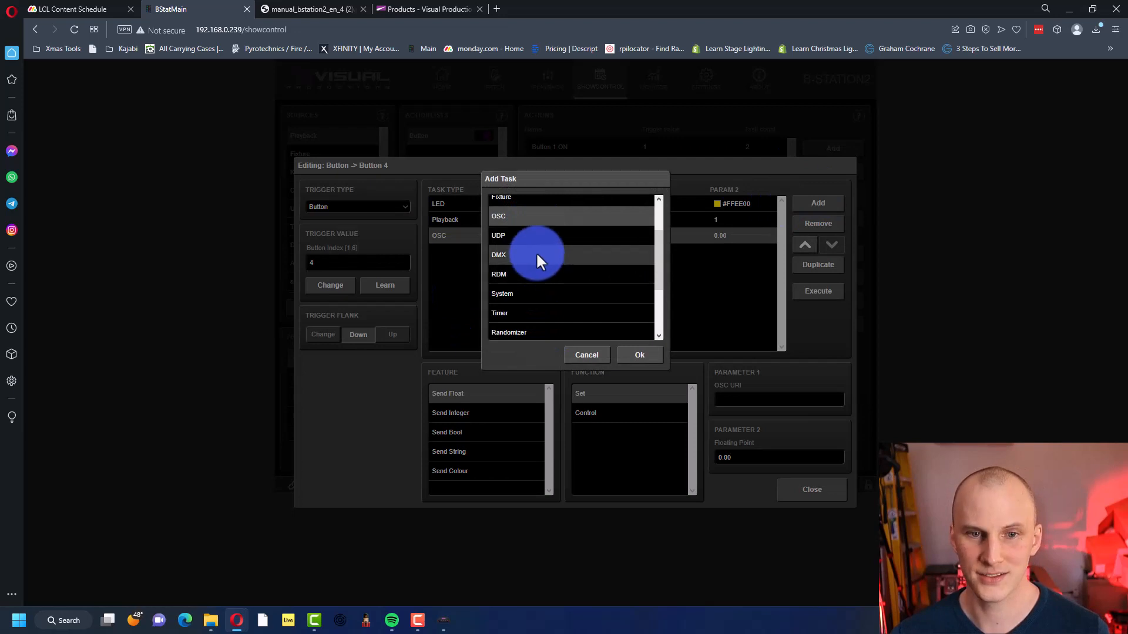
scroll("down", 3)
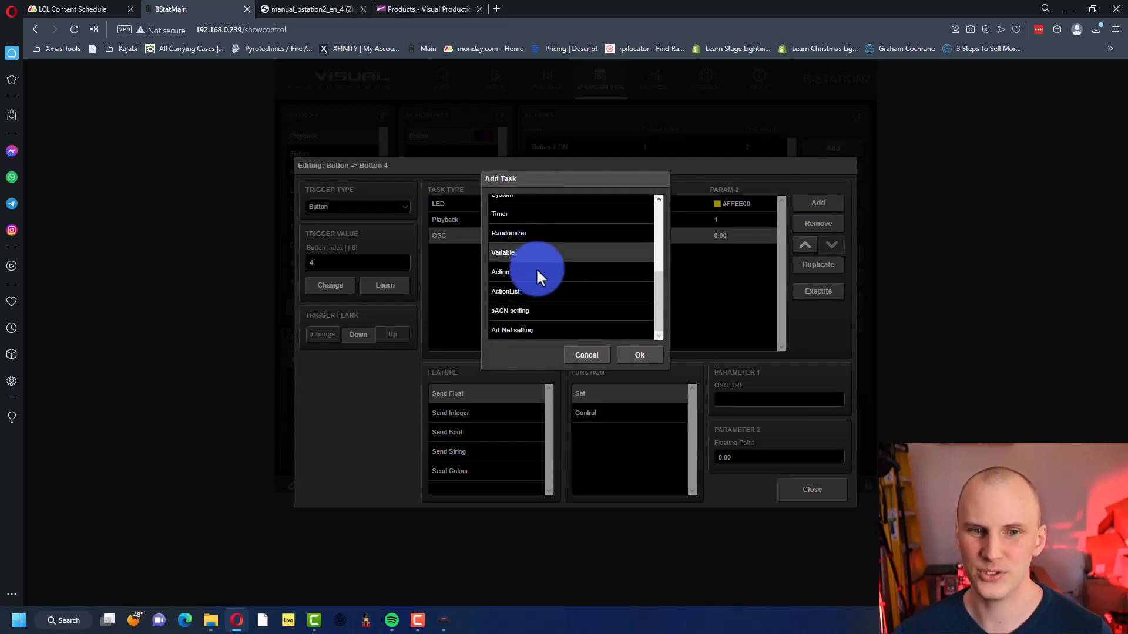
mouse_move(546, 316)
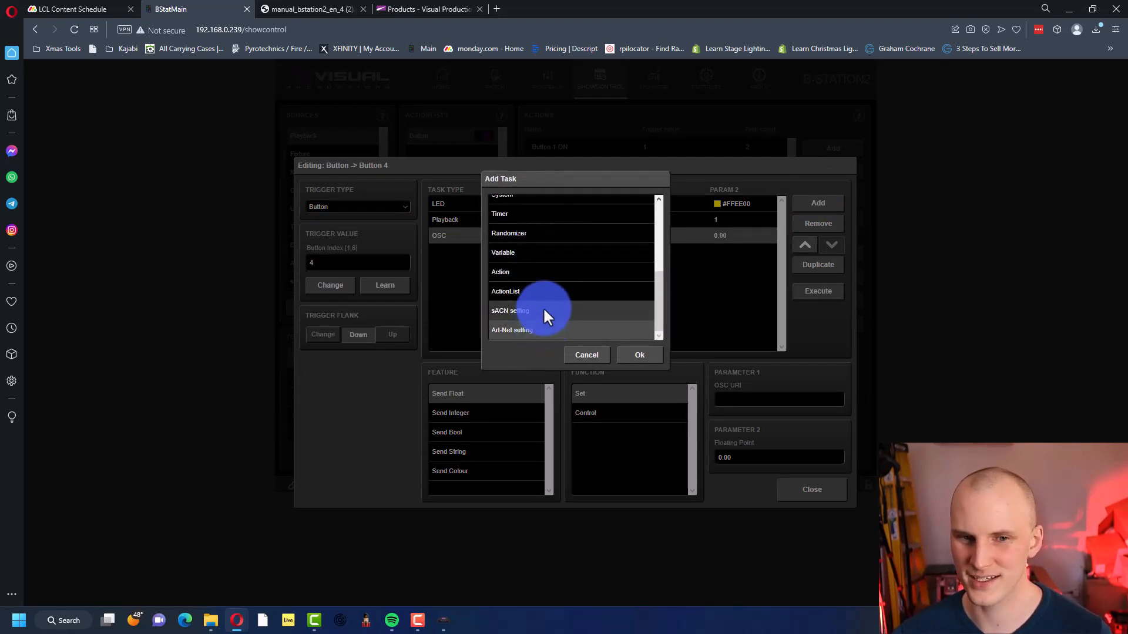
left_click(639, 355)
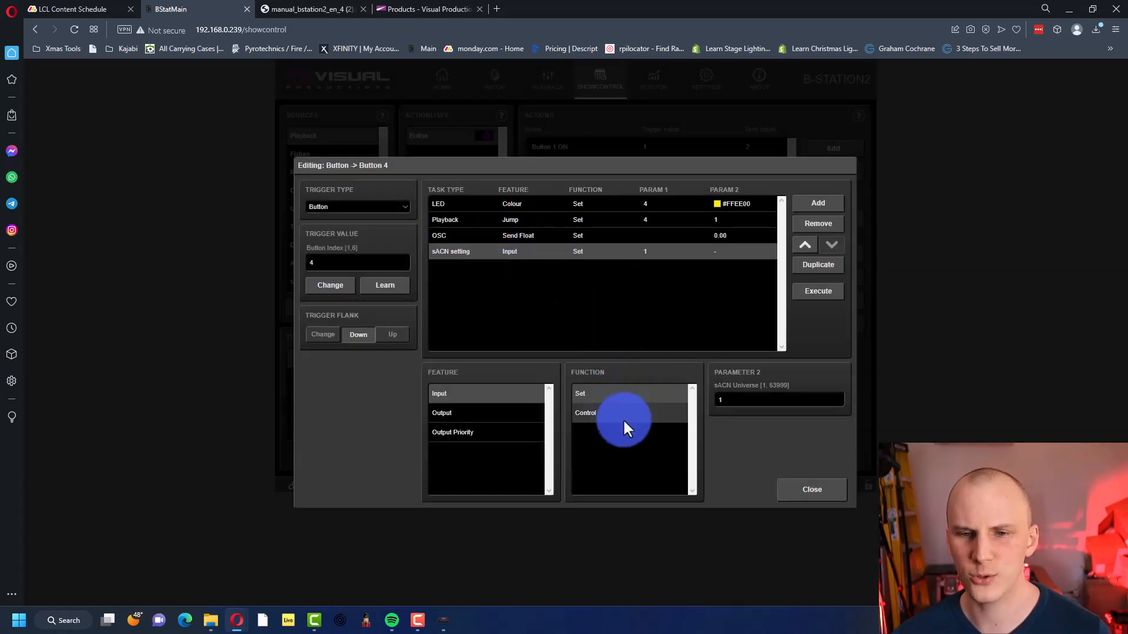
mouse_move(481, 403)
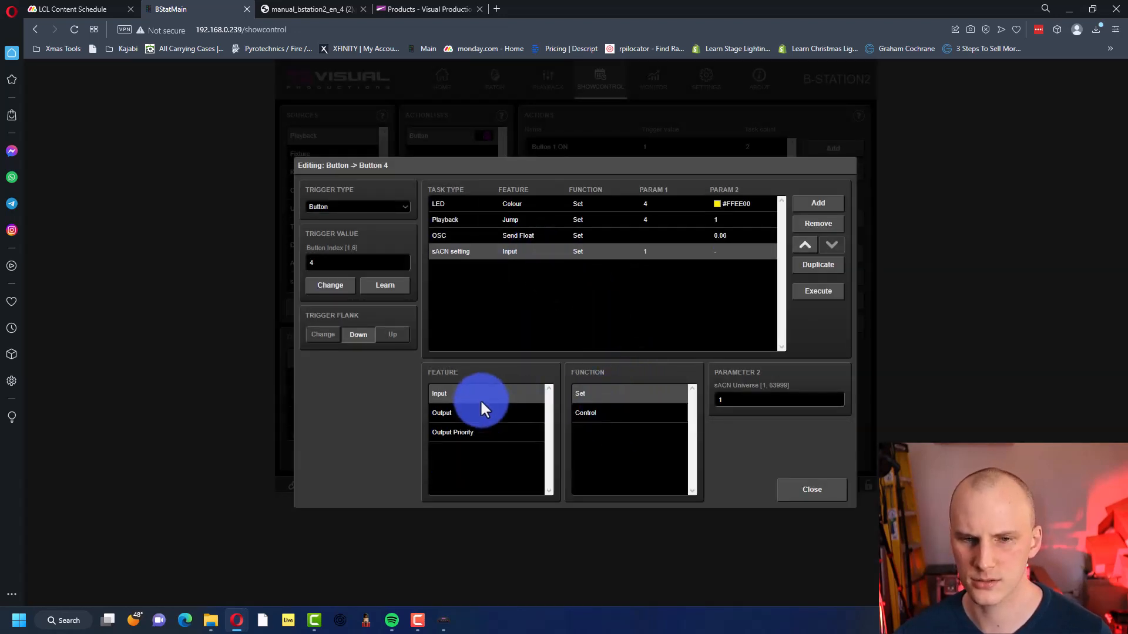
left_click(585, 413)
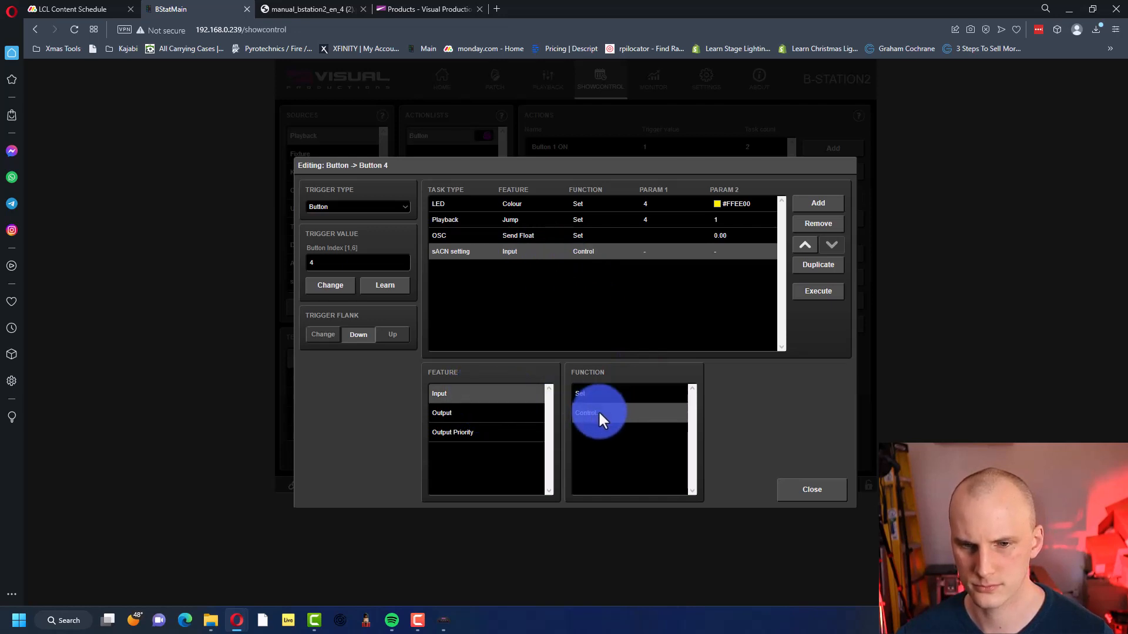
left_click(579, 394)
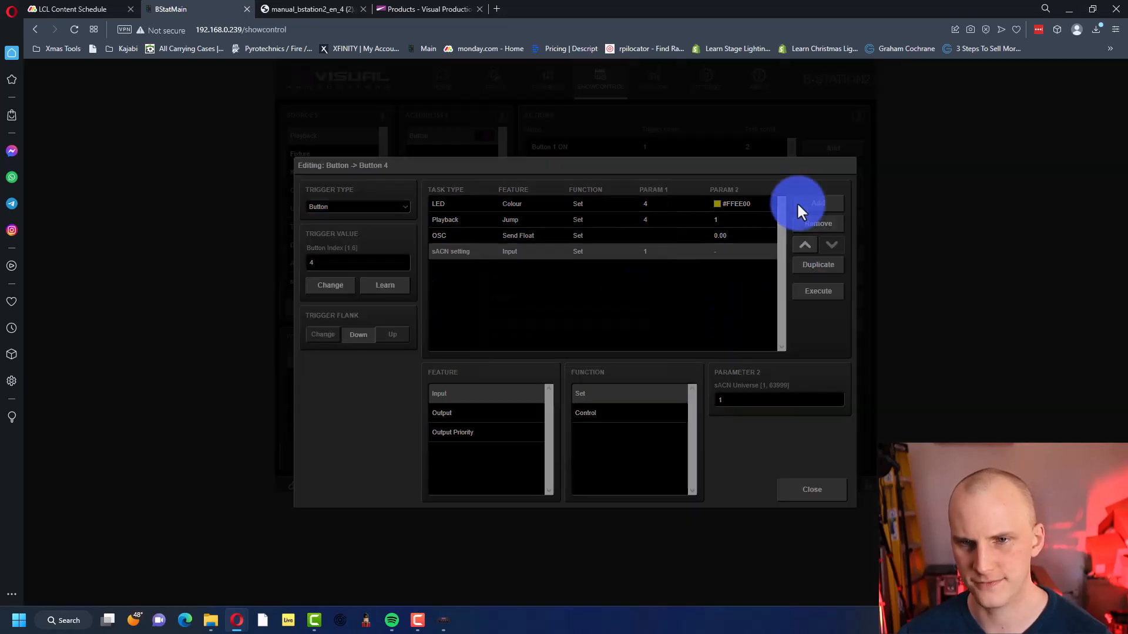
Step: Add a DMX task to Button 4, trying Set/Control, ending as XY Control on channel 1
left_click(816, 204)
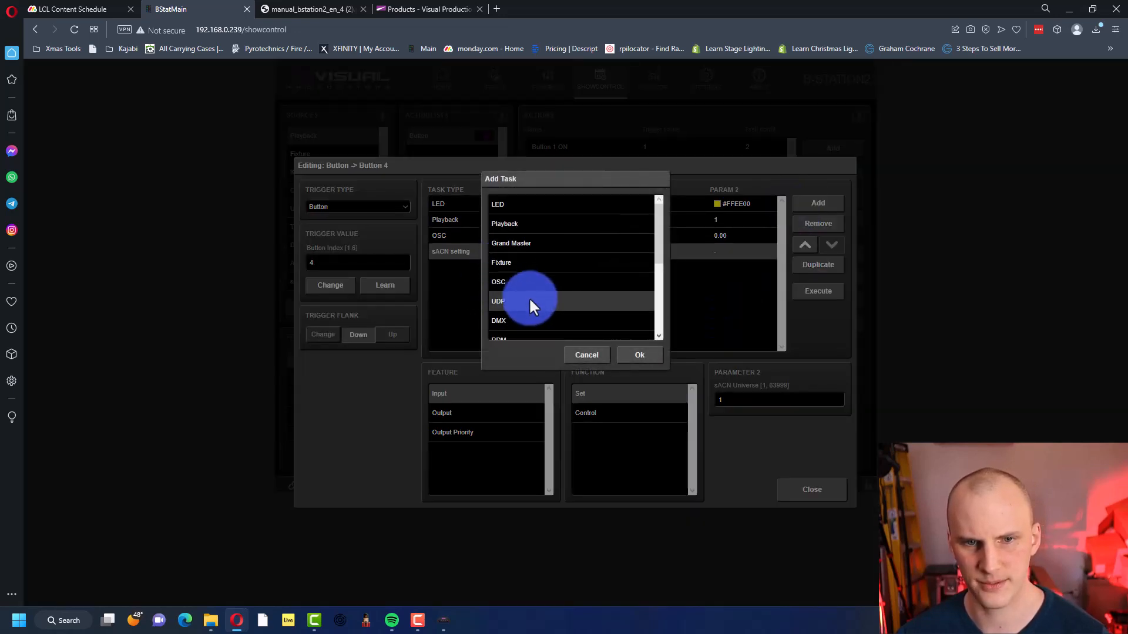
left_click(639, 355)
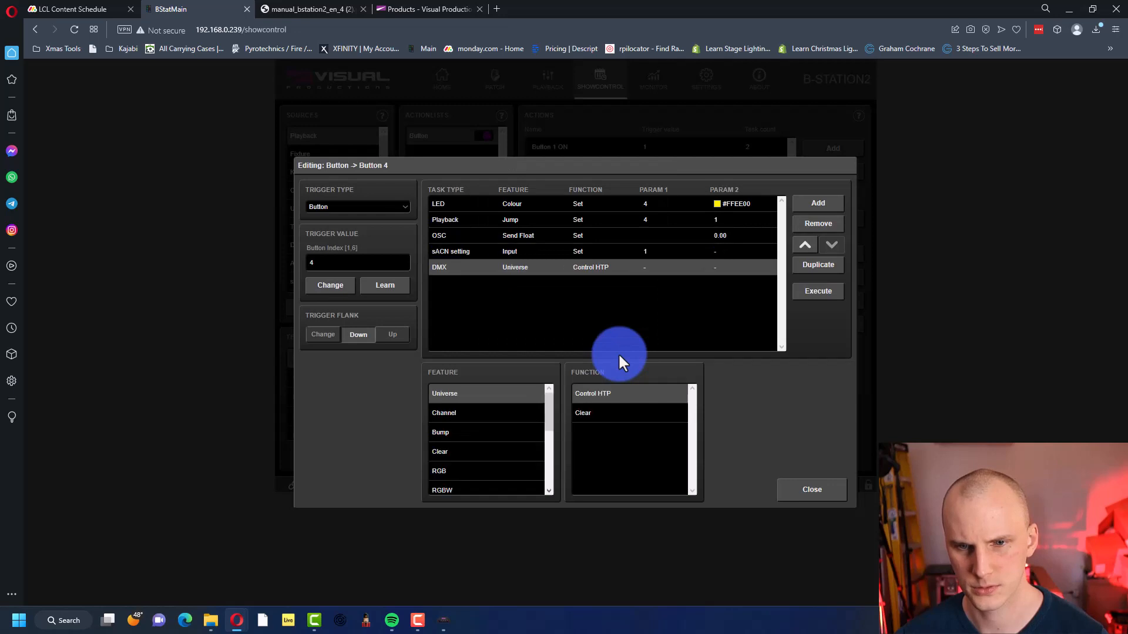
left_click(582, 413)
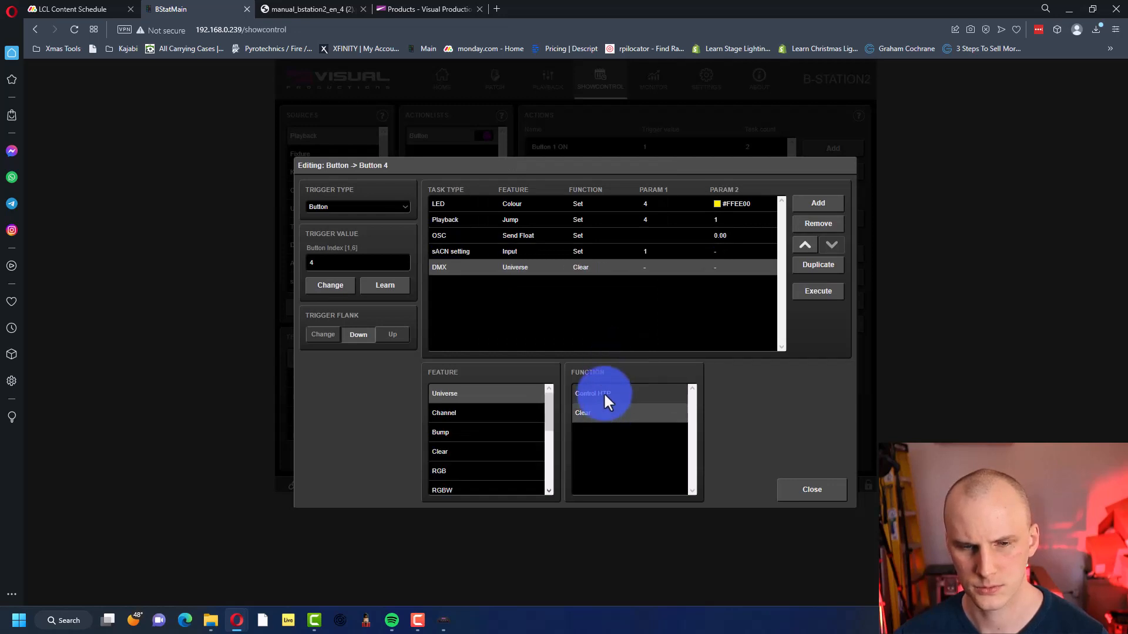
mouse_move(501, 420)
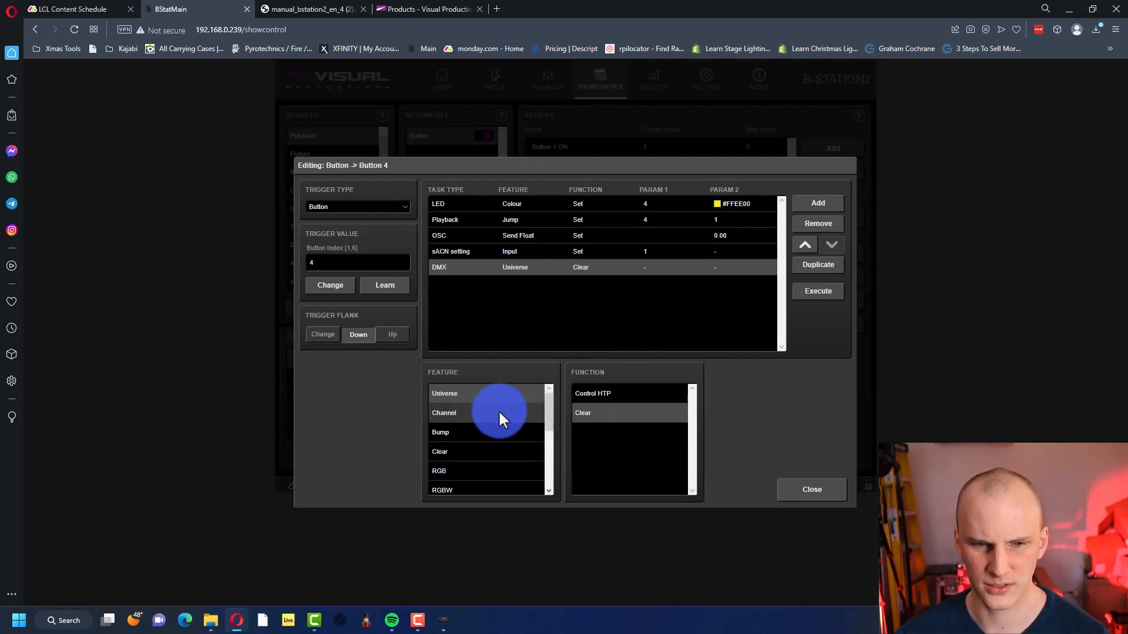
left_click(444, 413)
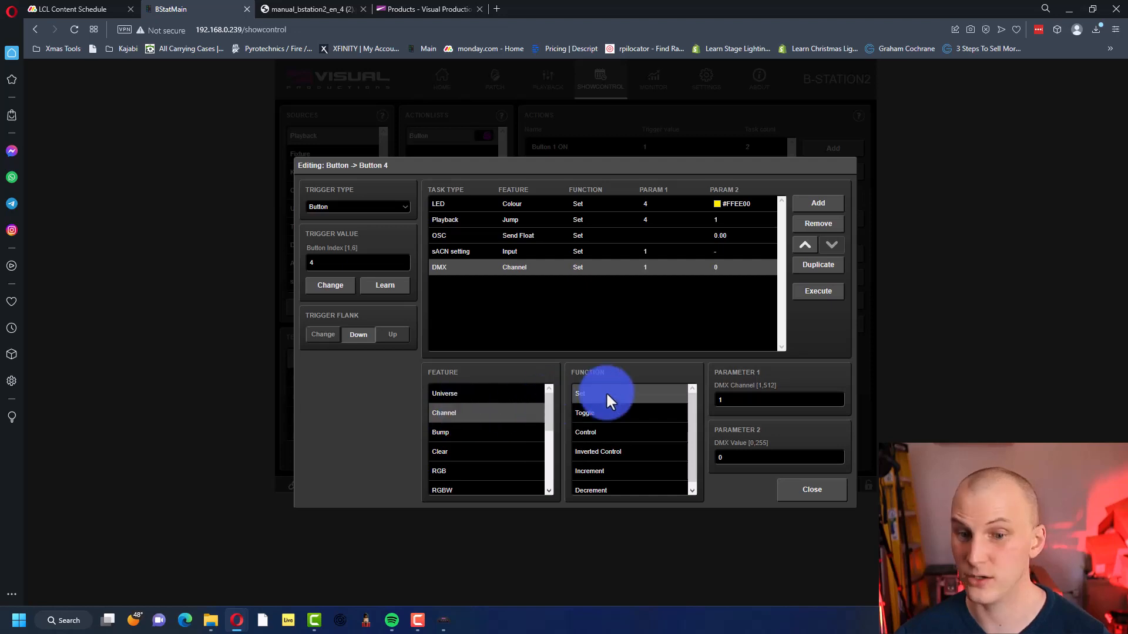
mouse_move(632, 420)
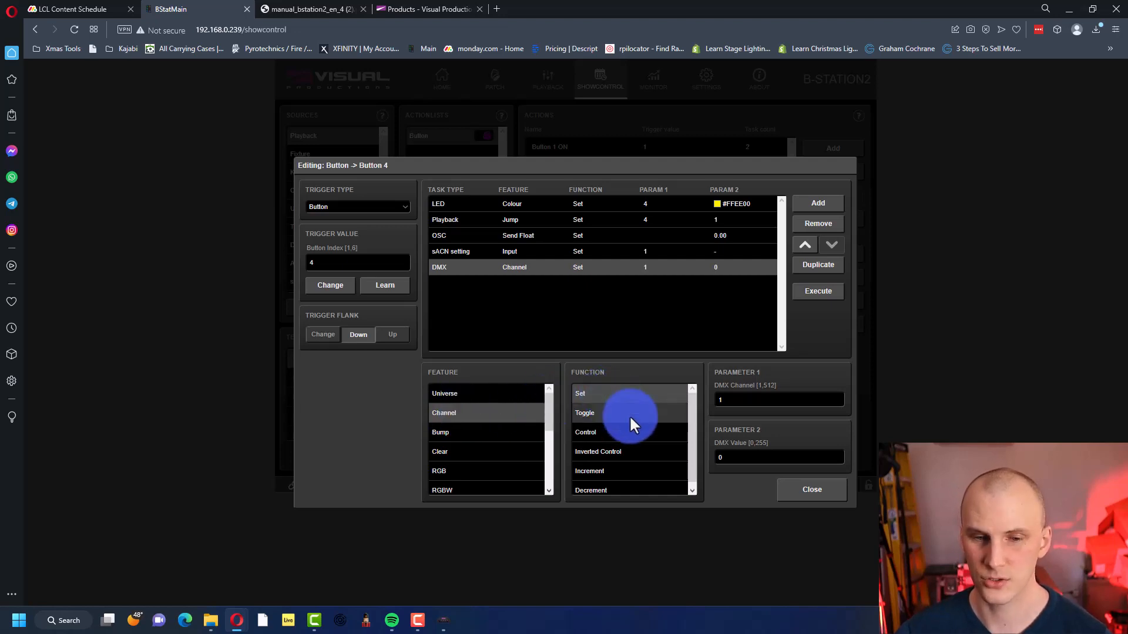
left_click(585, 431)
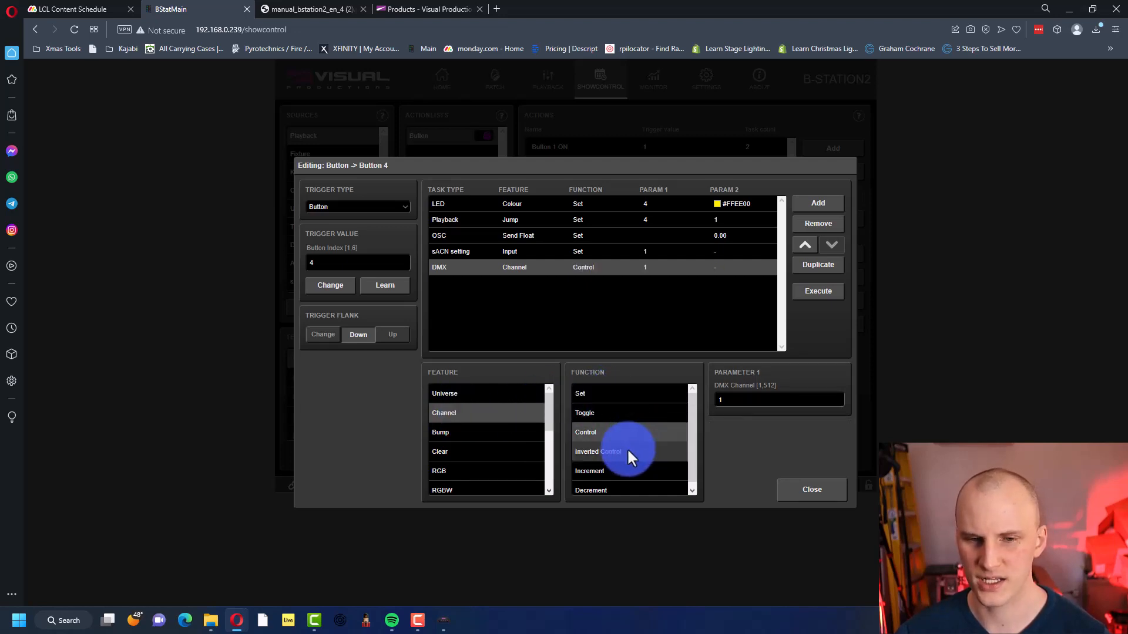
left_click(580, 393)
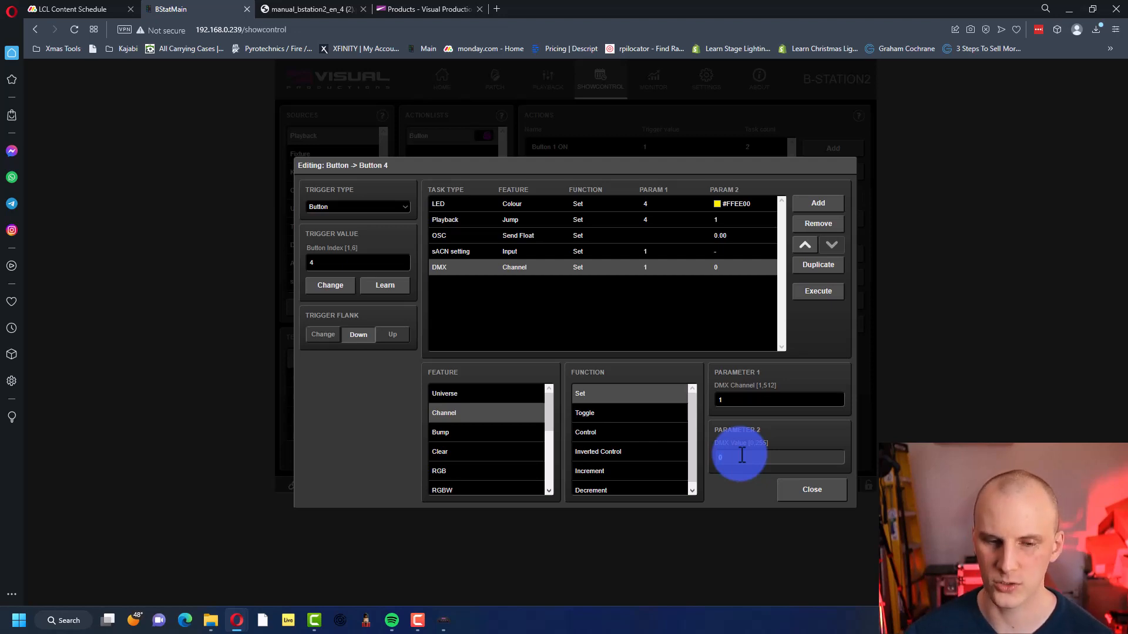
scroll("down", 3)
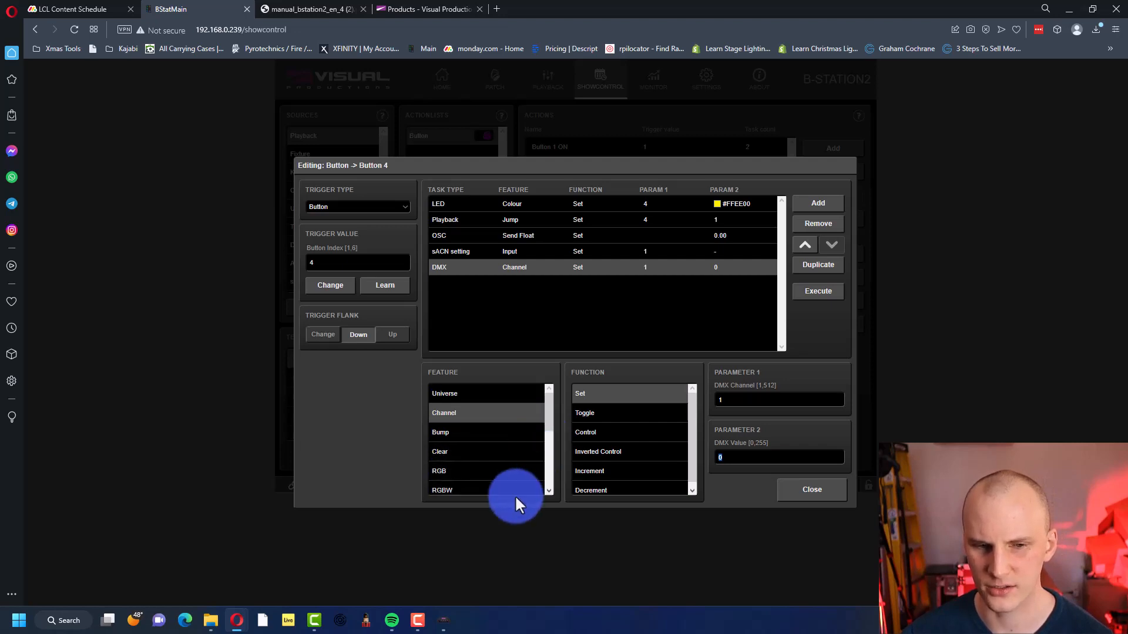
left_click(436, 451)
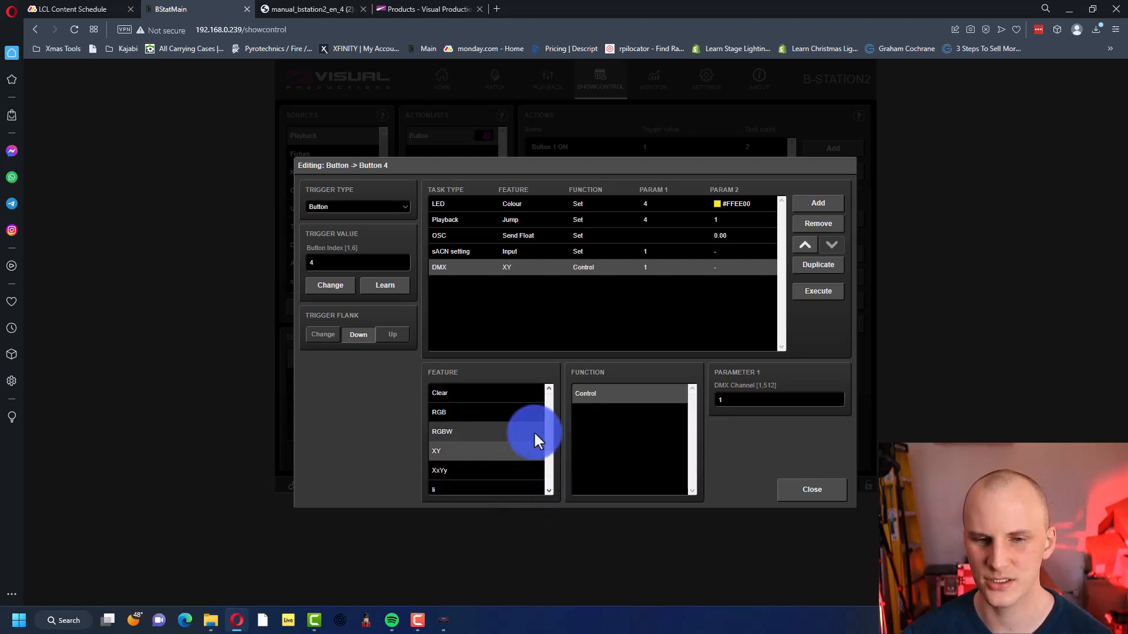
mouse_move(755, 421)
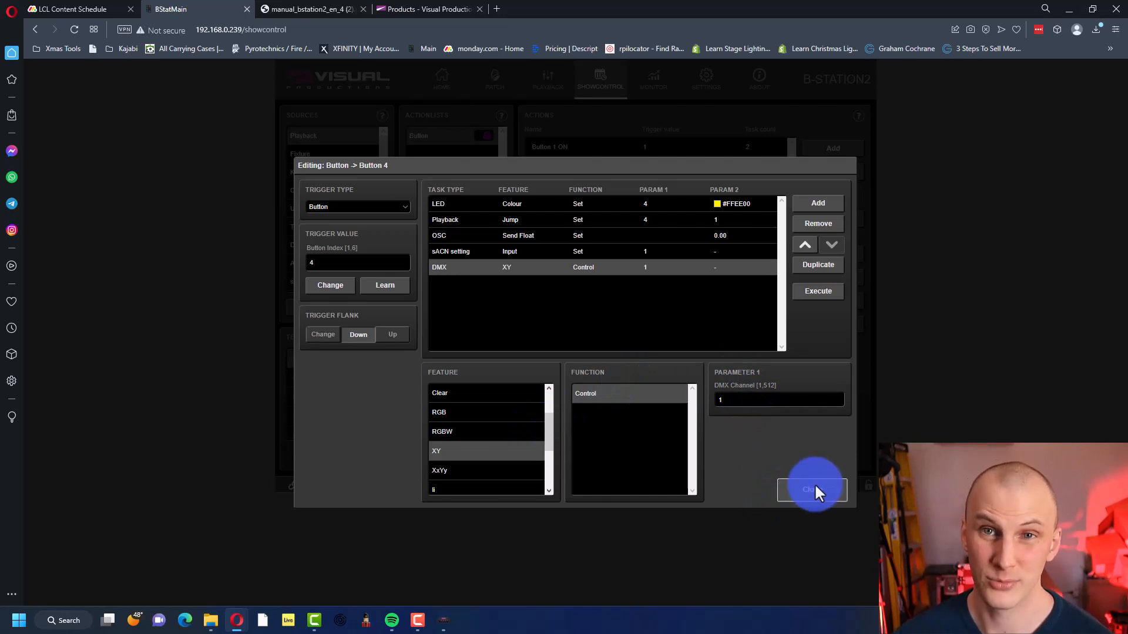
Step: Close the Button 4 editor and show the live channel monitor page
left_click(811, 488)
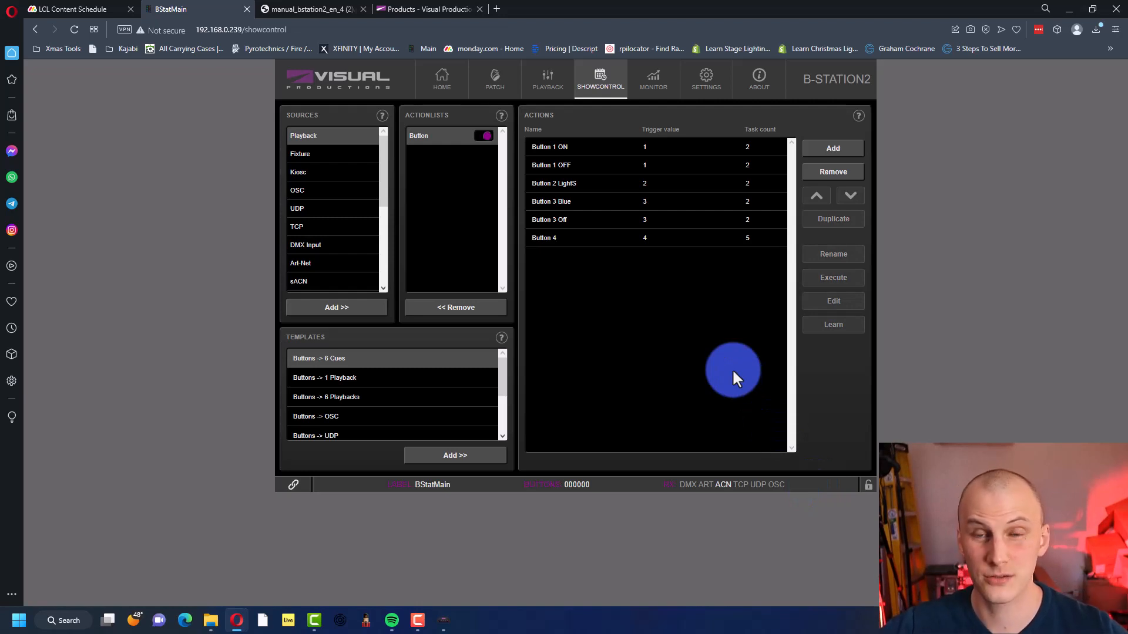
mouse_move(652, 79)
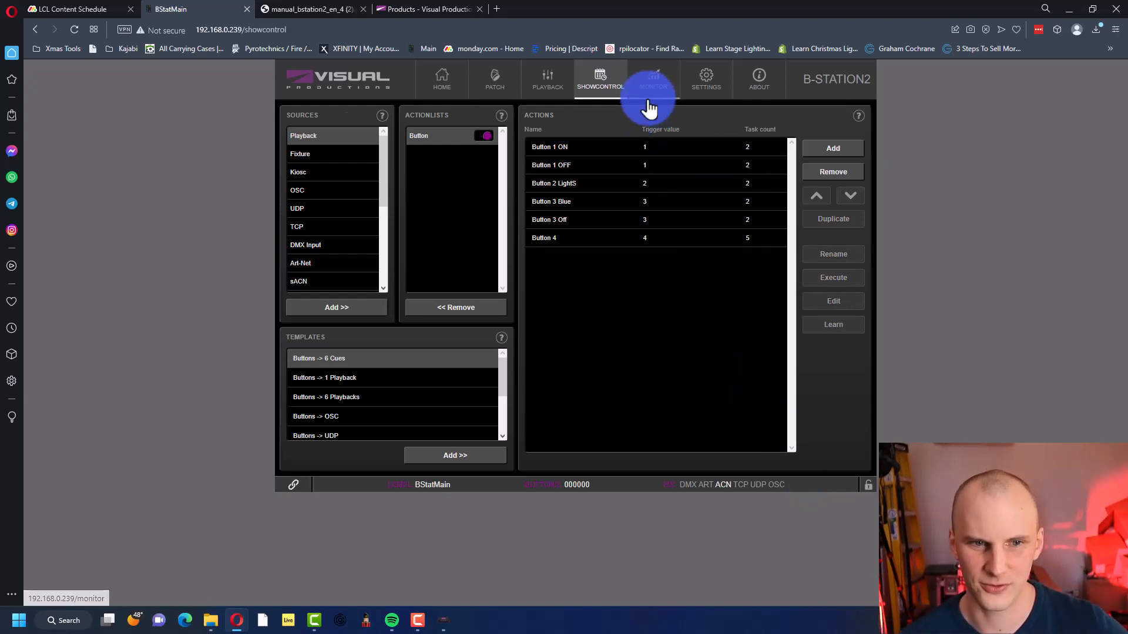
left_click(652, 79)
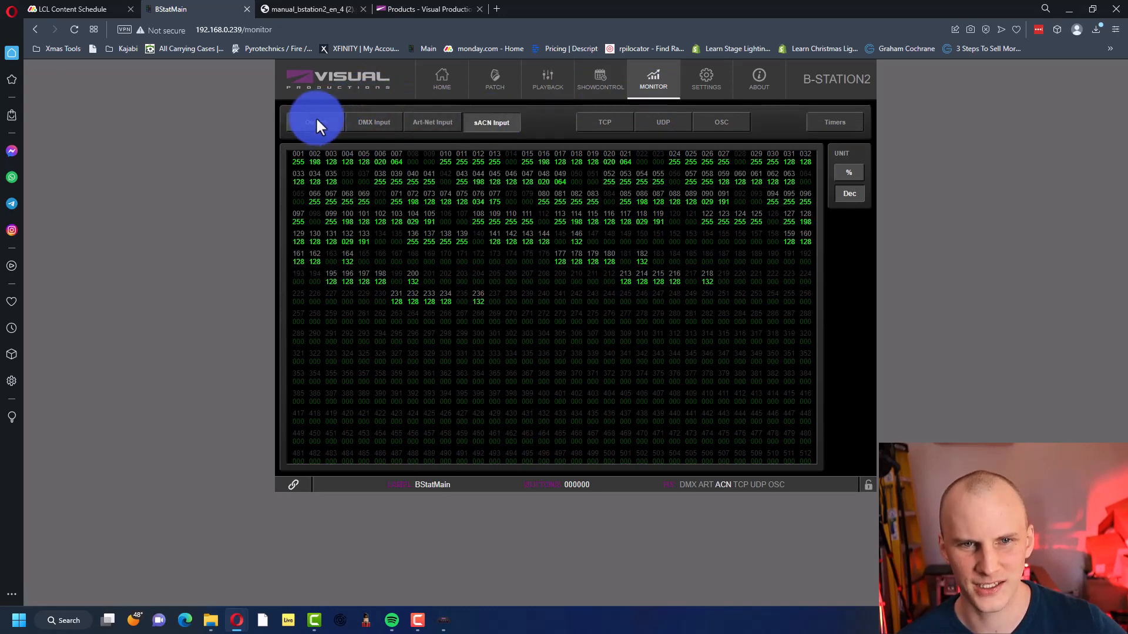
Step: Show the Settings page with network, sACN, DMX, OSC and LED colour options
left_click(705, 78)
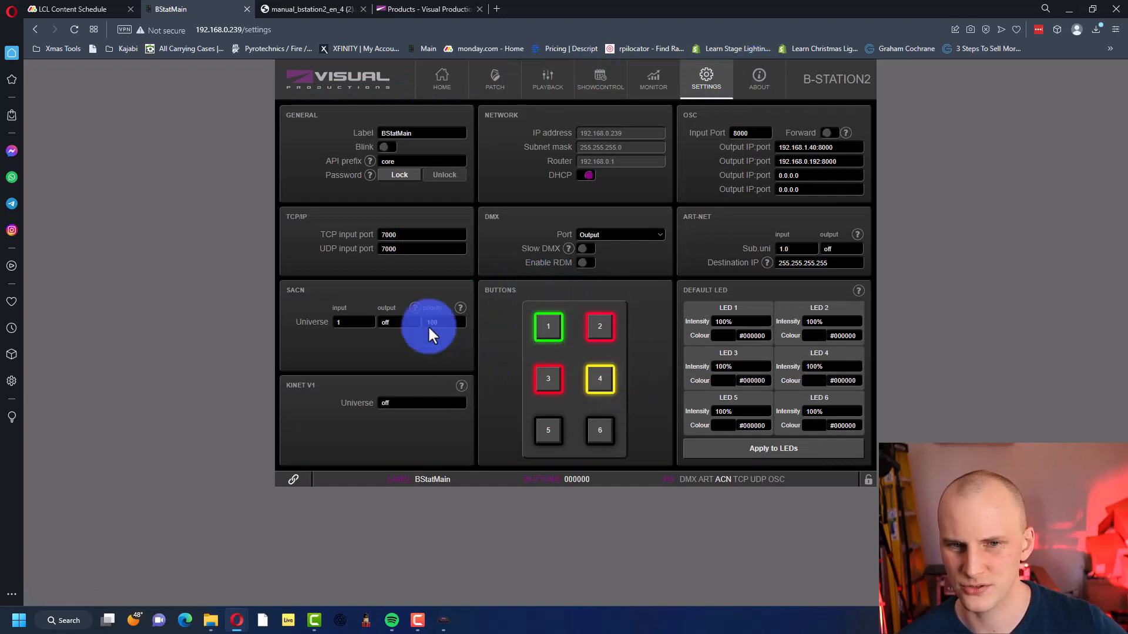
mouse_move(623, 258)
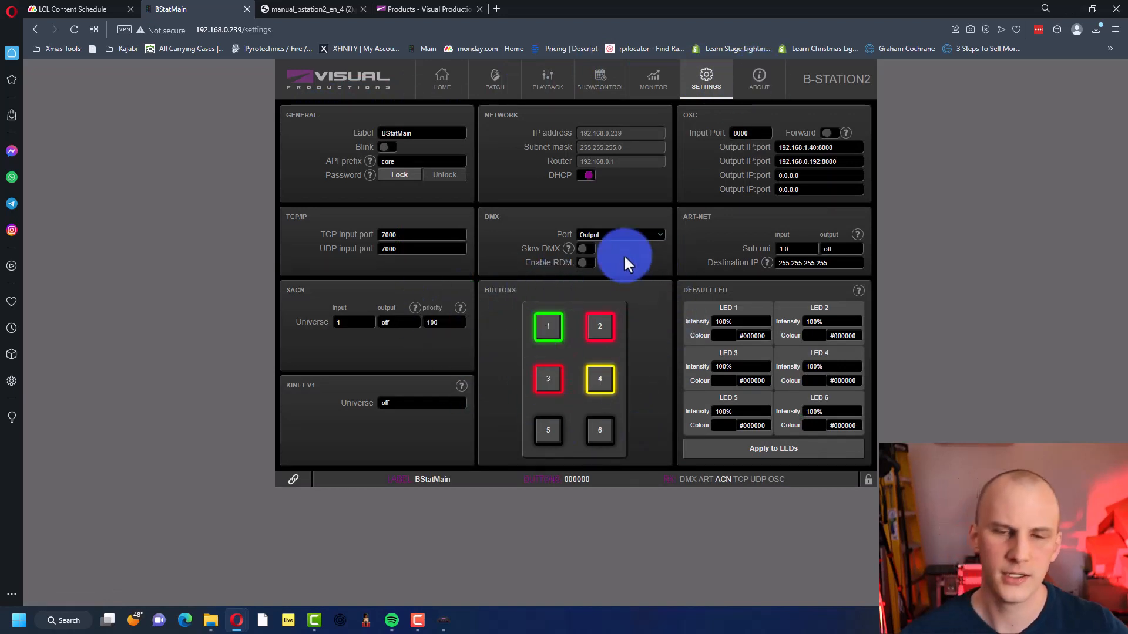
mouse_move(1115, 316)
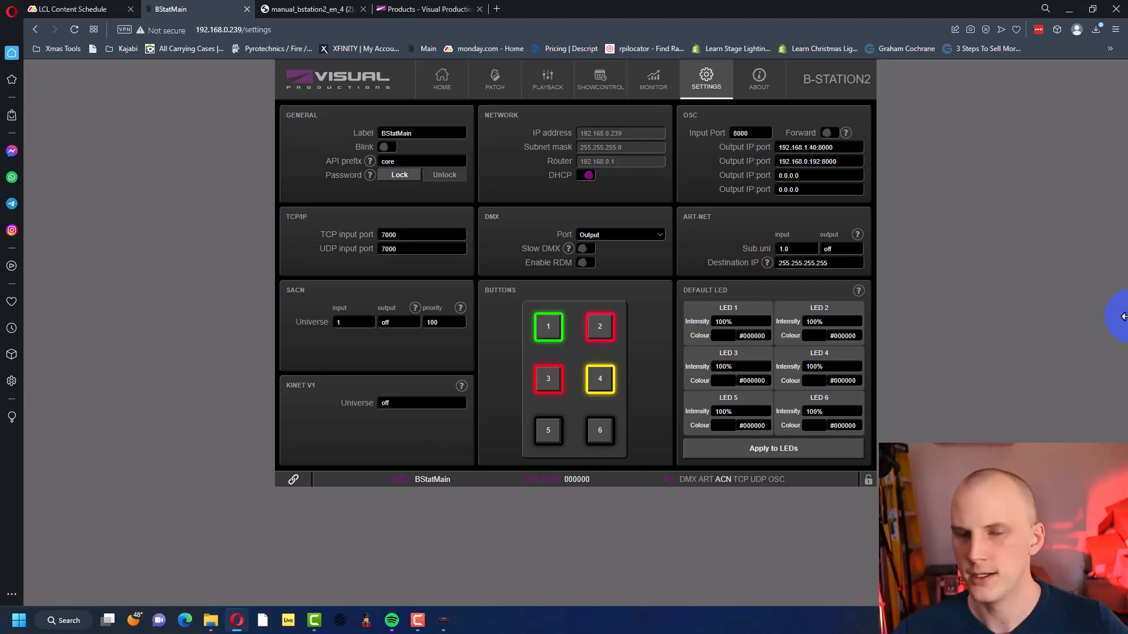
Step: Switch between Home and Settings, ending on the Home overview page
left_click(441, 79)
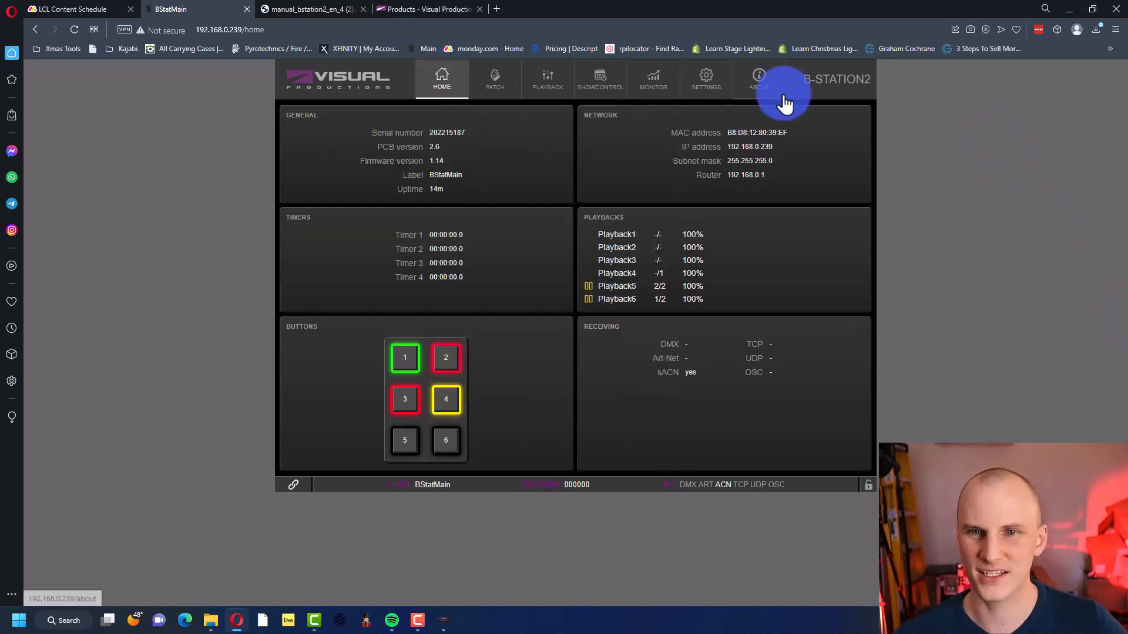
left_click(705, 79)
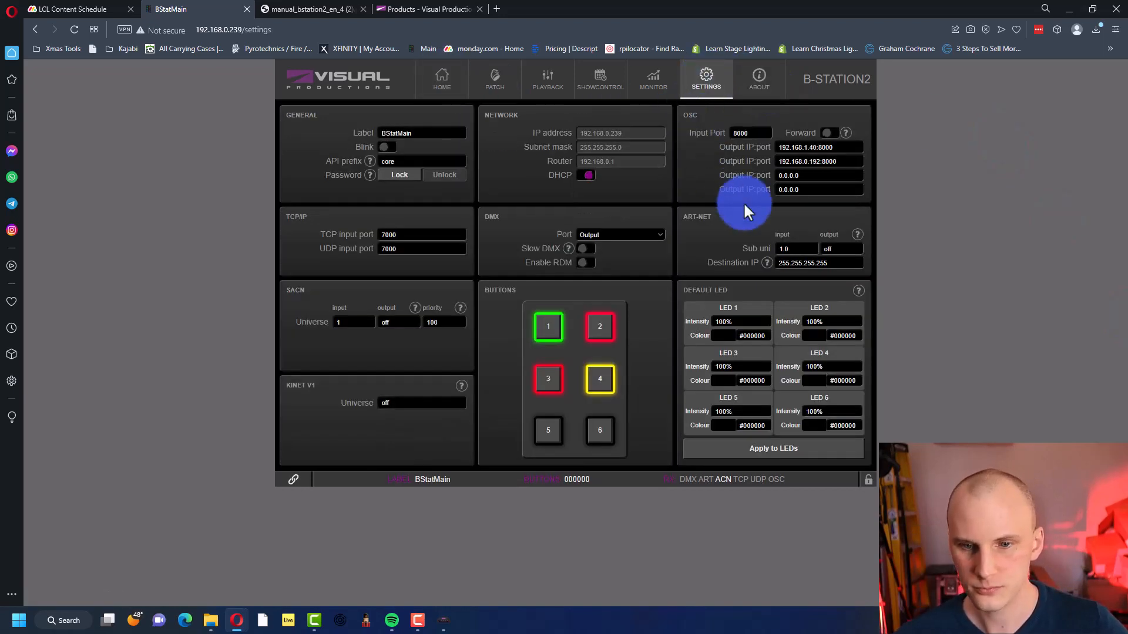
mouse_move(817, 122)
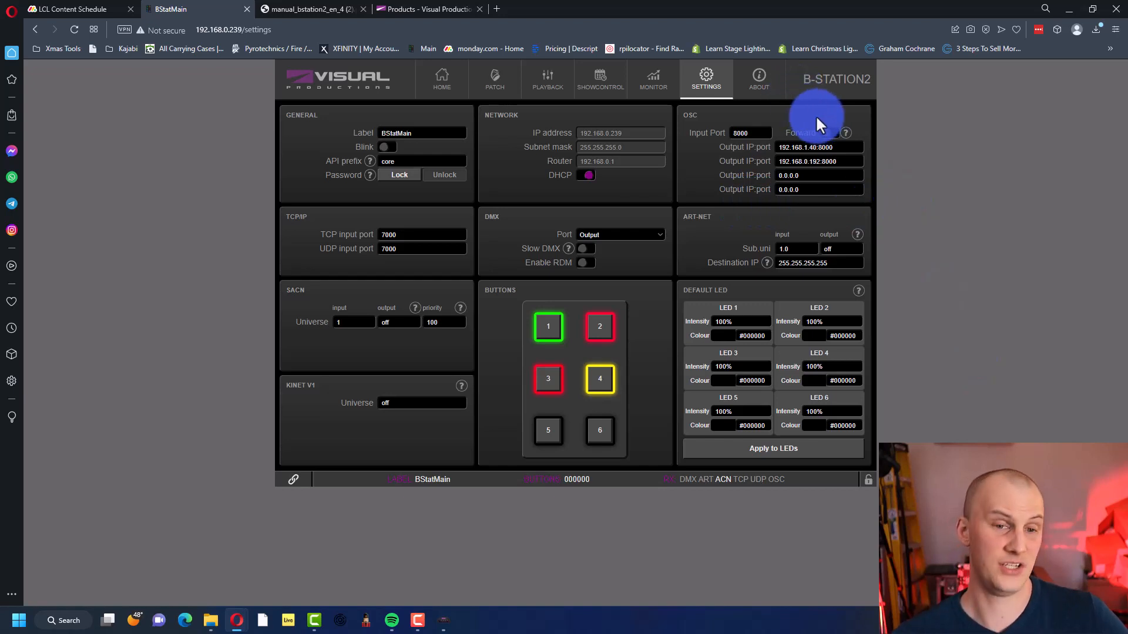
mouse_move(440, 79)
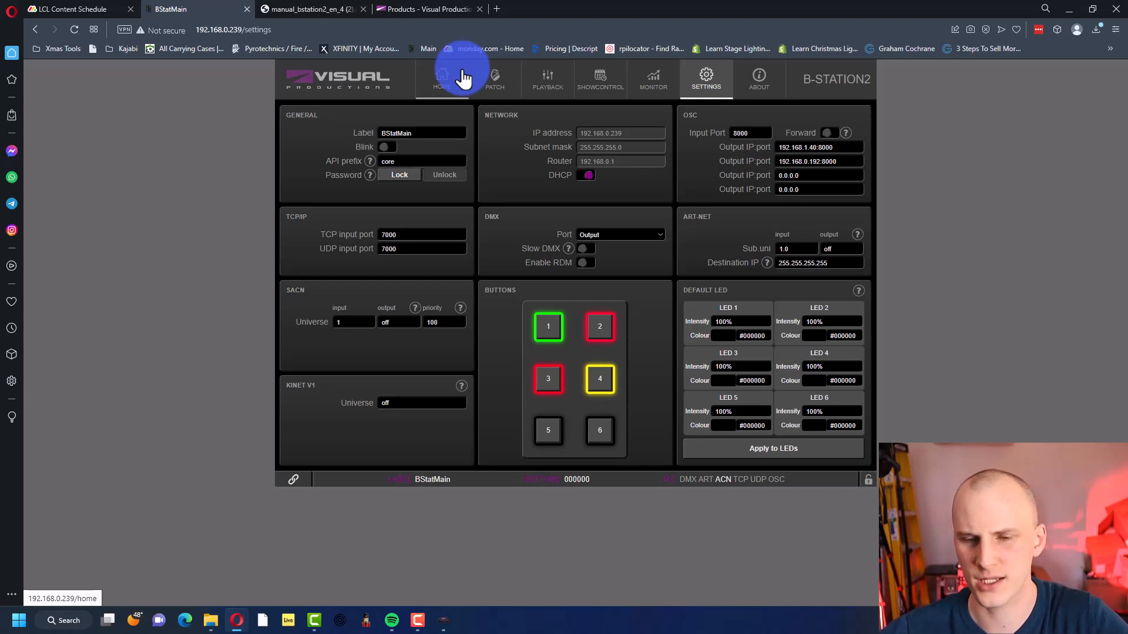
mouse_move(320, 104)
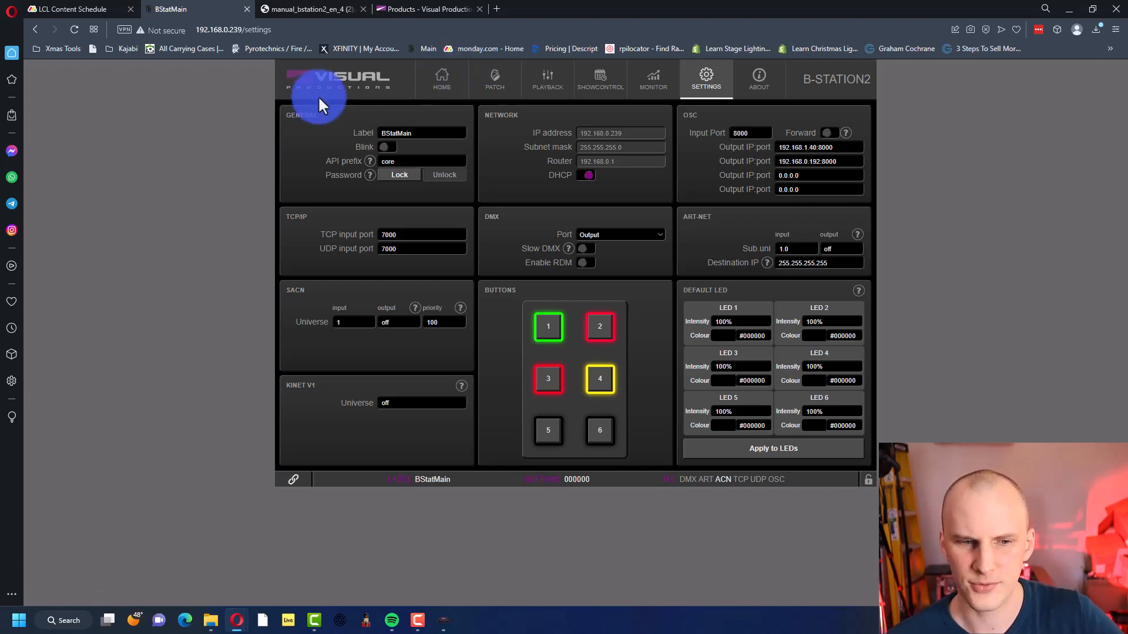
left_click(440, 78)
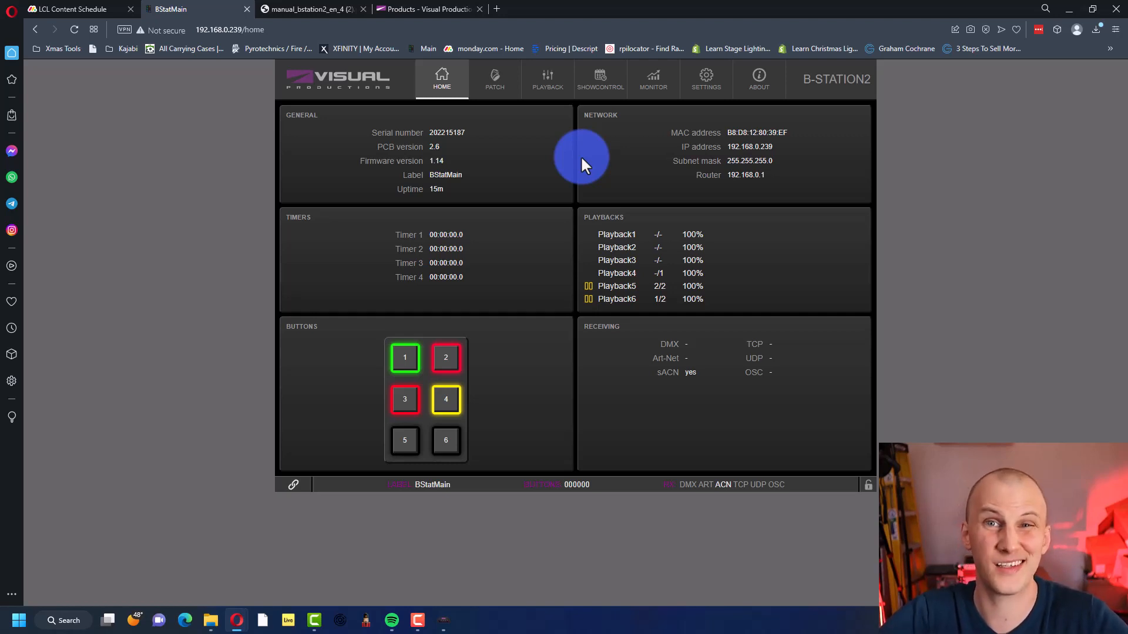
mouse_move(548, 78)
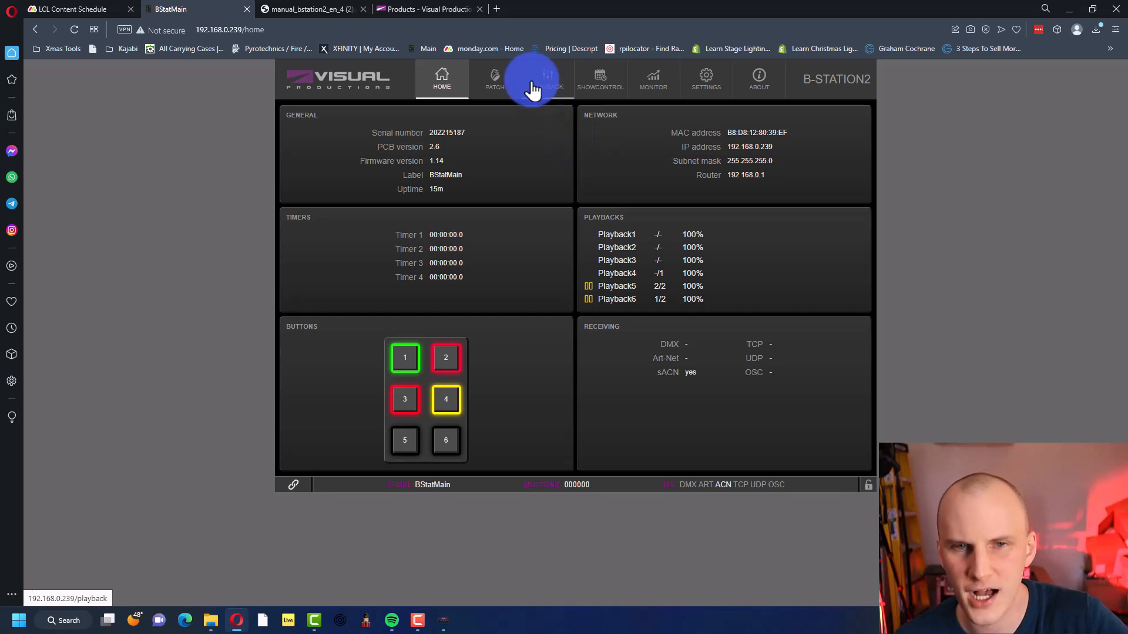
Step: View the CueCore2 product page, then return to the B-Station2 show control action list
left_click(599, 79)
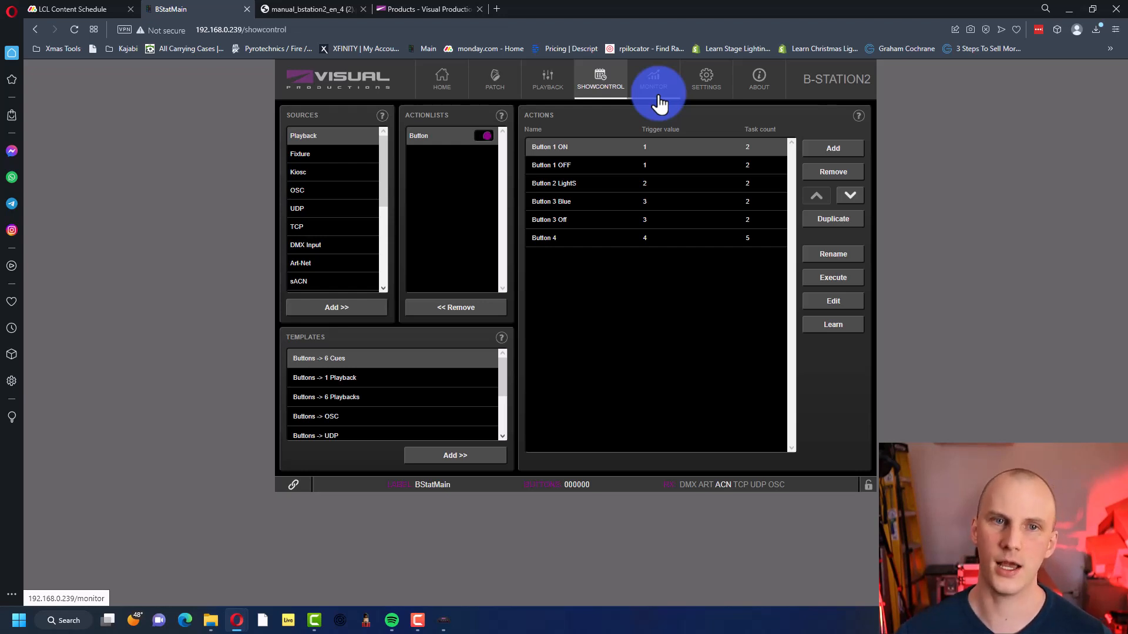
left_click(427, 8)
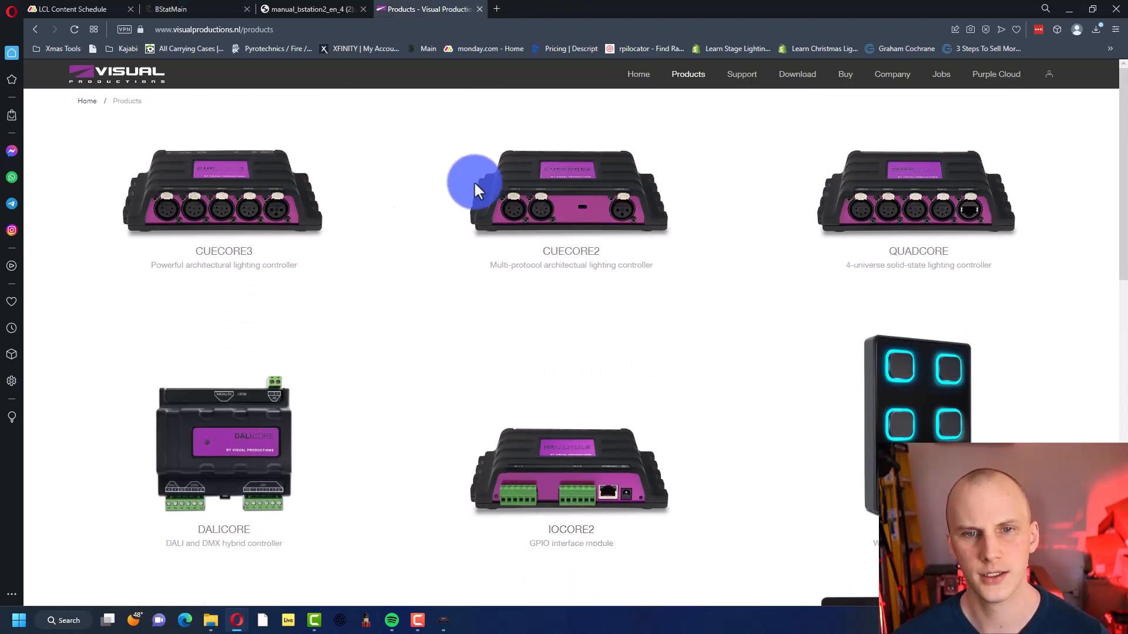
left_click(571, 190)
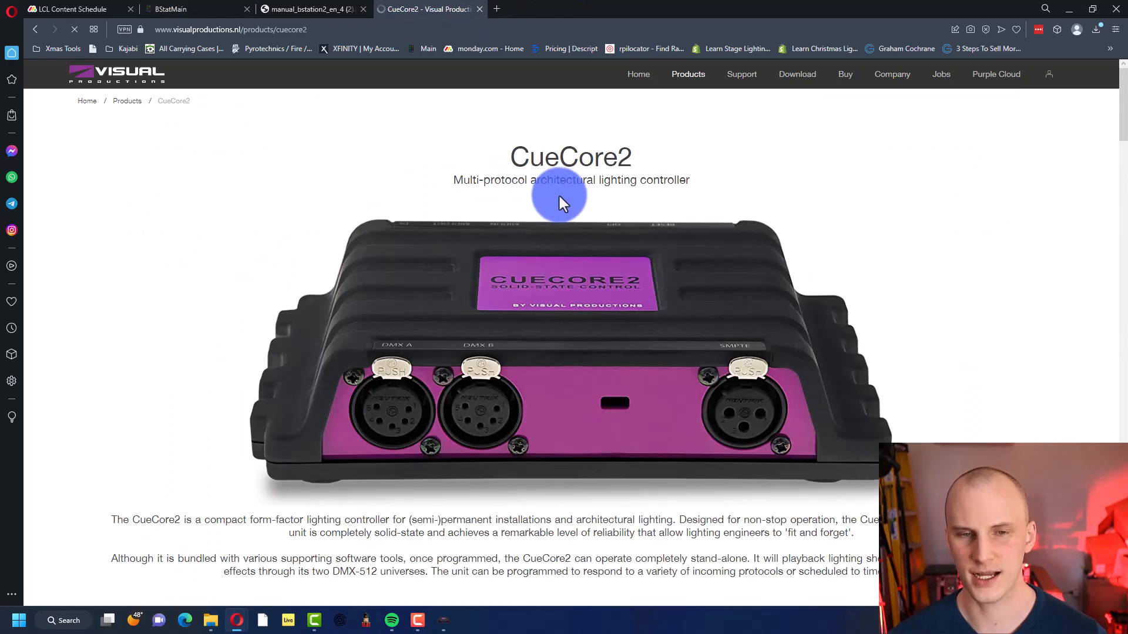
scroll("down", 3)
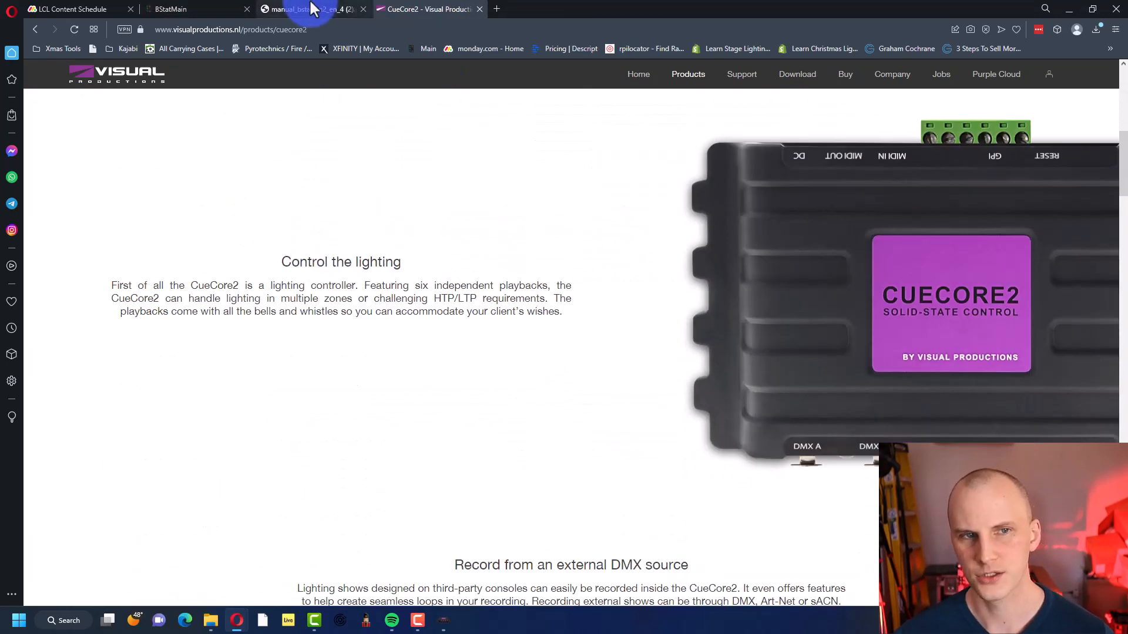
left_click(169, 8)
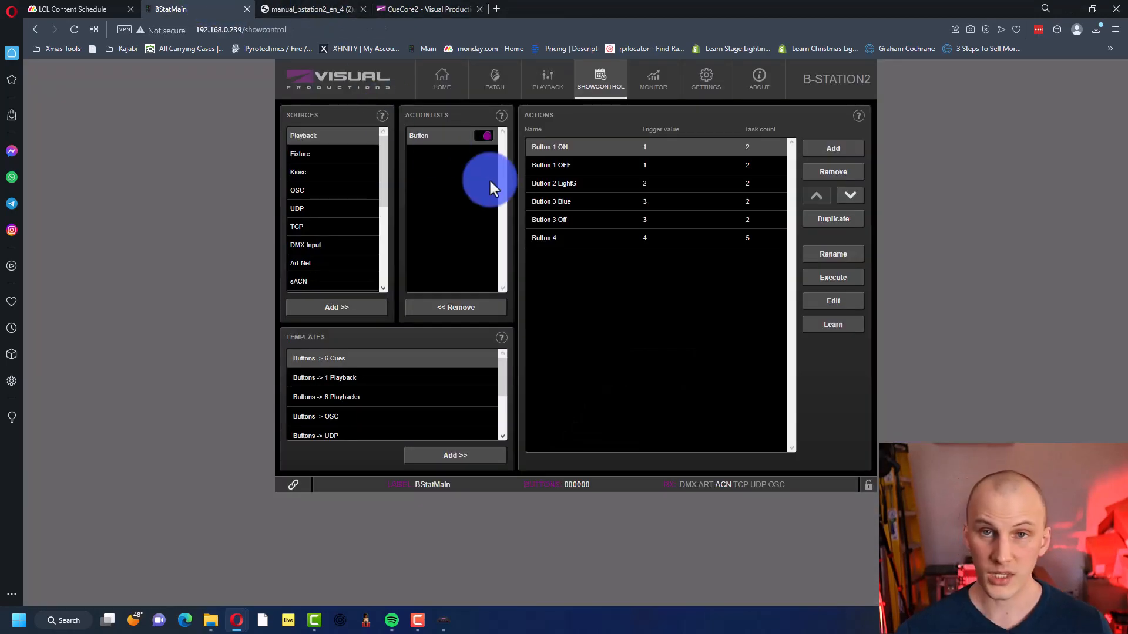